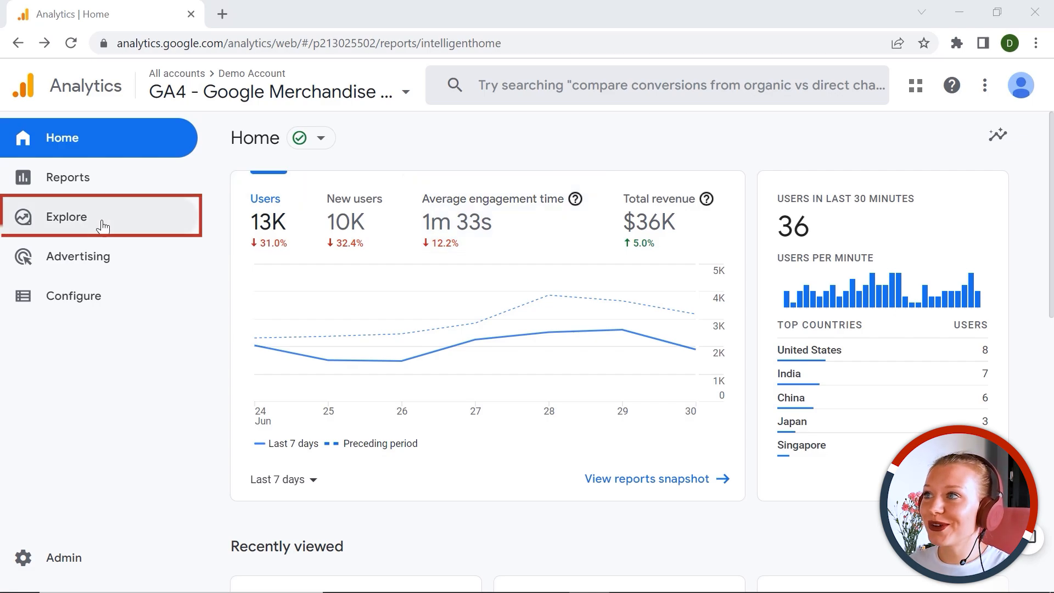
Step: Go to the Explorations page from the left navigation and review its templates list
{"action": "left_click", "coordinate": [66, 217]}
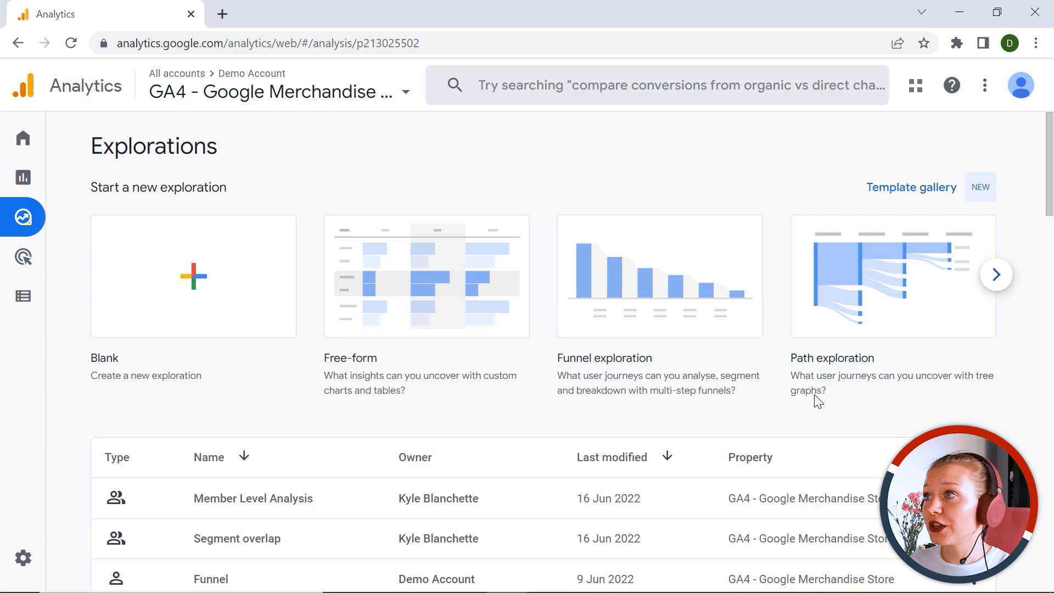
{"action": "mouse_move", "coordinate": [642, 395]}
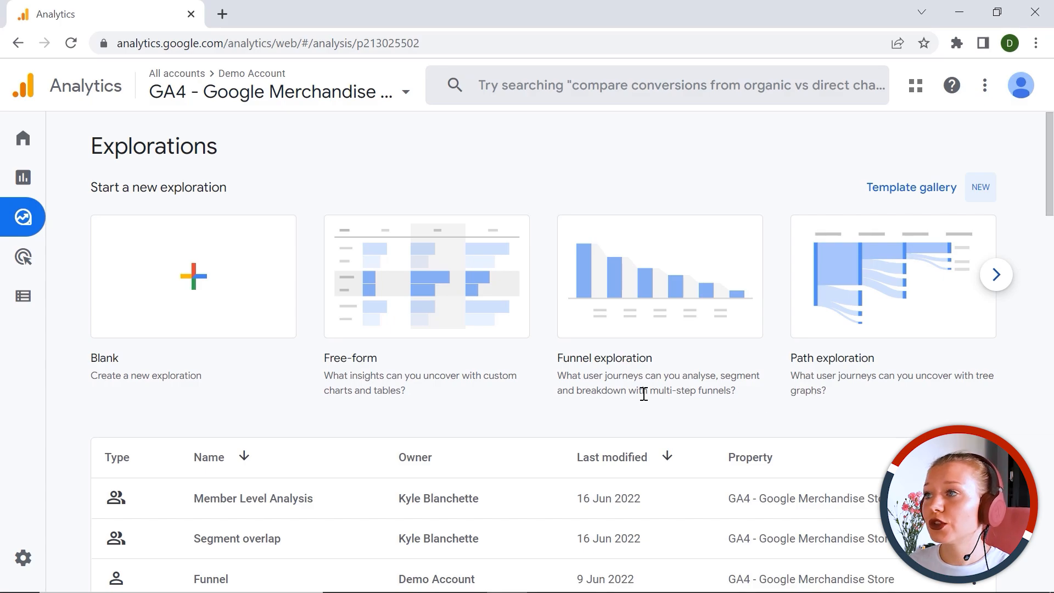
{"action": "mouse_move", "coordinate": [485, 367]}
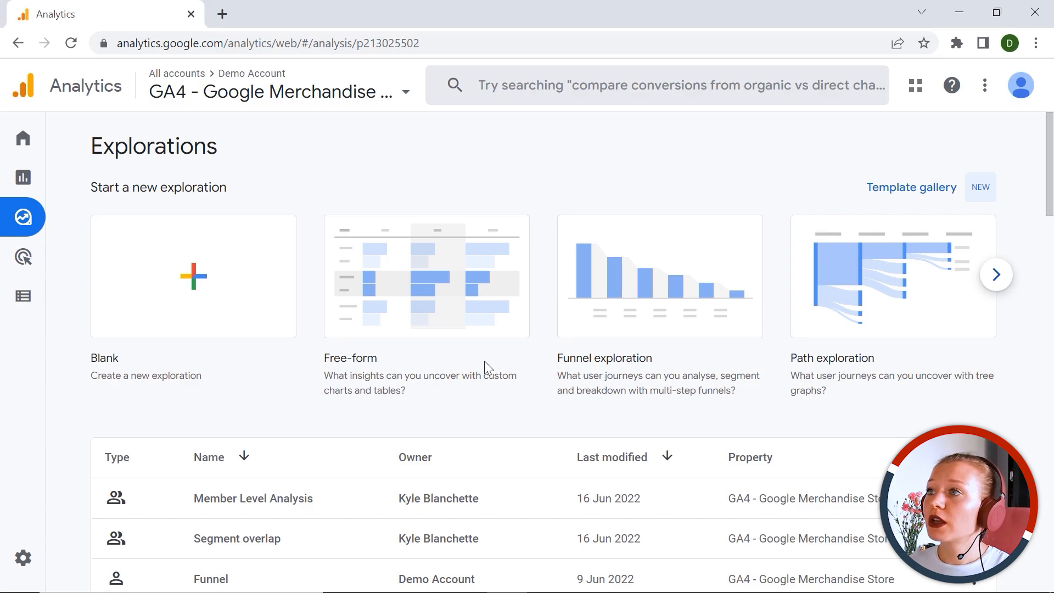
{"action": "scroll", "scroll_direction": "down", "scroll_amount": 3}
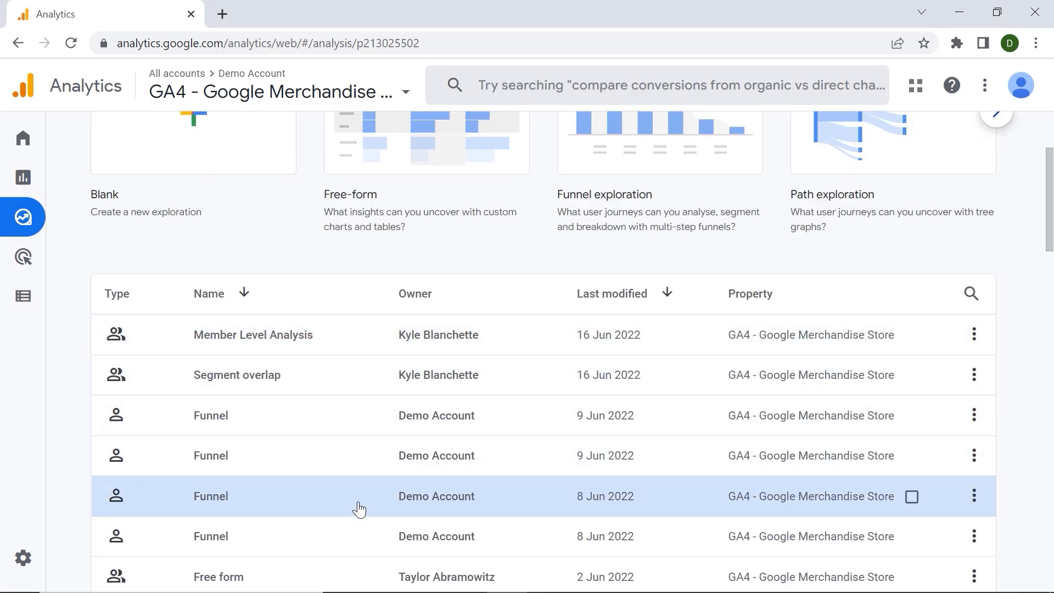
{"action": "scroll", "scroll_direction": "up", "scroll_amount": 3}
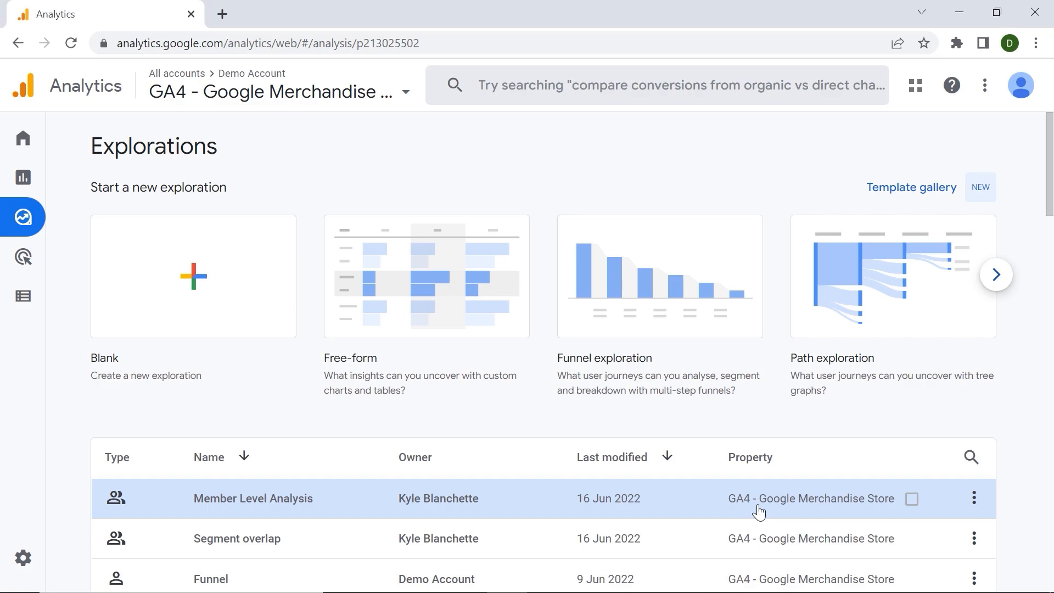
{"action": "mouse_move", "coordinate": [791, 505]}
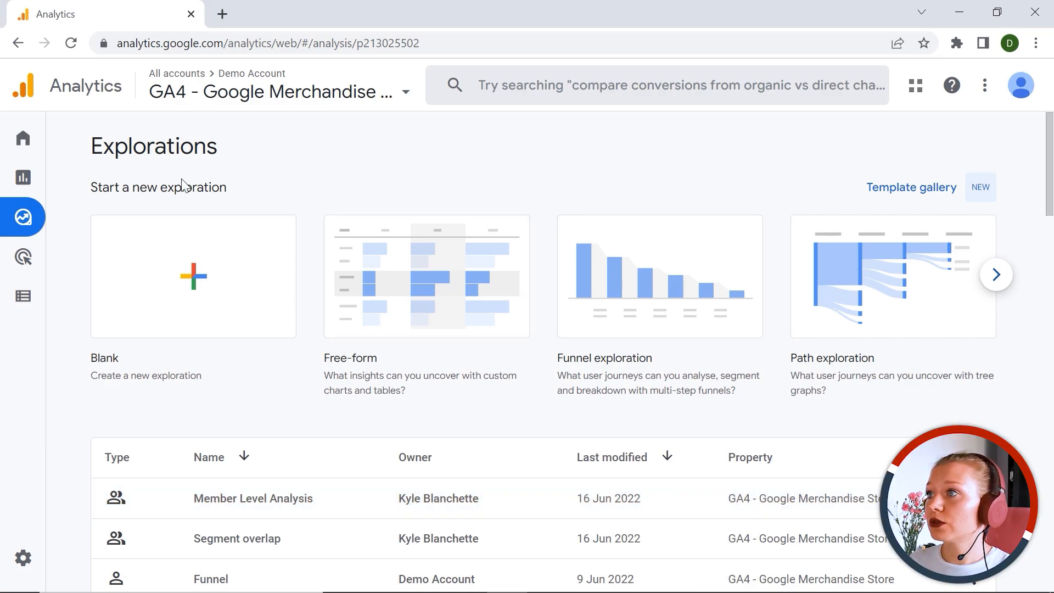
{"action": "mouse_move", "coordinate": [186, 206]}
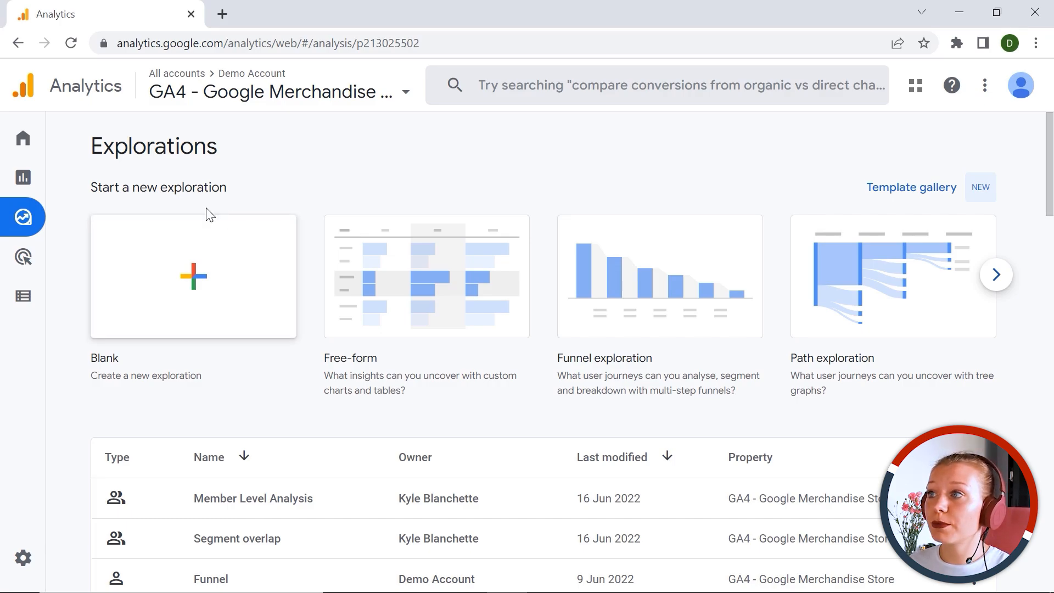
{"action": "mouse_move", "coordinate": [103, 259]}
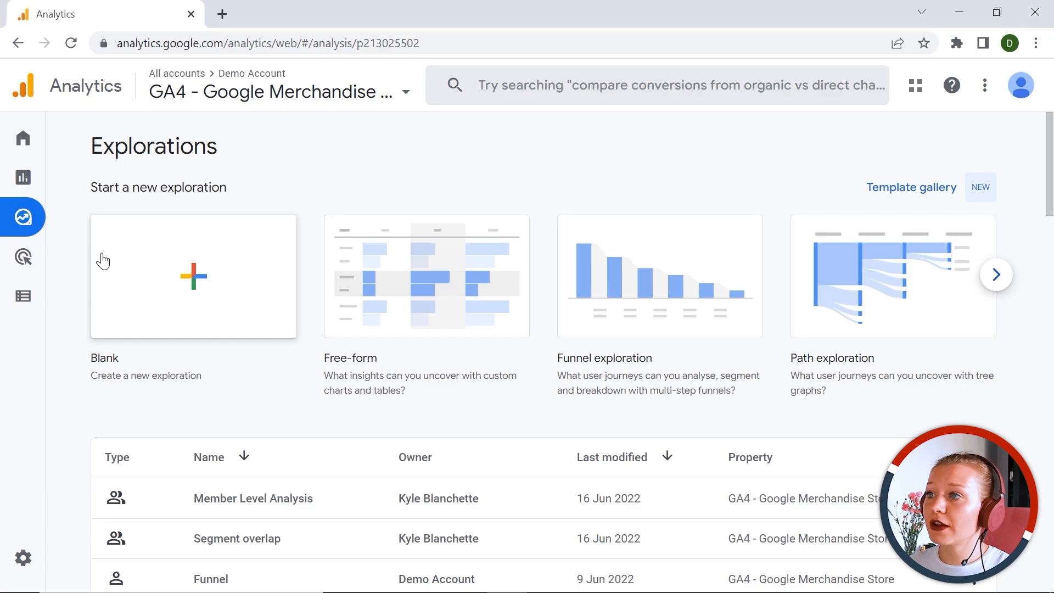
{"action": "mouse_move", "coordinate": [101, 285]}
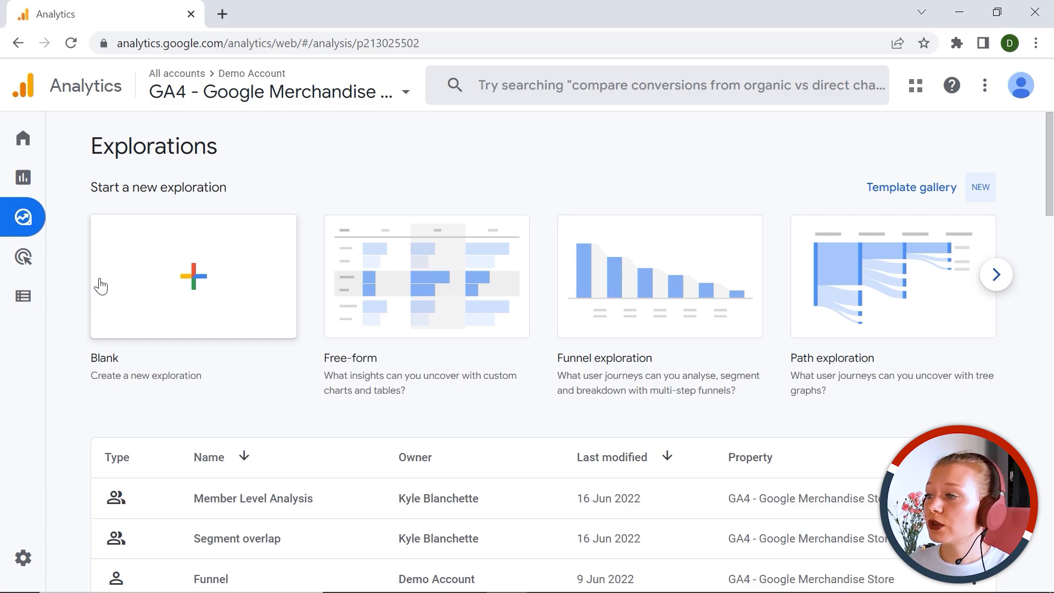
{"action": "mouse_move", "coordinate": [766, 237]}
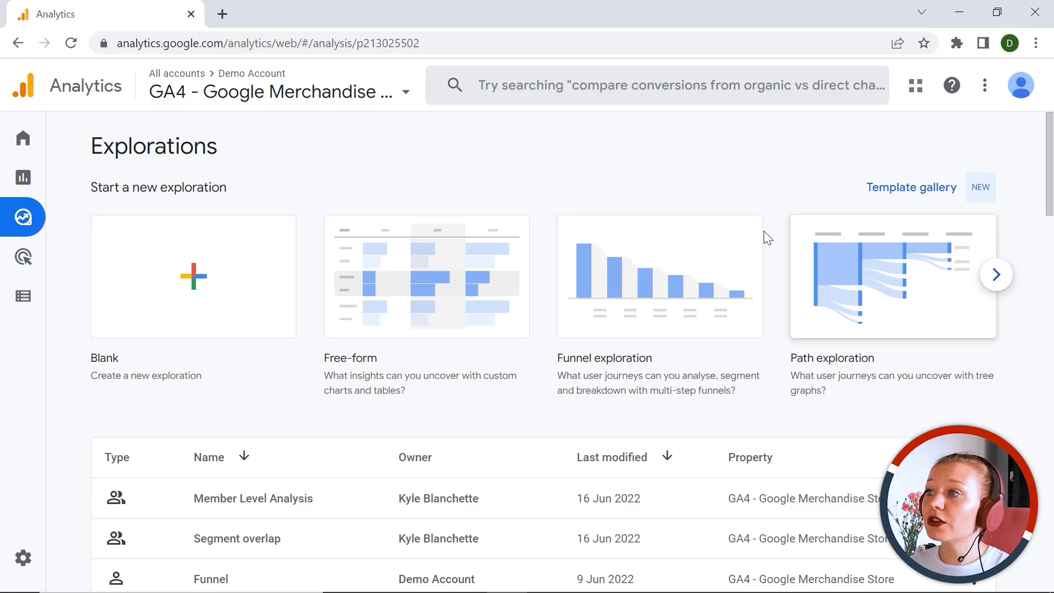
{"action": "mouse_move", "coordinate": [556, 290]}
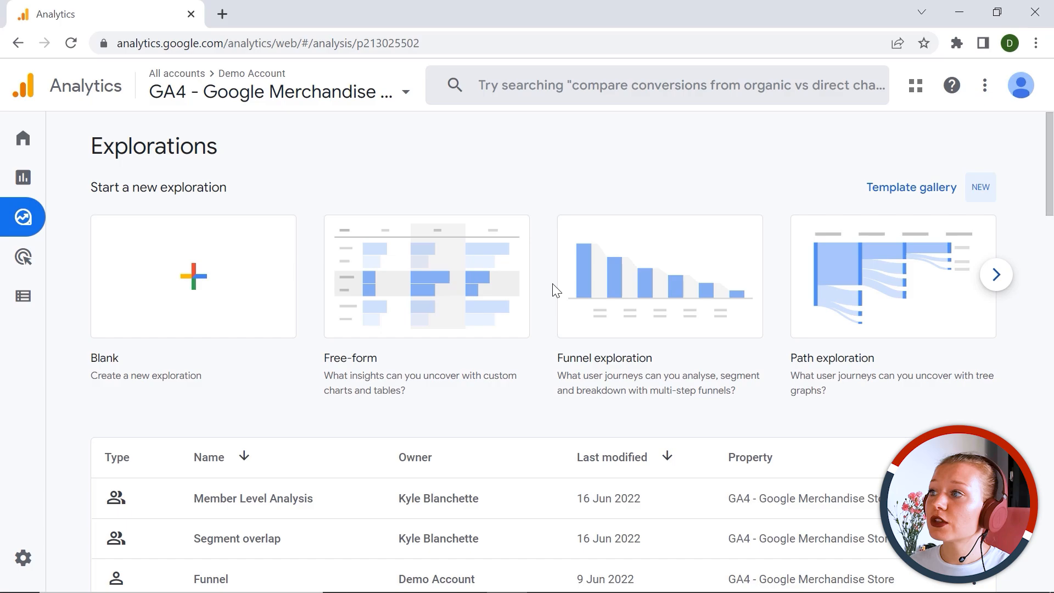
{"action": "mouse_move", "coordinate": [697, 254]}
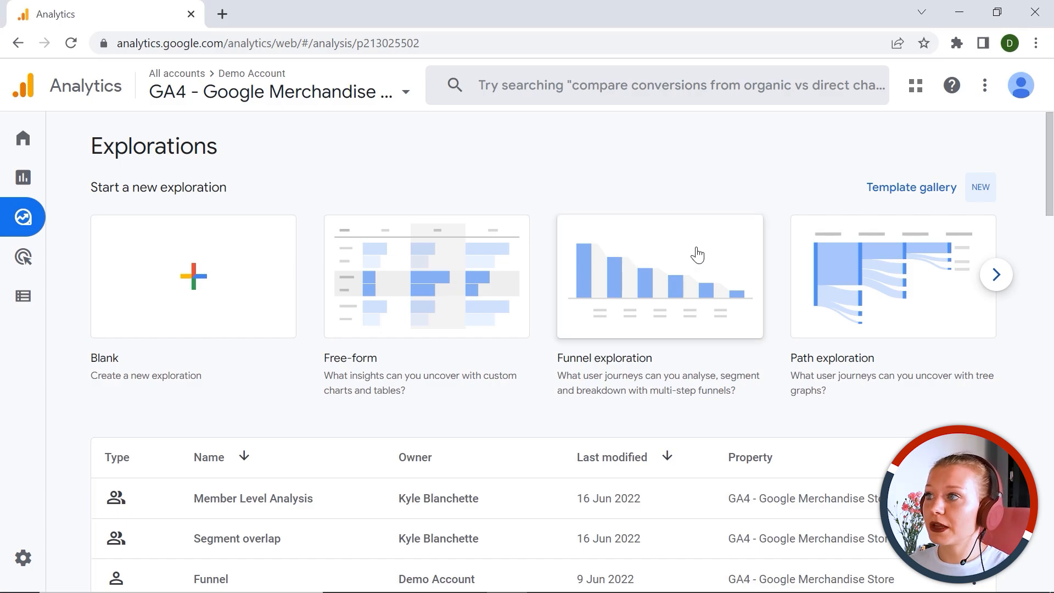
{"action": "mouse_move", "coordinate": [499, 294]}
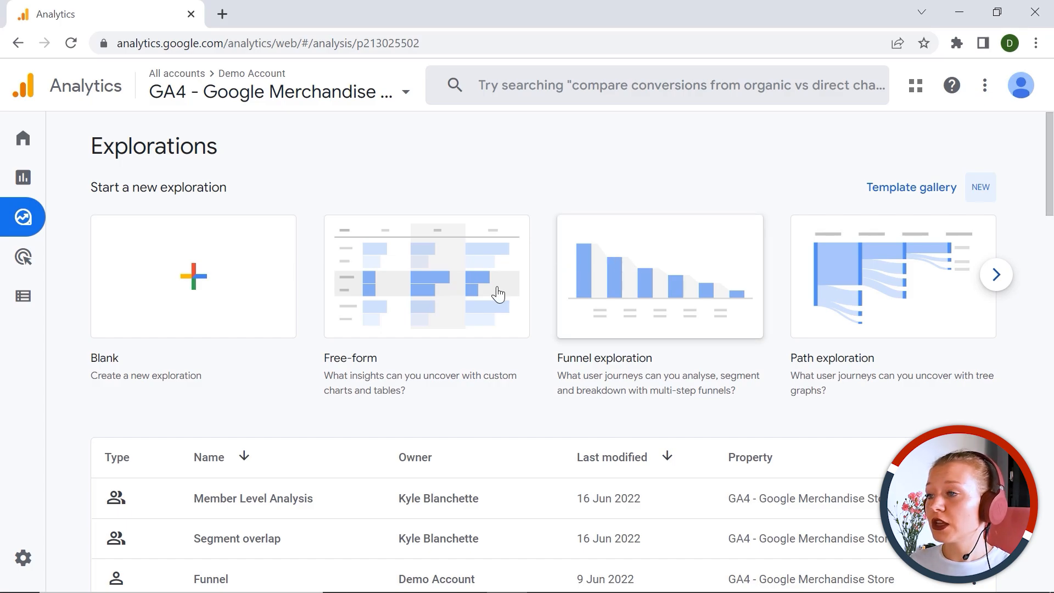
{"action": "mouse_move", "coordinate": [404, 325]}
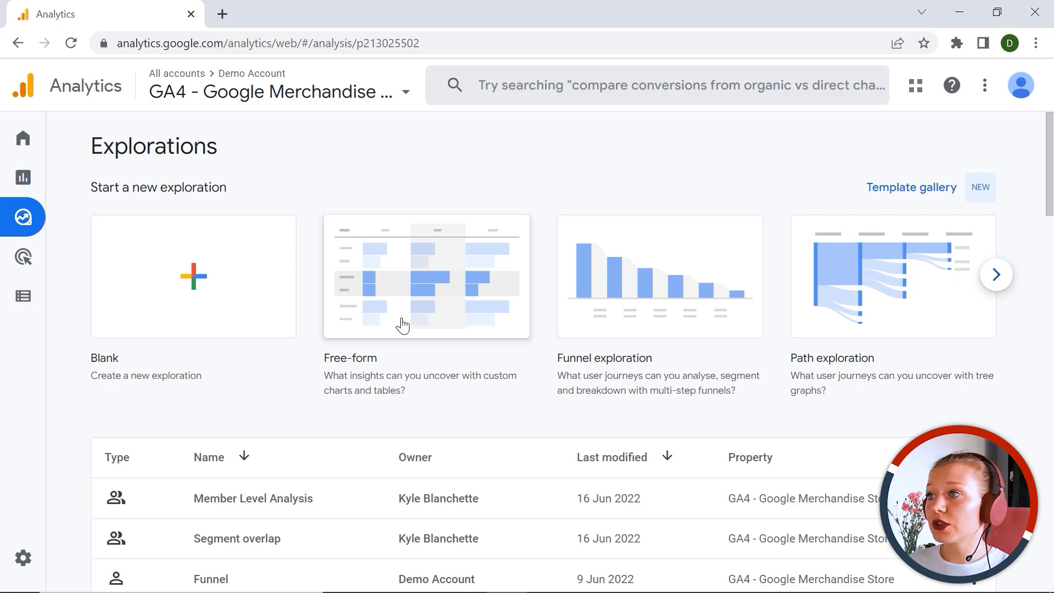
{"action": "mouse_move", "coordinate": [617, 215]}
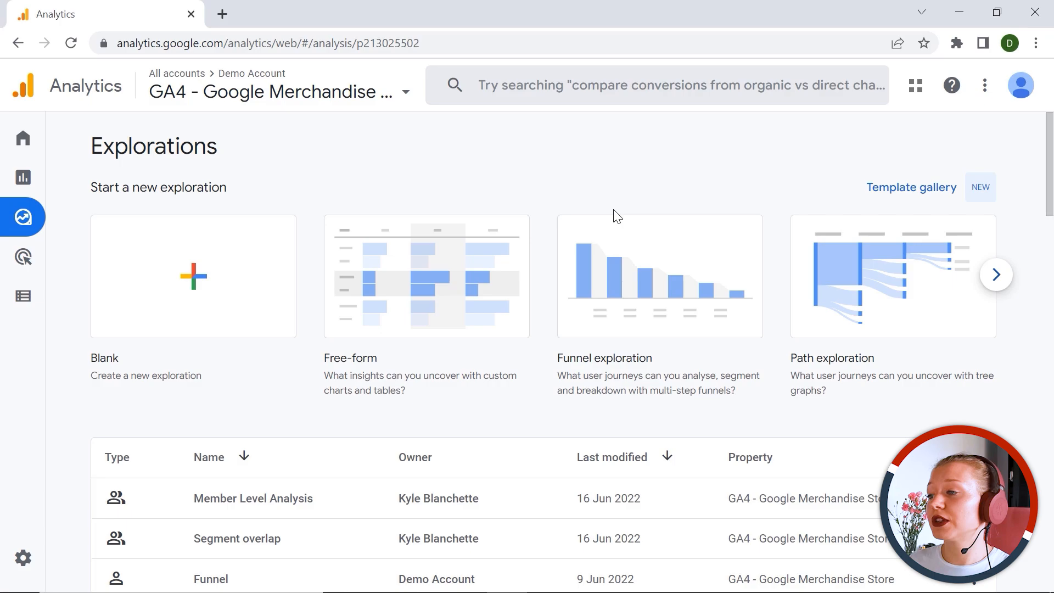
{"action": "mouse_move", "coordinate": [793, 343]}
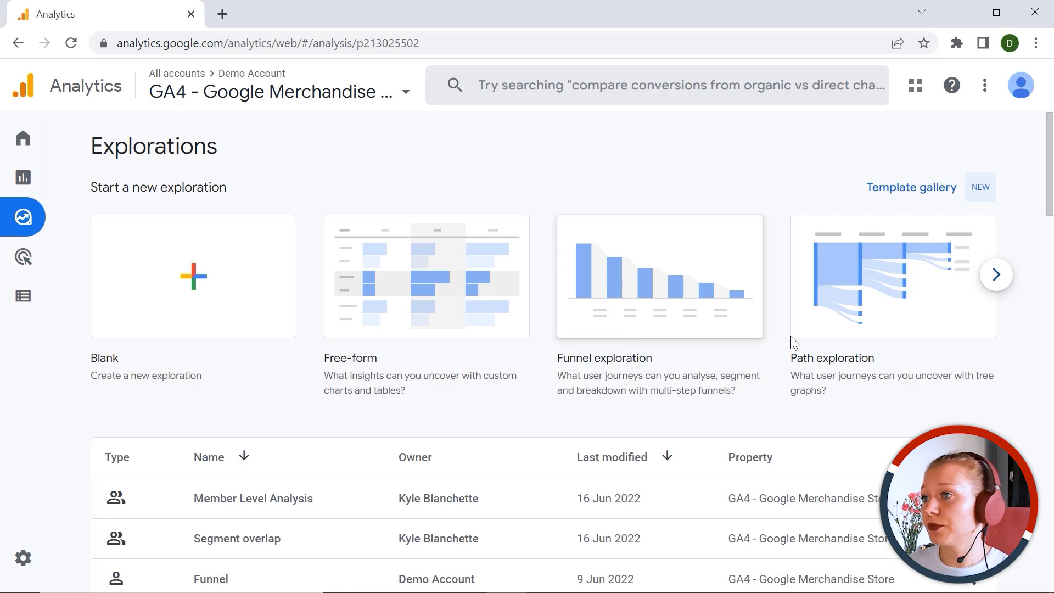
Step: Advance the template carousel twice to reveal Segment overlap and Cohort exploration
{"action": "left_click", "coordinate": [996, 275]}
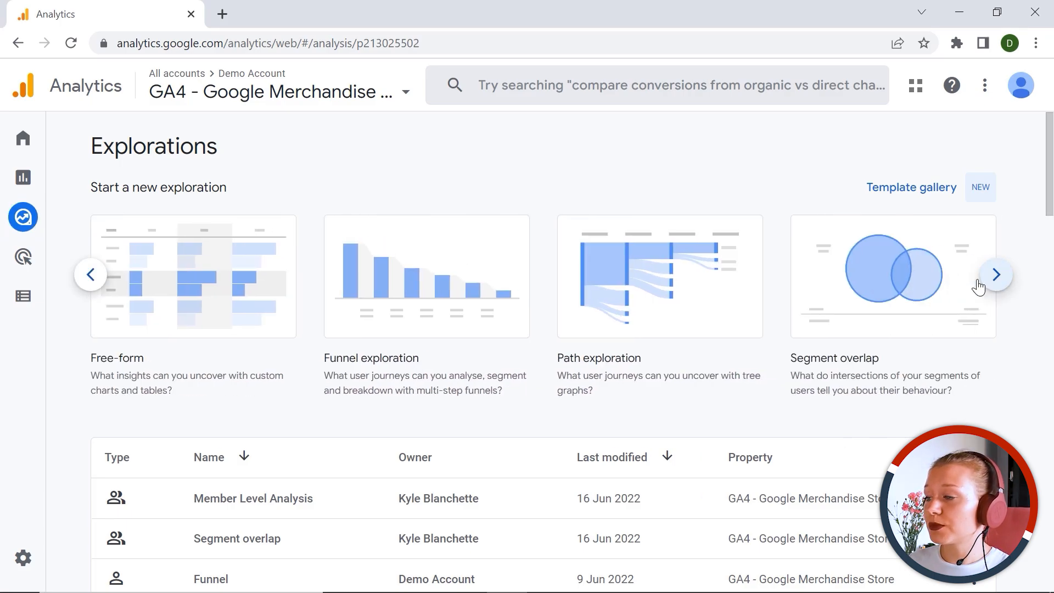
{"action": "mouse_move", "coordinate": [852, 276]}
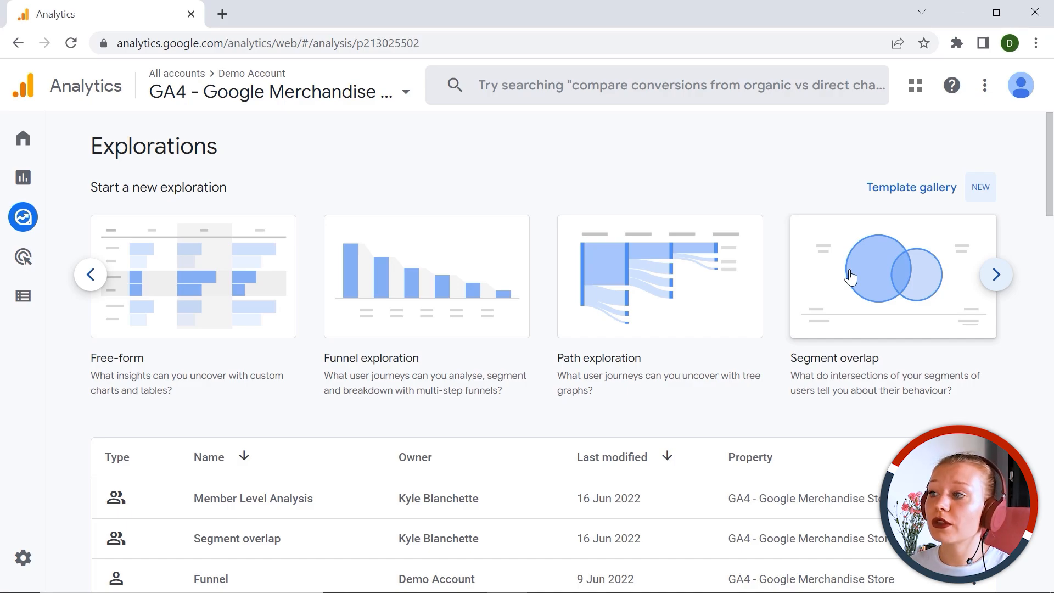
{"action": "mouse_move", "coordinate": [793, 372]}
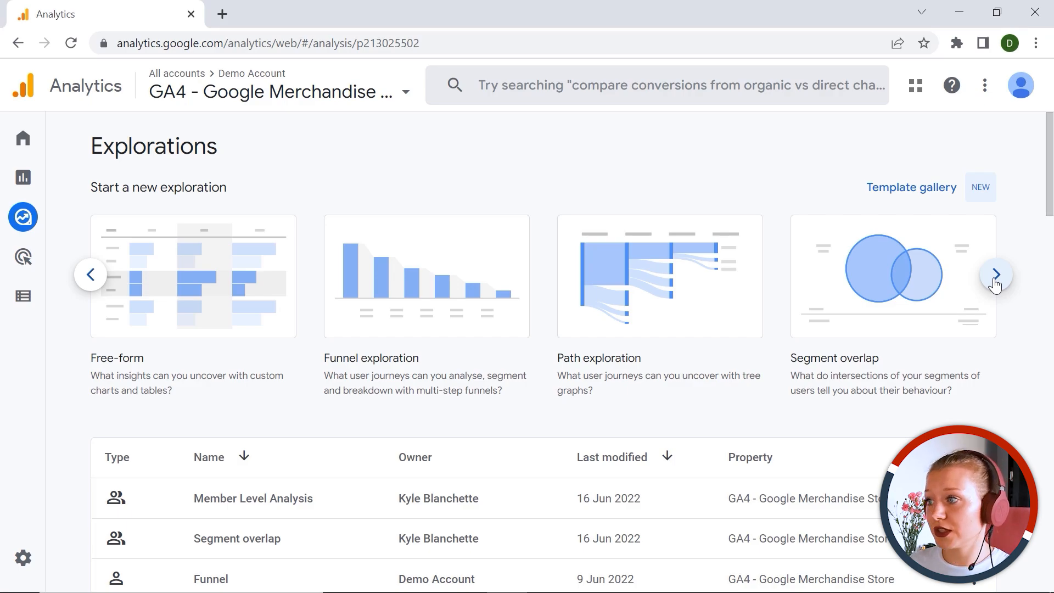
{"action": "left_click", "coordinate": [996, 274]}
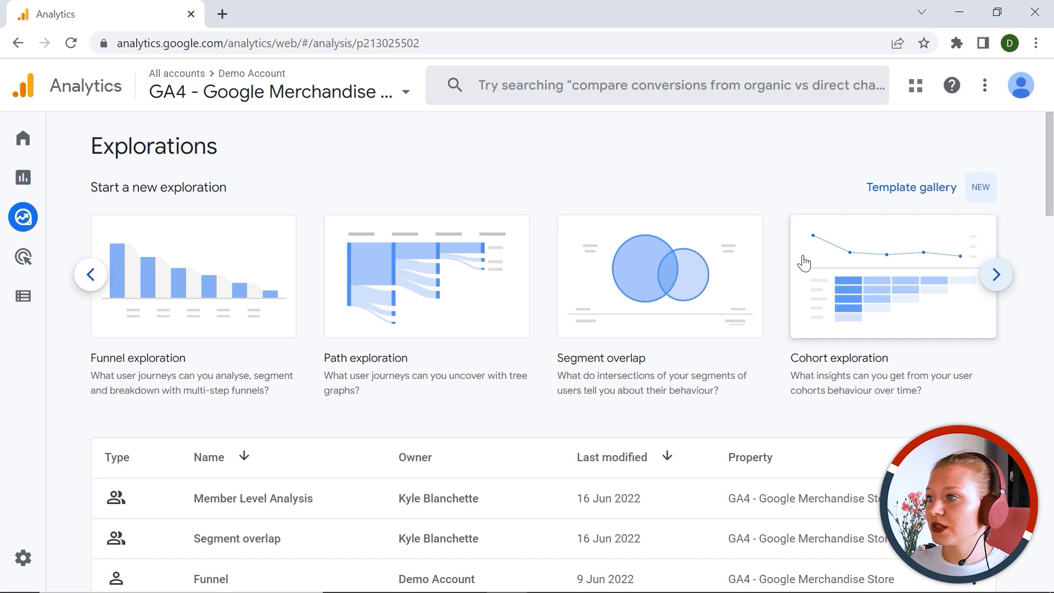
{"action": "mouse_move", "coordinate": [787, 195]}
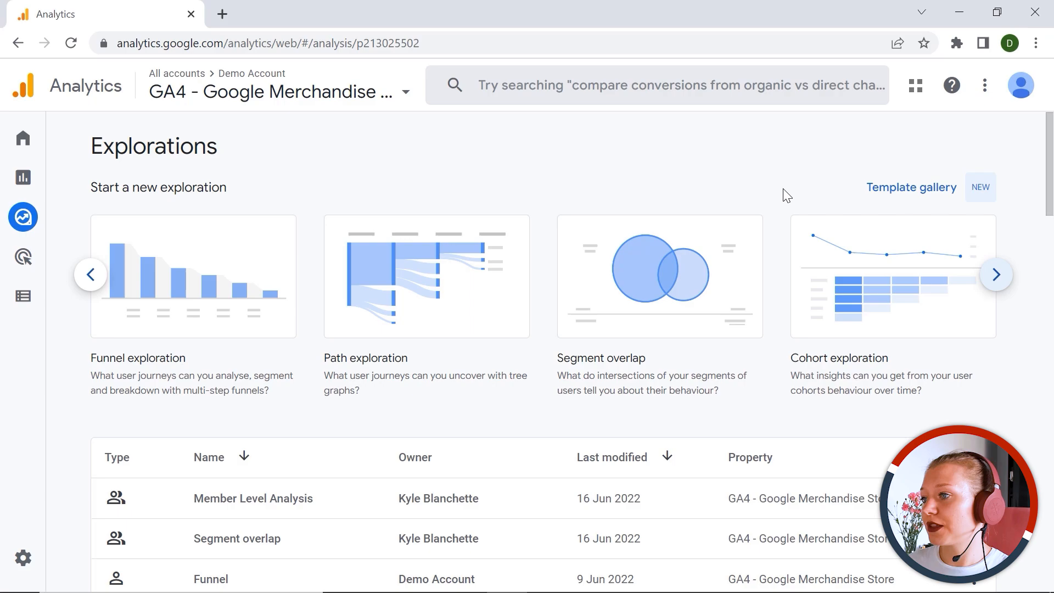
Step: Page past User lifetime, then return the carousel to the start showing Free-form
{"action": "left_click", "coordinate": [996, 275]}
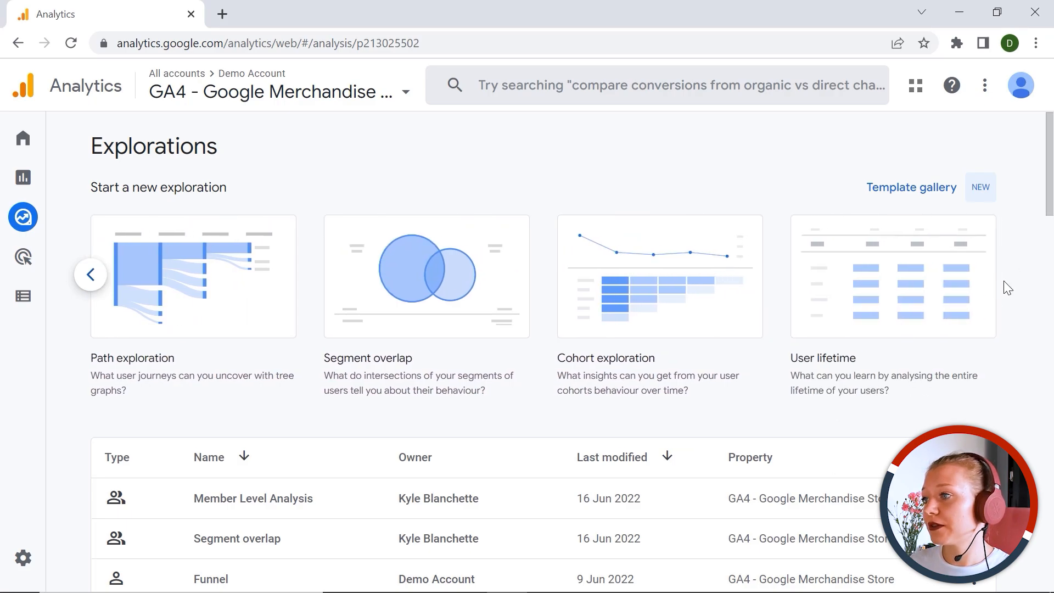
{"action": "mouse_move", "coordinate": [872, 431]}
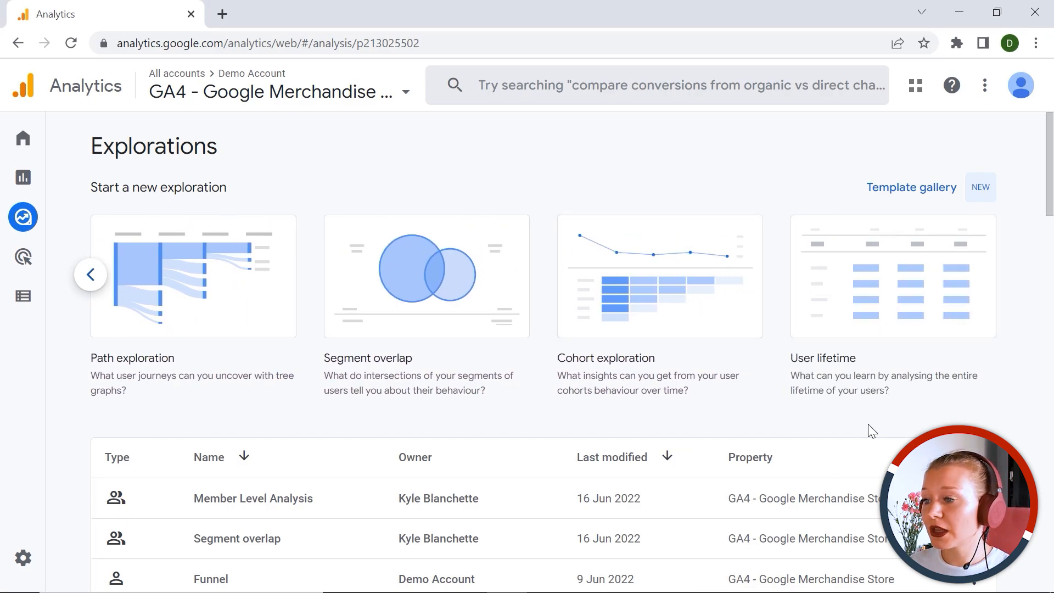
{"action": "mouse_move", "coordinate": [856, 412]}
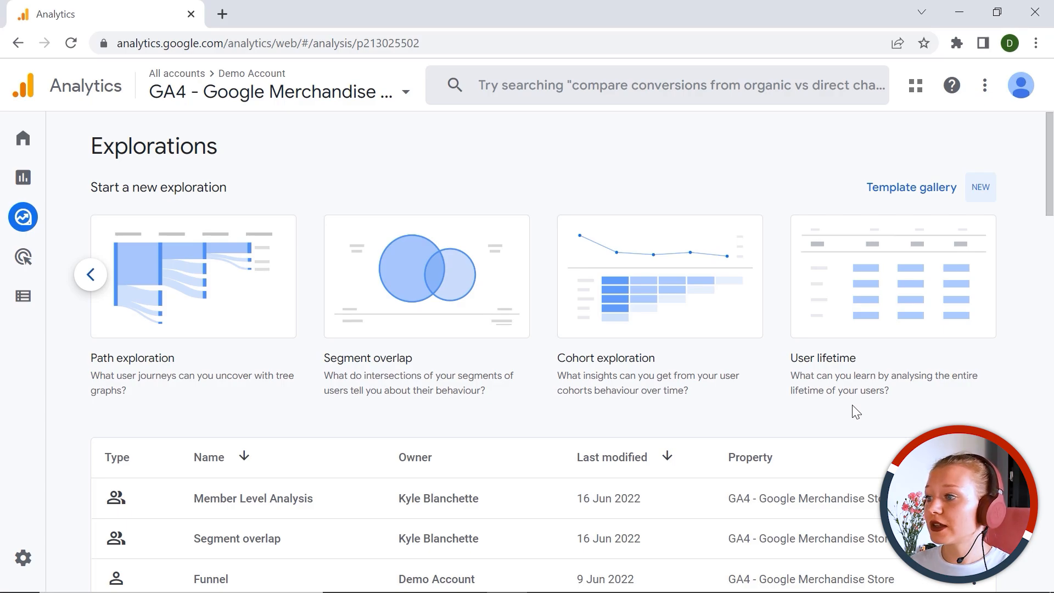
{"action": "mouse_move", "coordinate": [768, 195]}
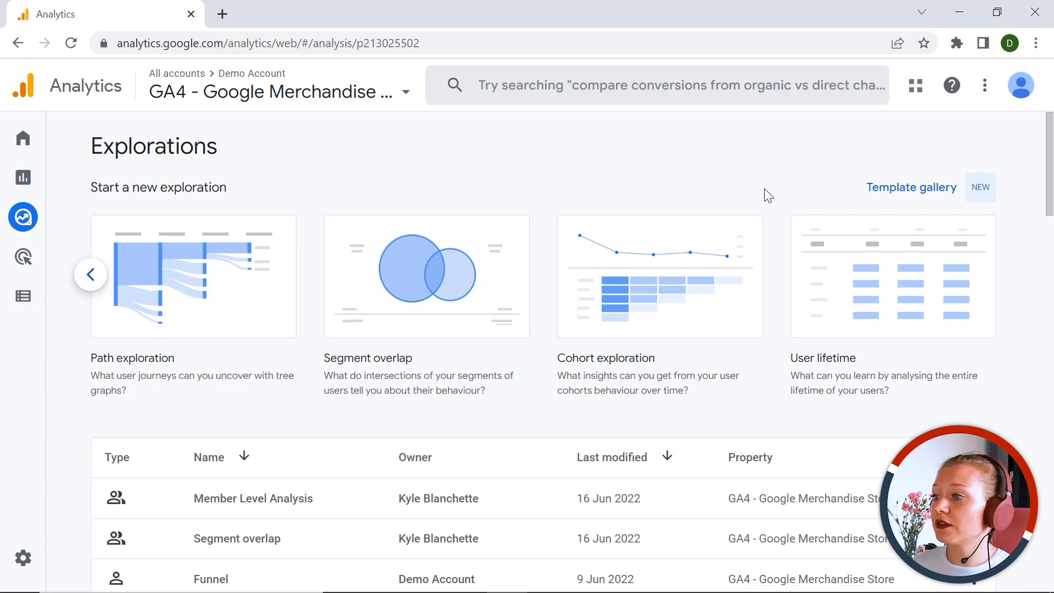
{"action": "mouse_move", "coordinate": [836, 181]}
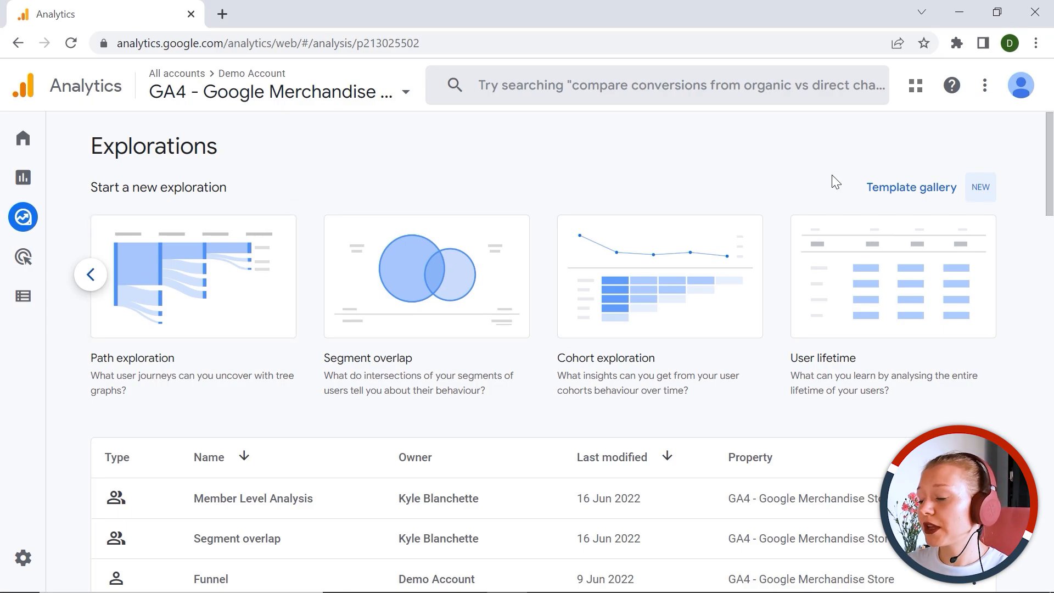
{"action": "mouse_move", "coordinate": [206, 250]}
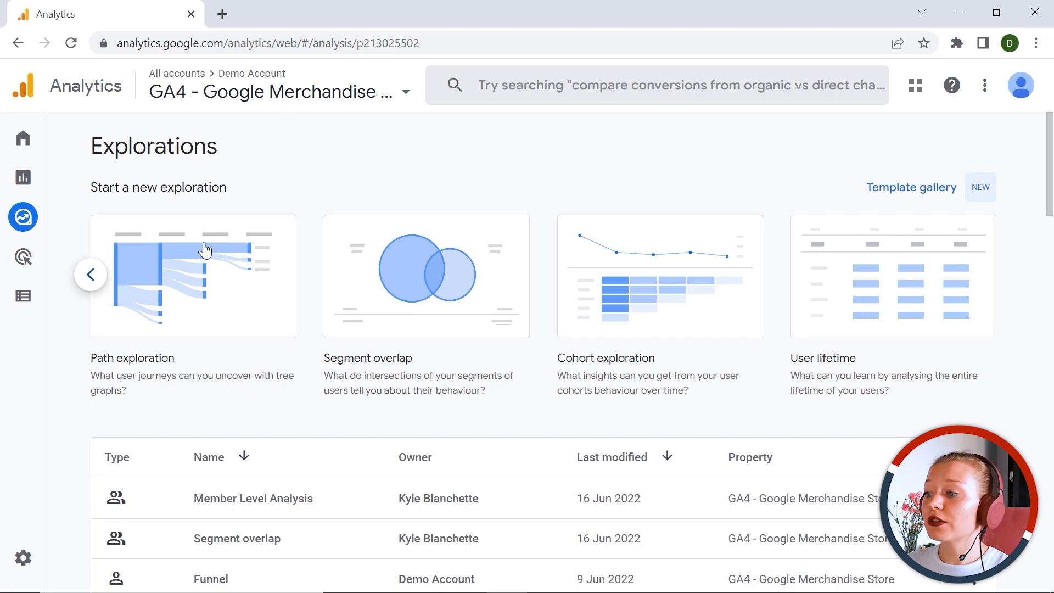
{"action": "mouse_move", "coordinate": [89, 275]}
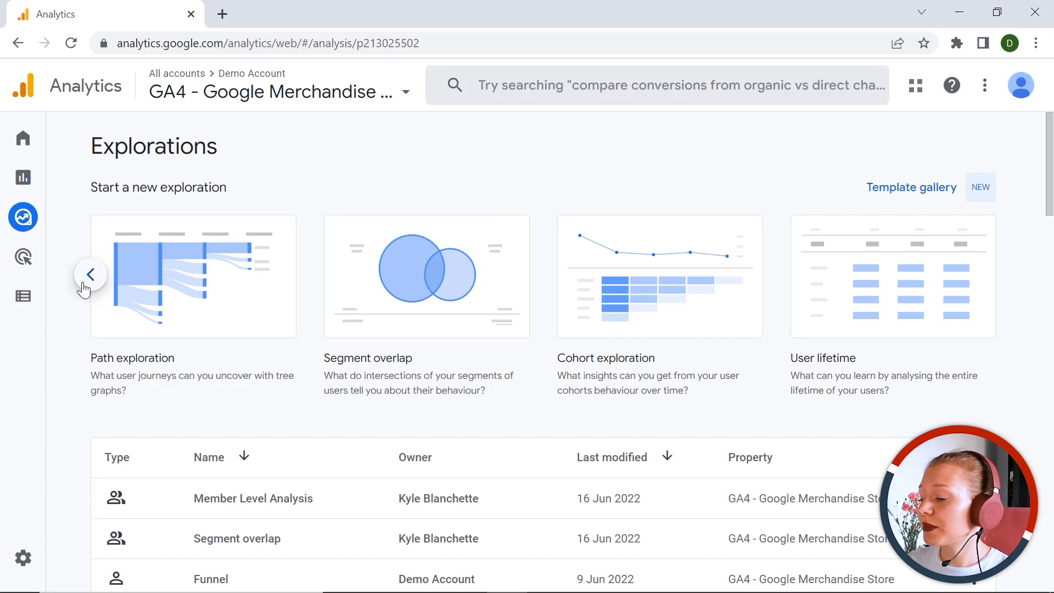
{"action": "left_click", "coordinate": [89, 275]}
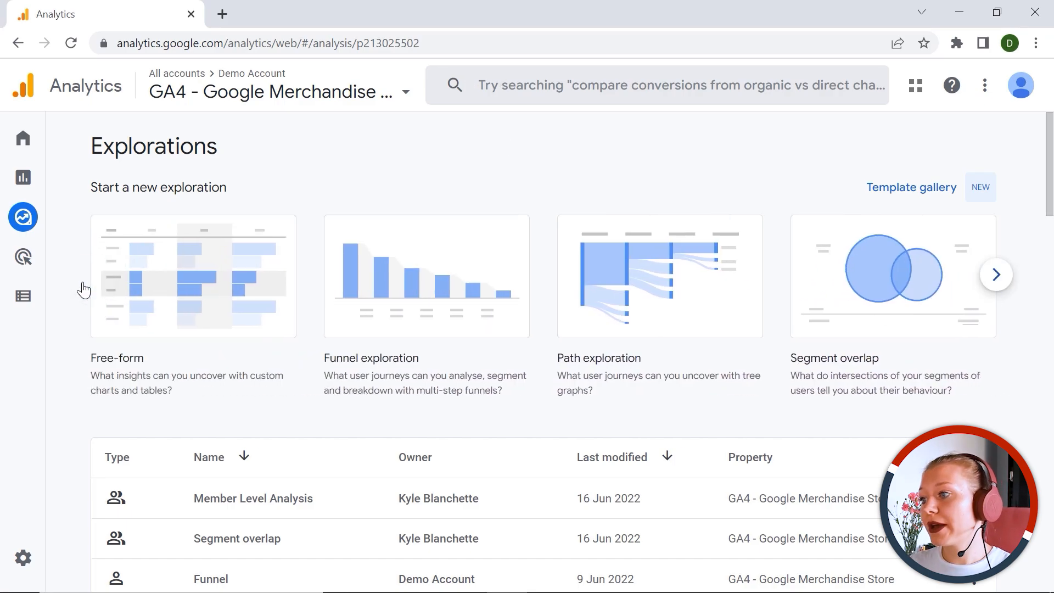
Step: Start a new Free-form exploration of active users by town/city and device category
{"action": "left_click", "coordinate": [193, 277]}
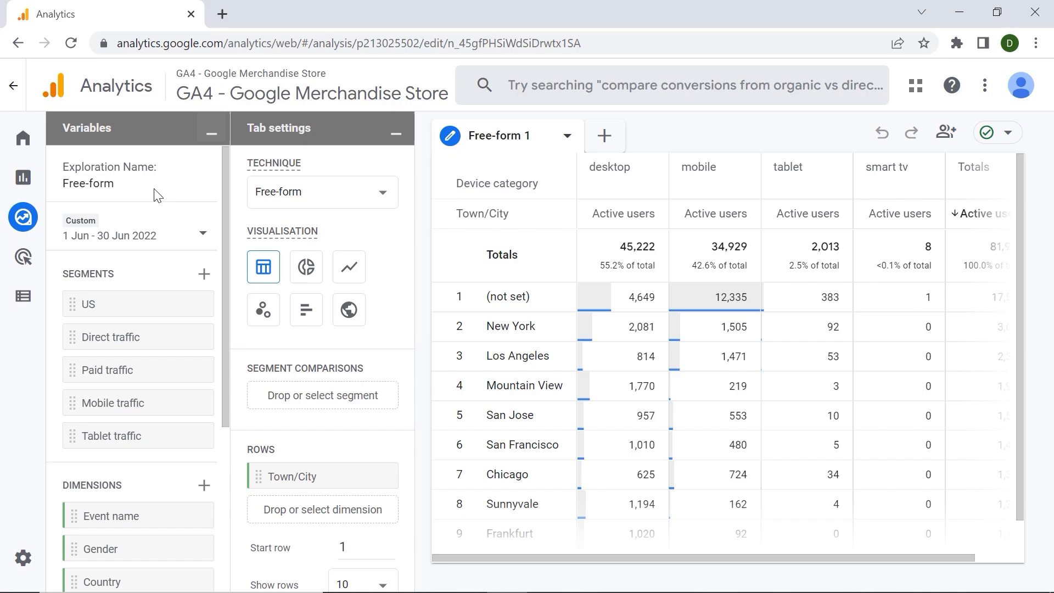
{"action": "mouse_move", "coordinate": [517, 178]}
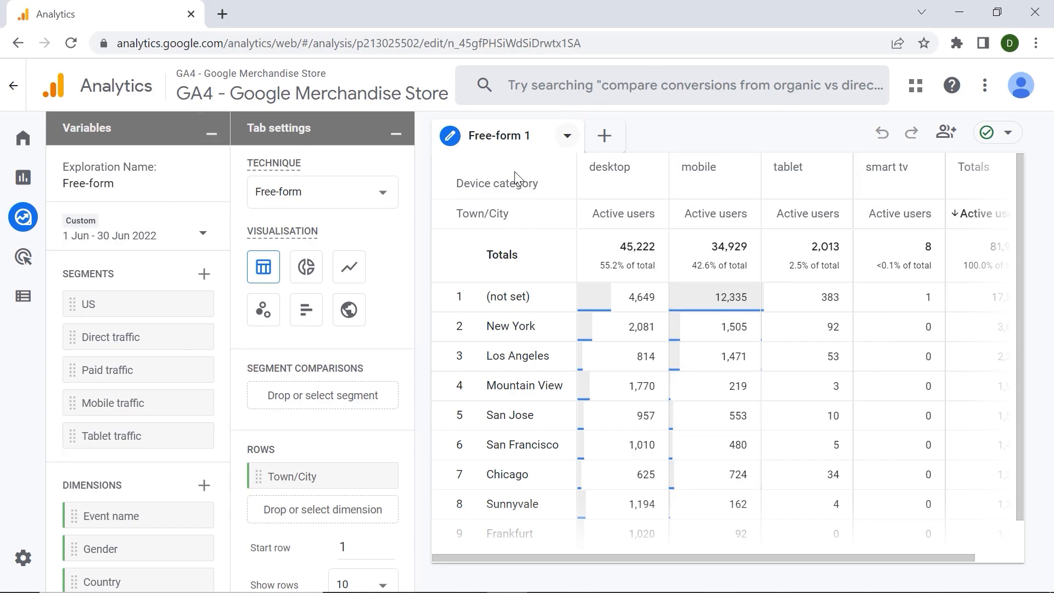
{"action": "mouse_move", "coordinate": [474, 504]}
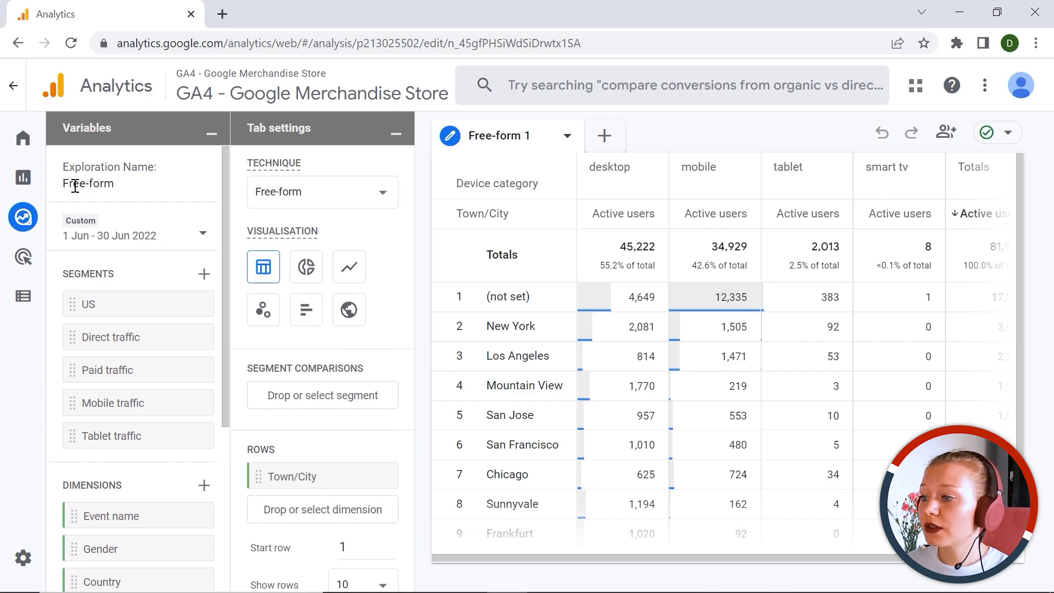
{"action": "mouse_move", "coordinate": [117, 516]}
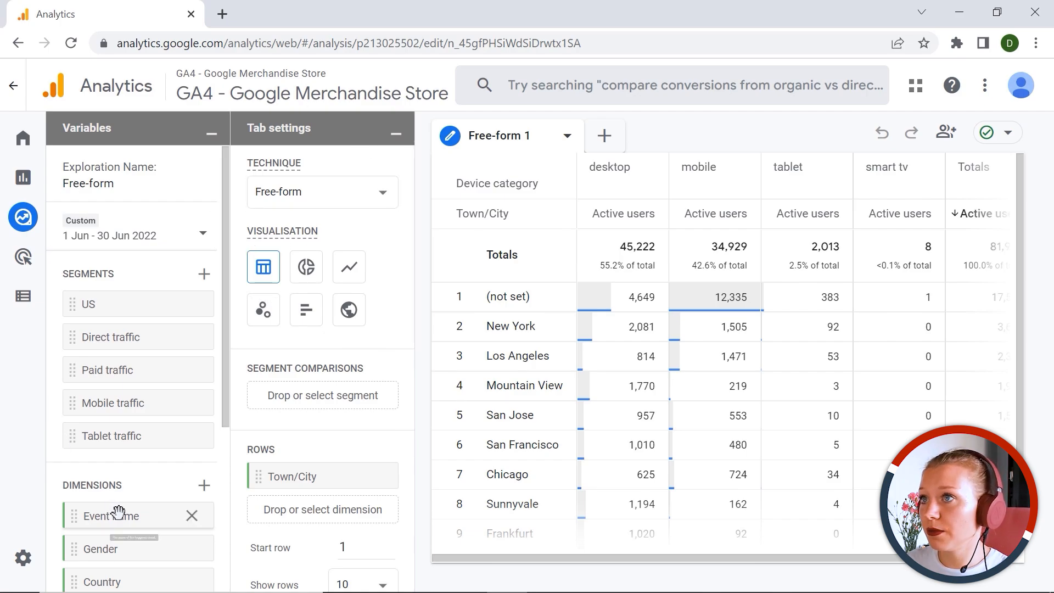
{"action": "mouse_move", "coordinate": [164, 403]}
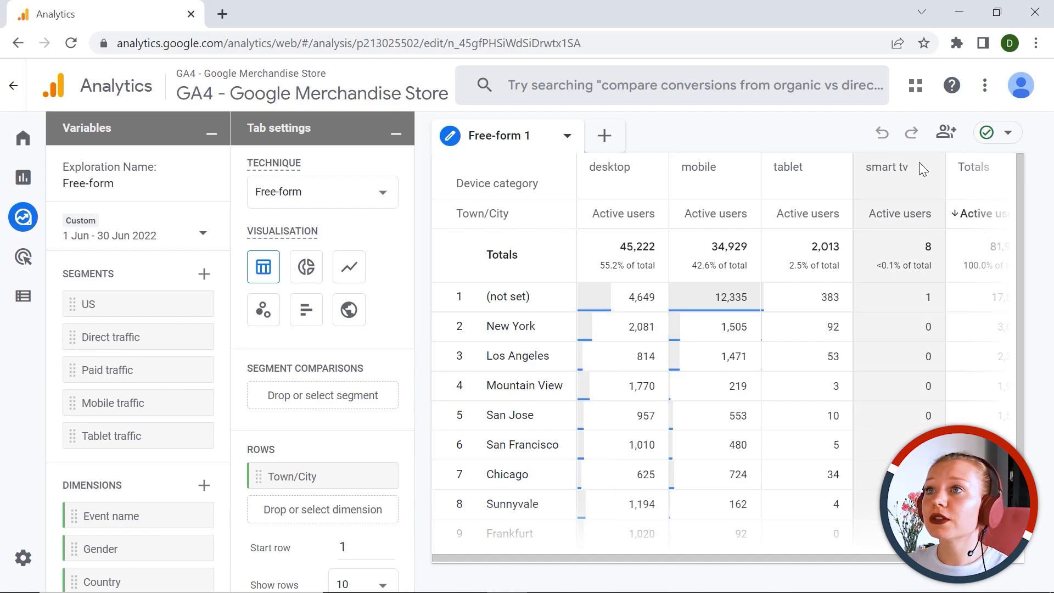
{"action": "mouse_move", "coordinate": [701, 150]}
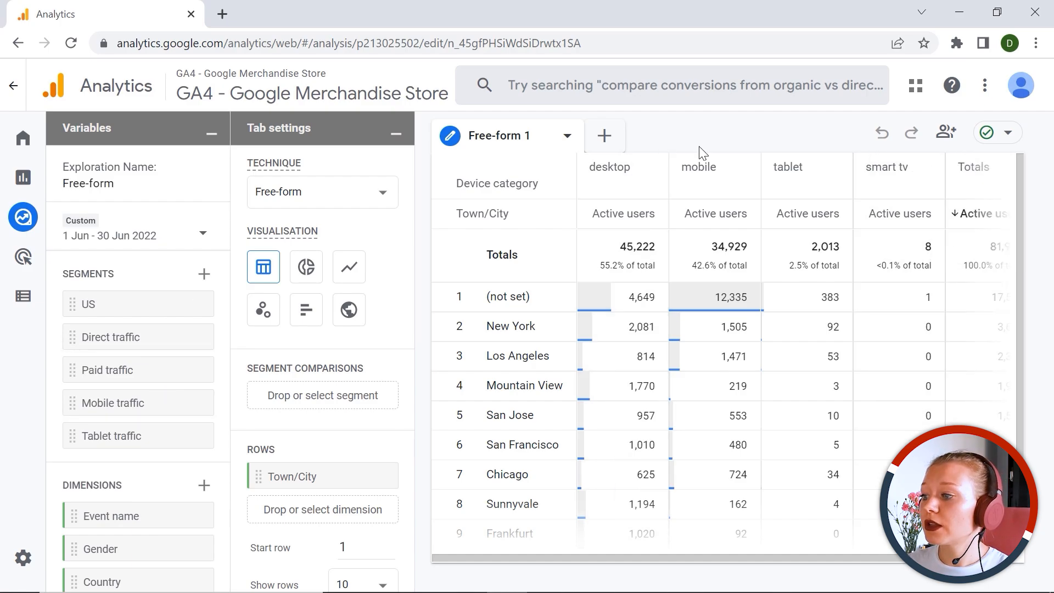
{"action": "mouse_move", "coordinate": [878, 156]}
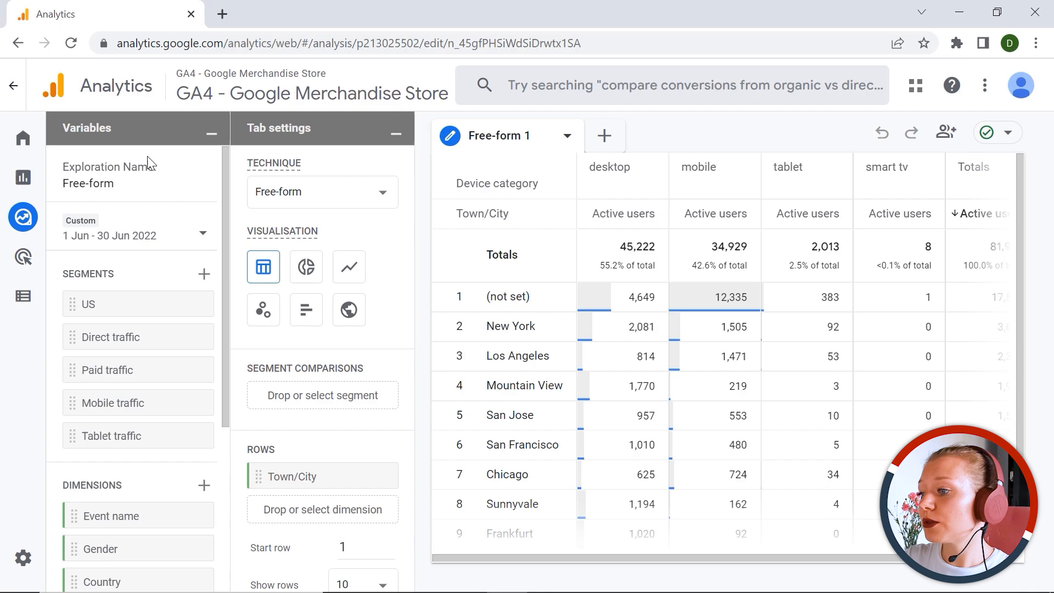
{"action": "mouse_move", "coordinate": [130, 228]}
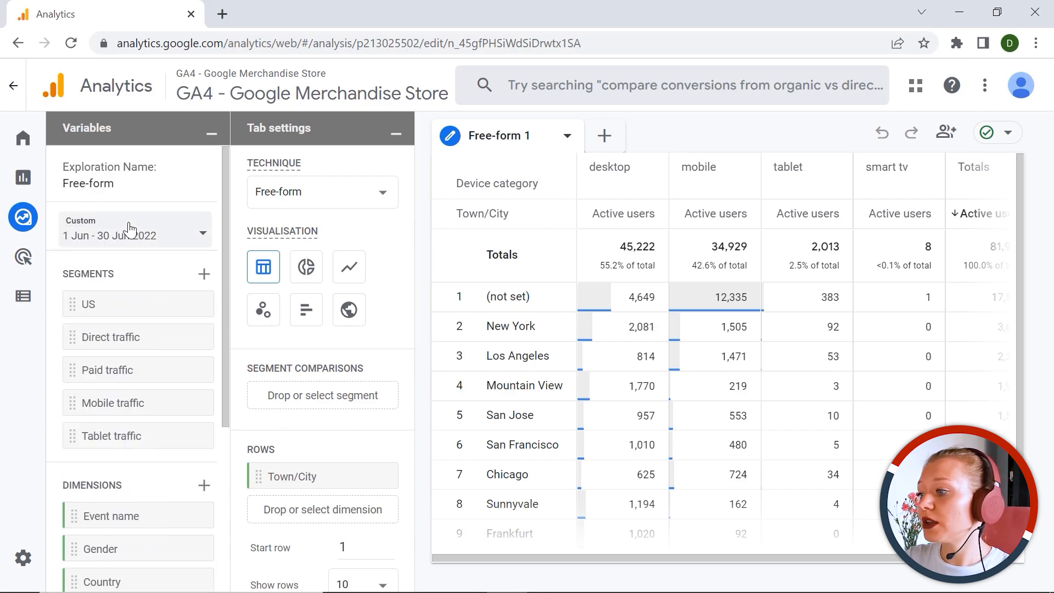
{"action": "mouse_move", "coordinate": [133, 195]}
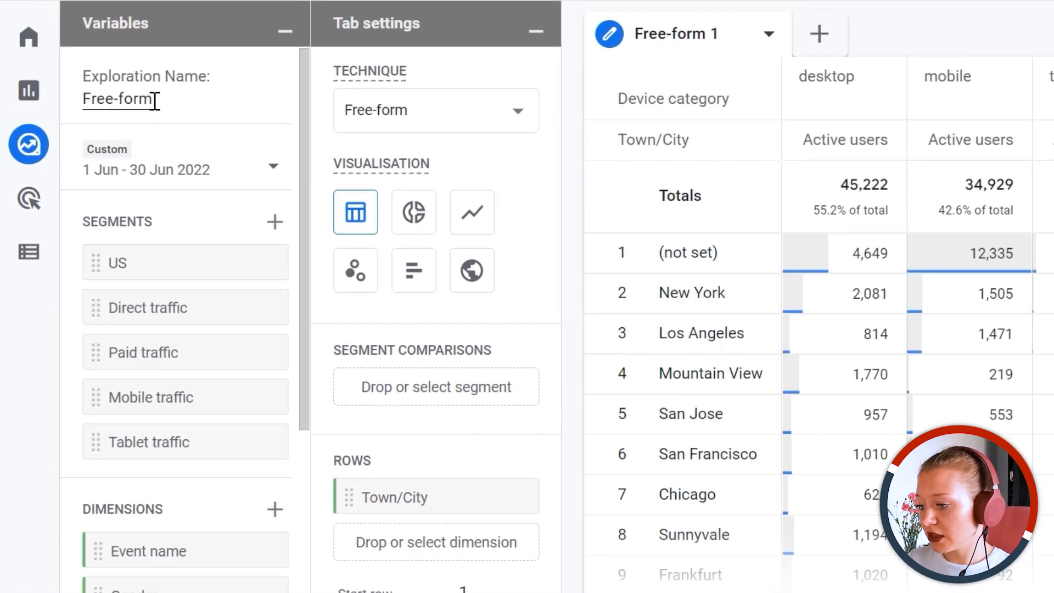
Step: Name the exploration 'Test Custom Report' and set its date range to Last week
{"action": "type", "text": "Test Custom Report"}
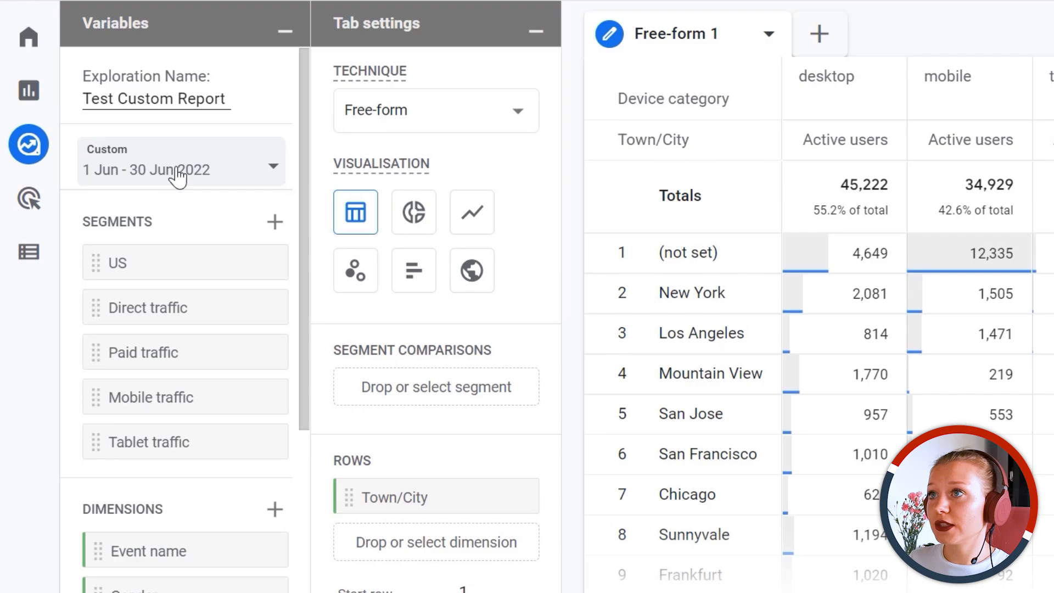
{"action": "left_click", "coordinate": [178, 170]}
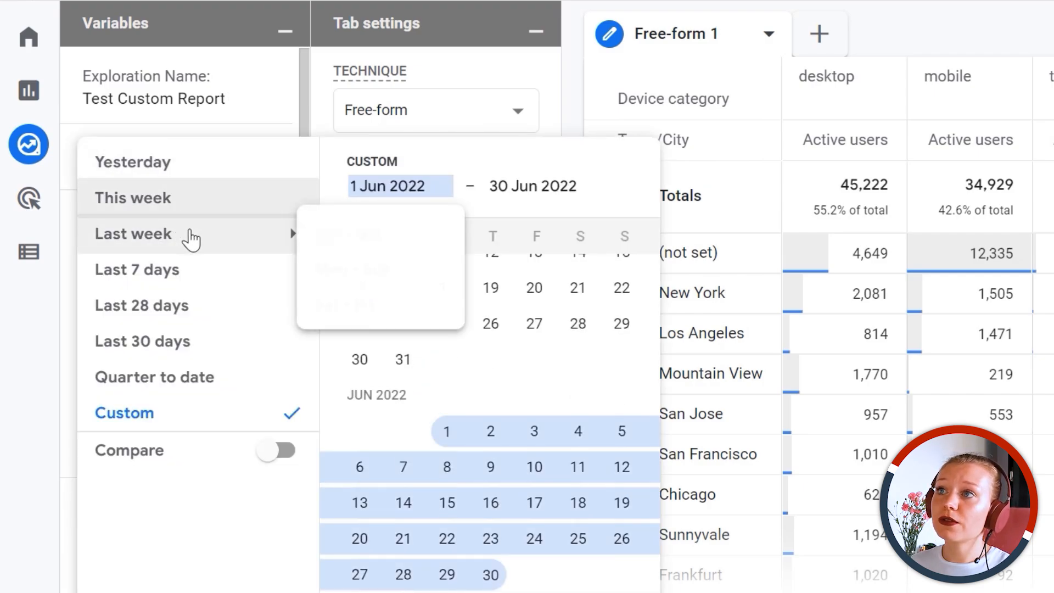
{"action": "left_click", "coordinate": [133, 233]}
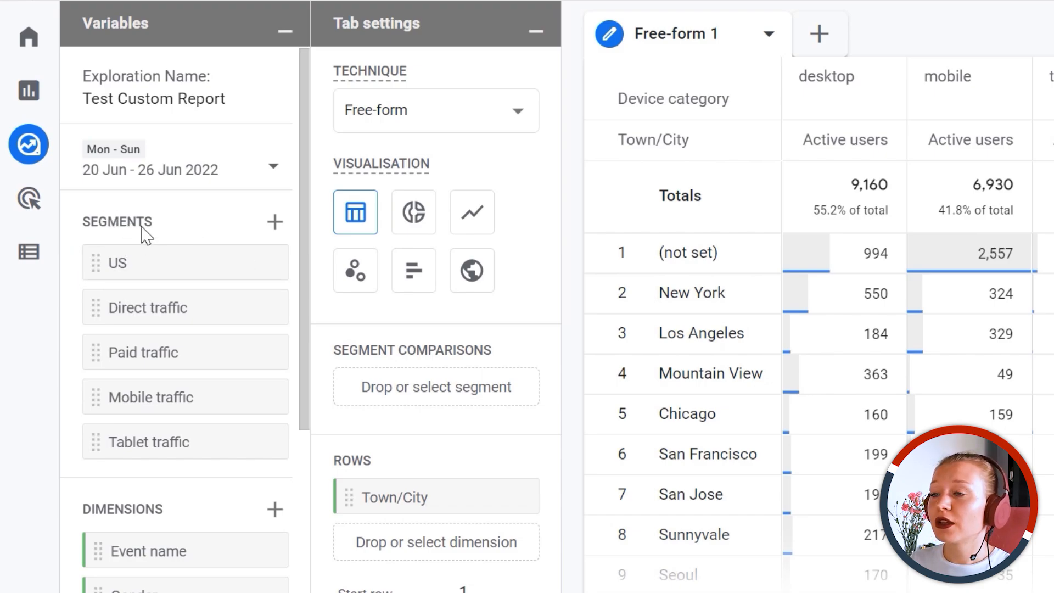
{"action": "mouse_move", "coordinate": [231, 262]}
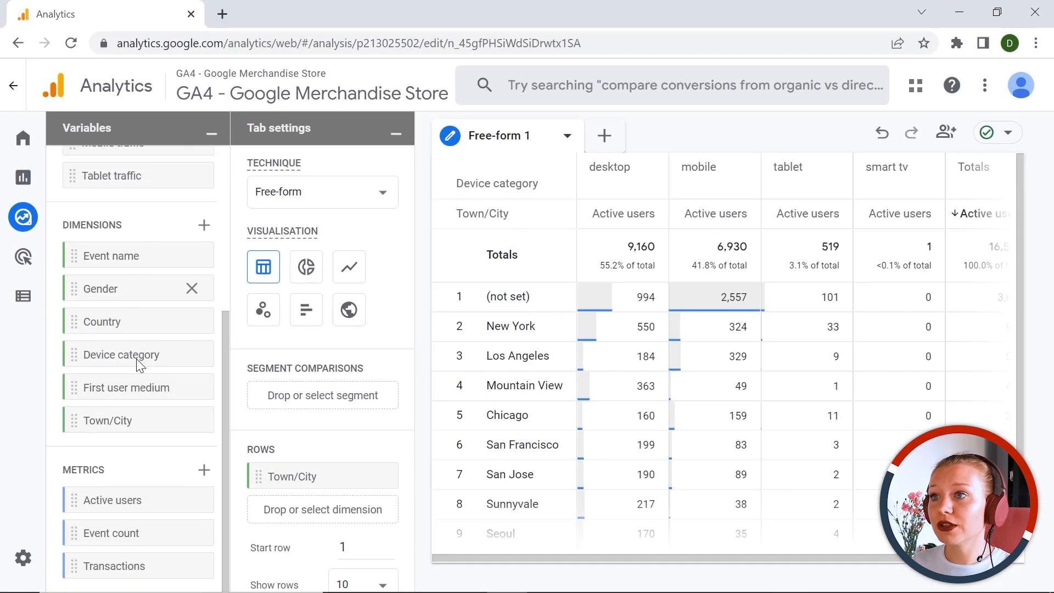
{"action": "mouse_move", "coordinate": [173, 214]}
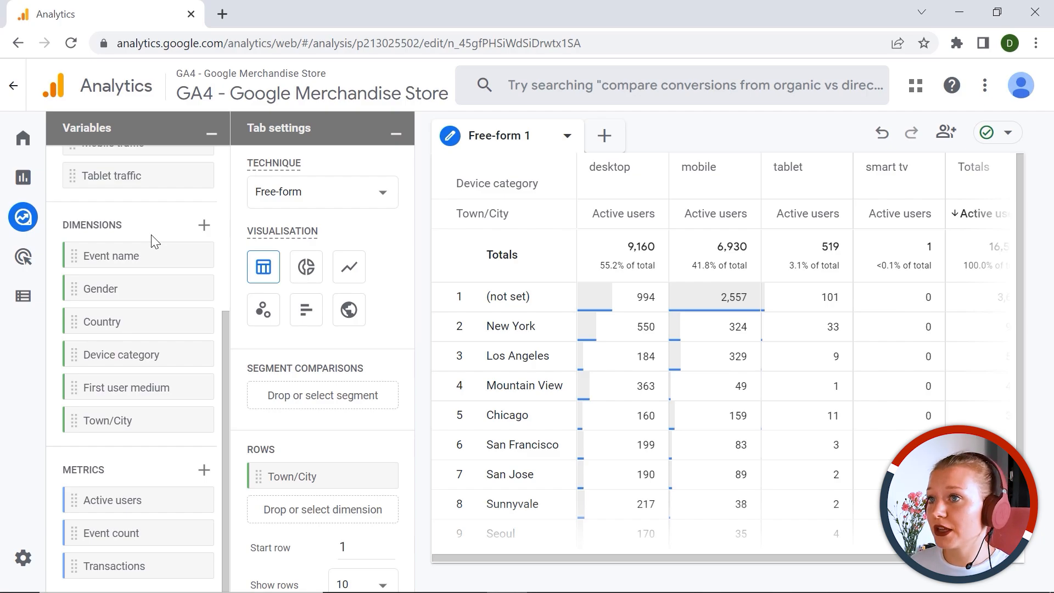
{"action": "scroll", "scroll_direction": "up", "scroll_amount": 3}
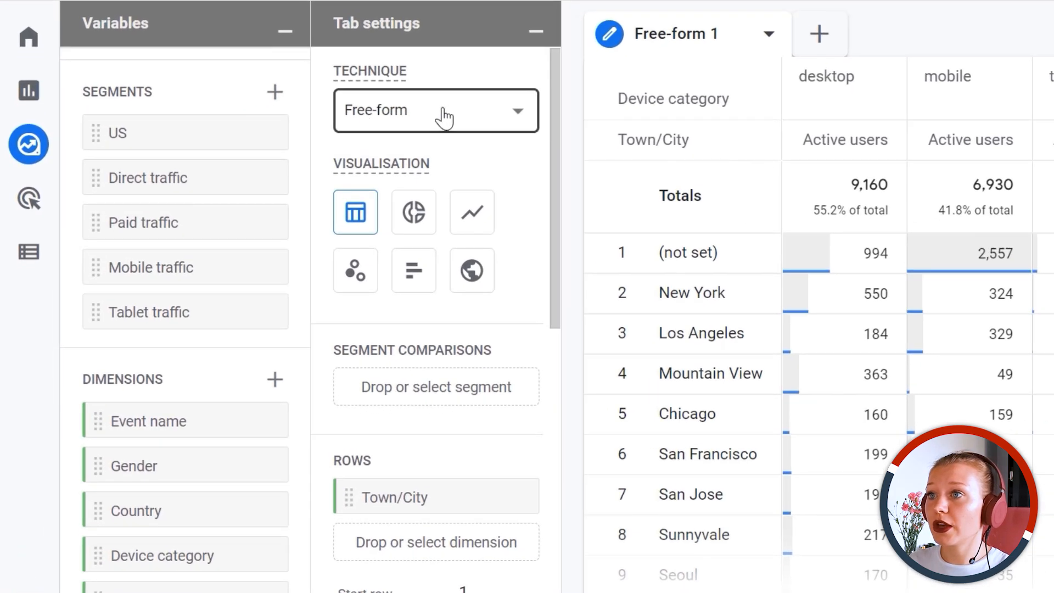
{"action": "left_click", "coordinate": [436, 110]}
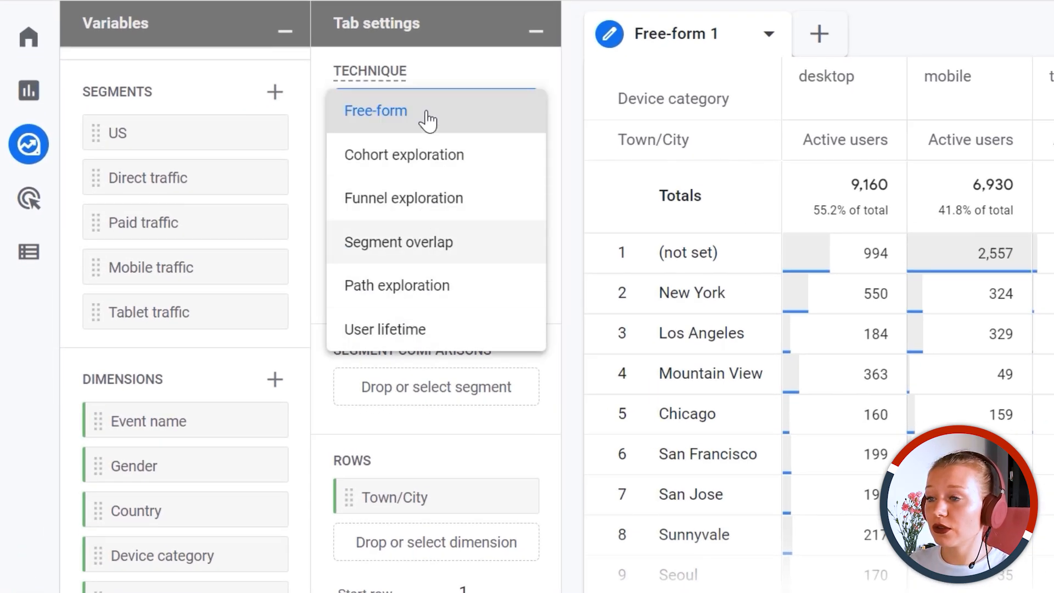
{"action": "left_click", "coordinate": [376, 110]}
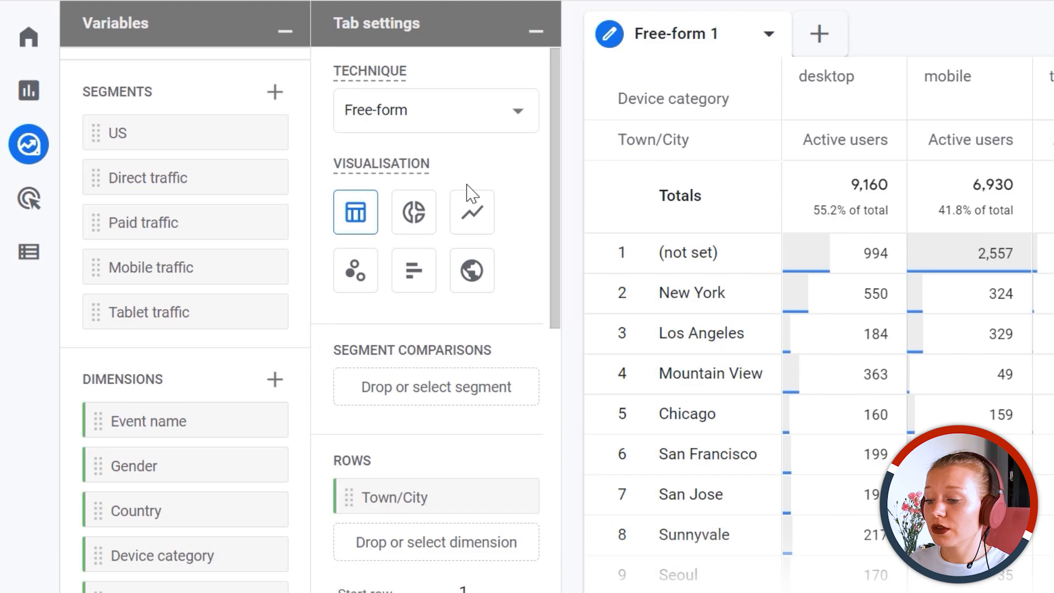
{"action": "mouse_move", "coordinate": [469, 168]}
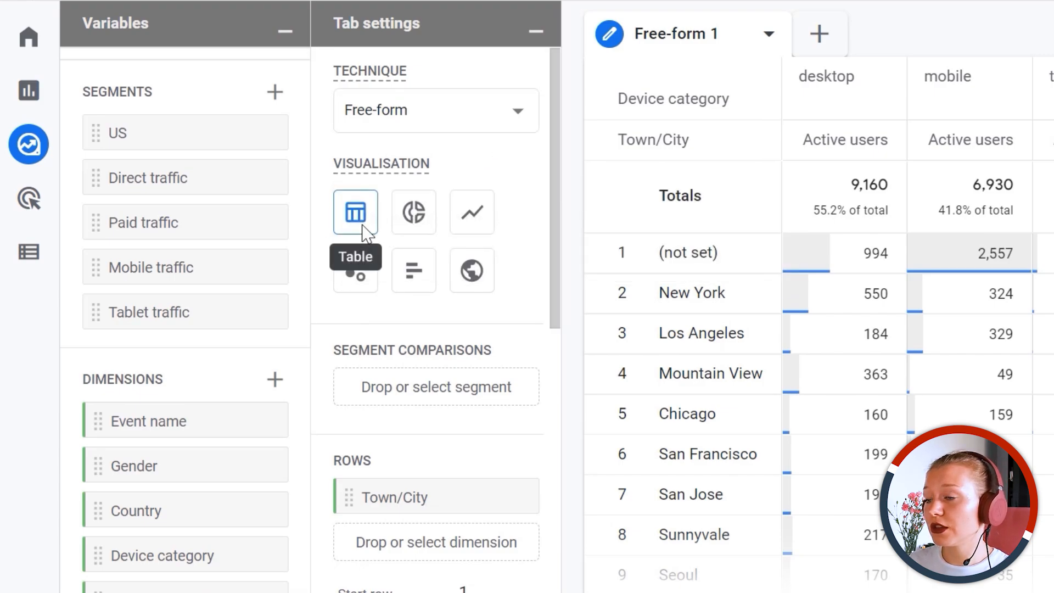
{"action": "mouse_move", "coordinate": [414, 212]}
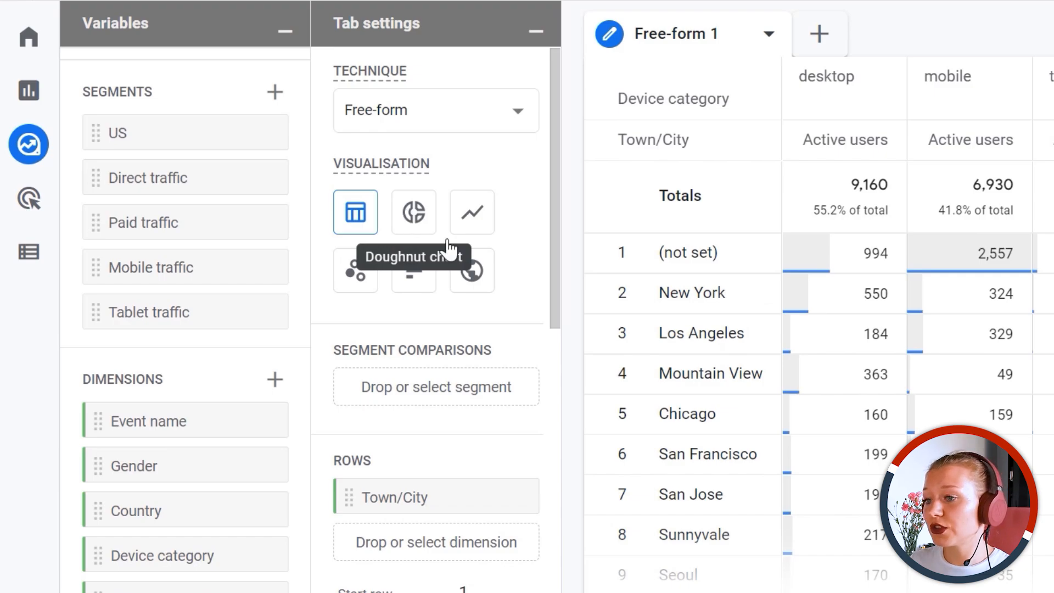
{"action": "mouse_move", "coordinate": [472, 272]}
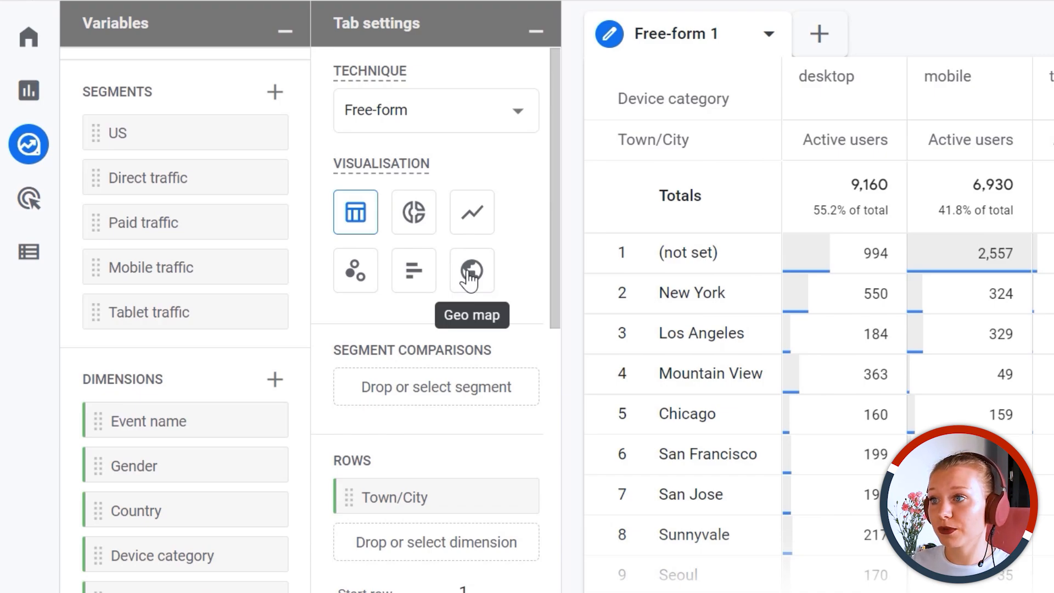
{"action": "mouse_move", "coordinate": [382, 378]}
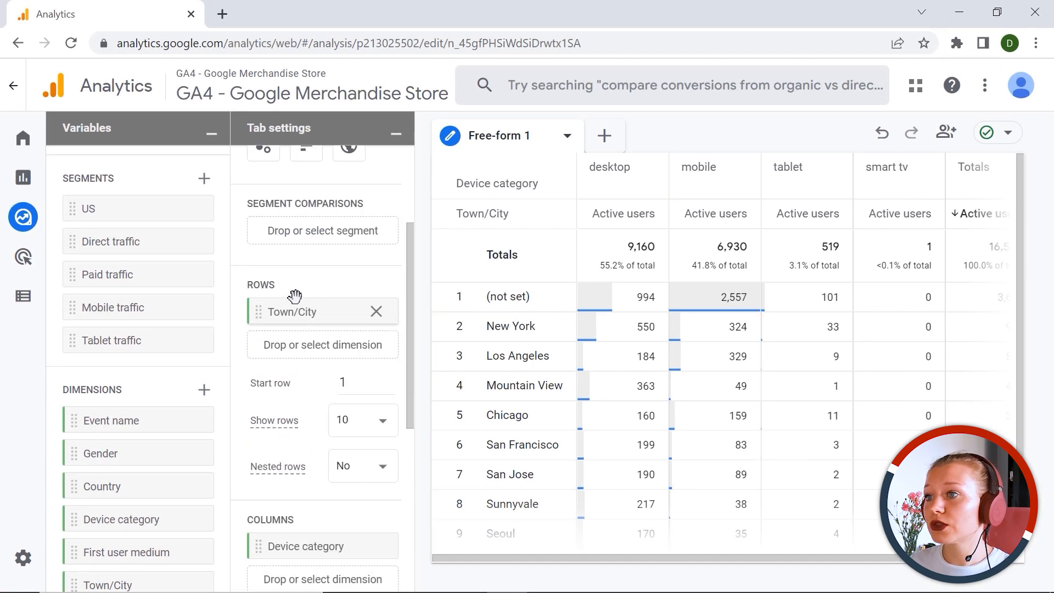
{"action": "scroll", "scroll_direction": "down", "scroll_amount": 3}
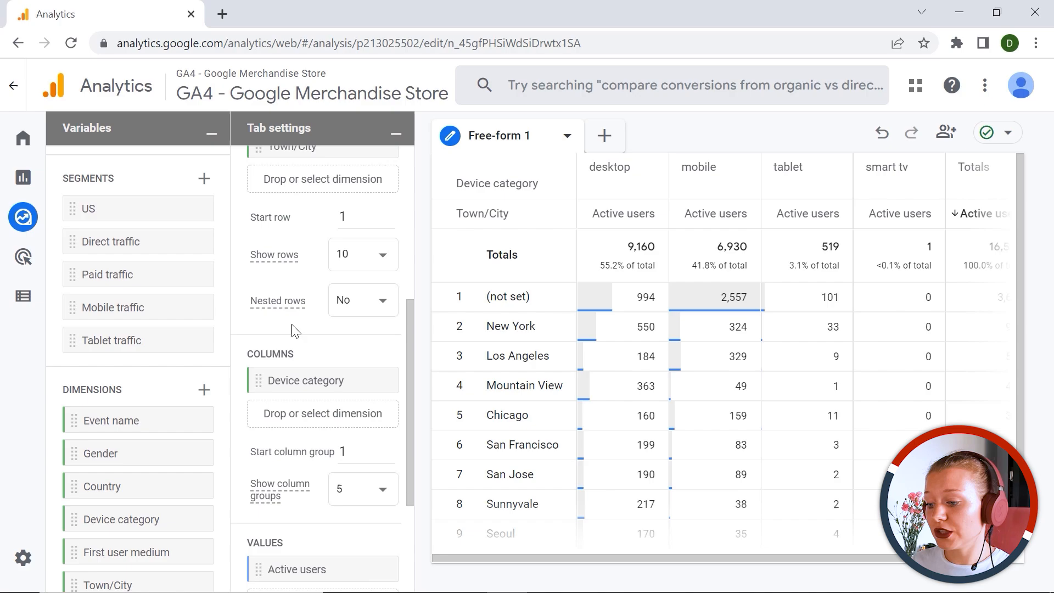
{"action": "scroll", "scroll_direction": "down", "scroll_amount": 3}
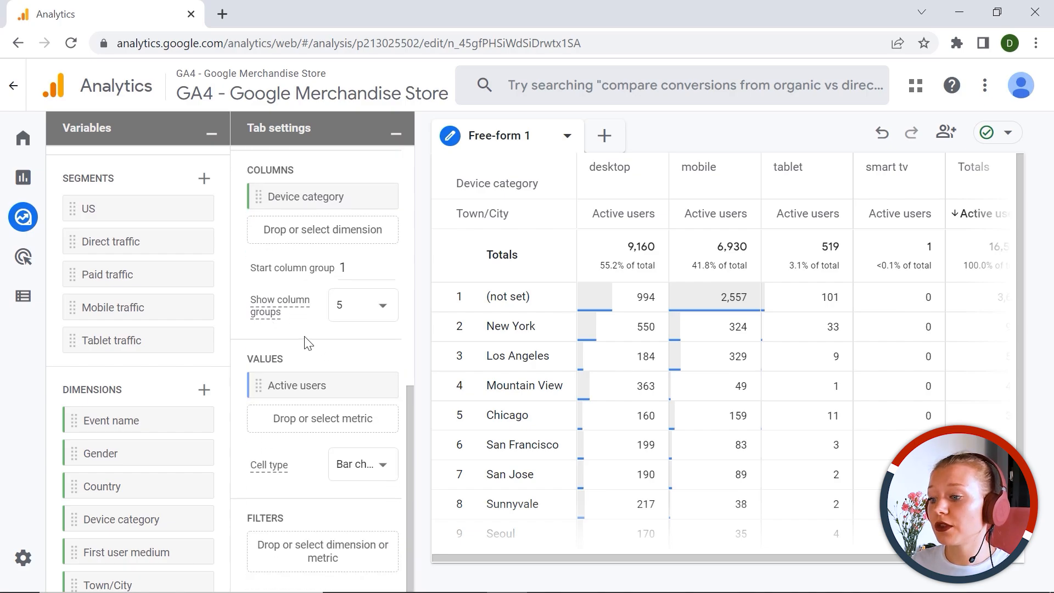
{"action": "mouse_move", "coordinate": [259, 545]}
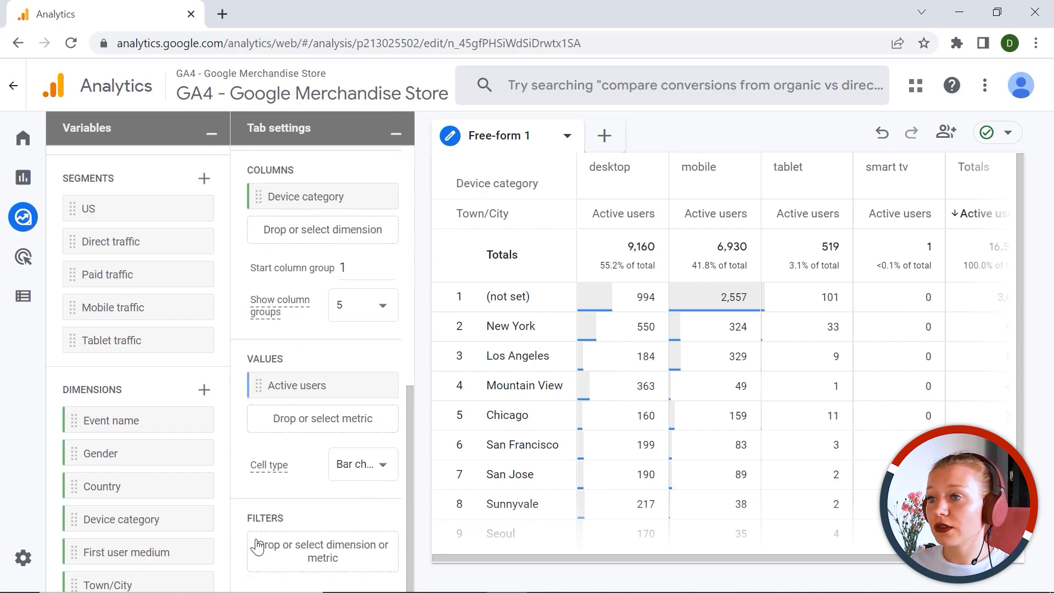
{"action": "mouse_move", "coordinate": [286, 557]}
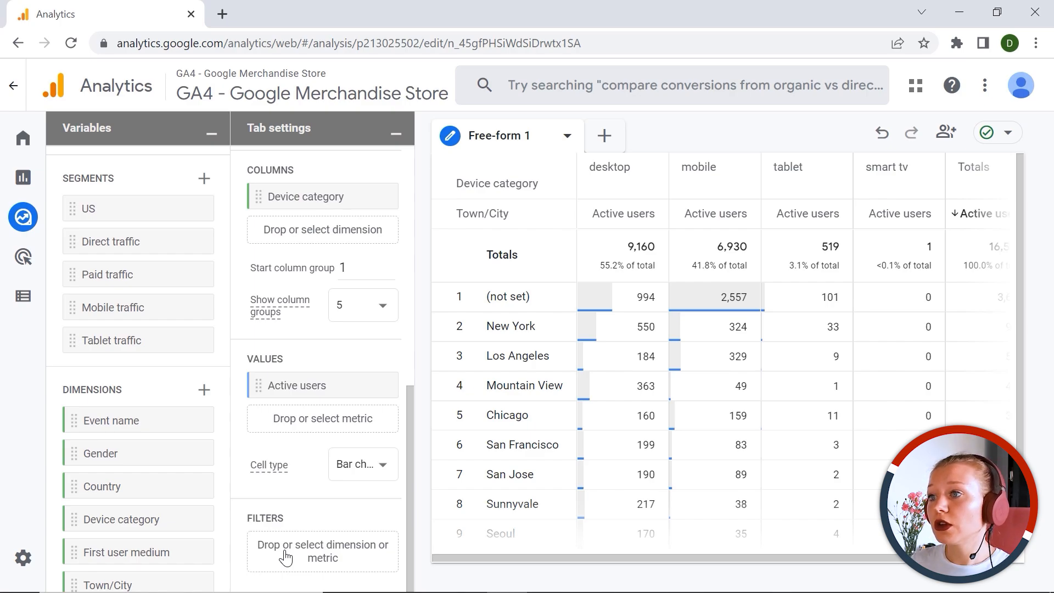
{"action": "mouse_move", "coordinate": [212, 397]}
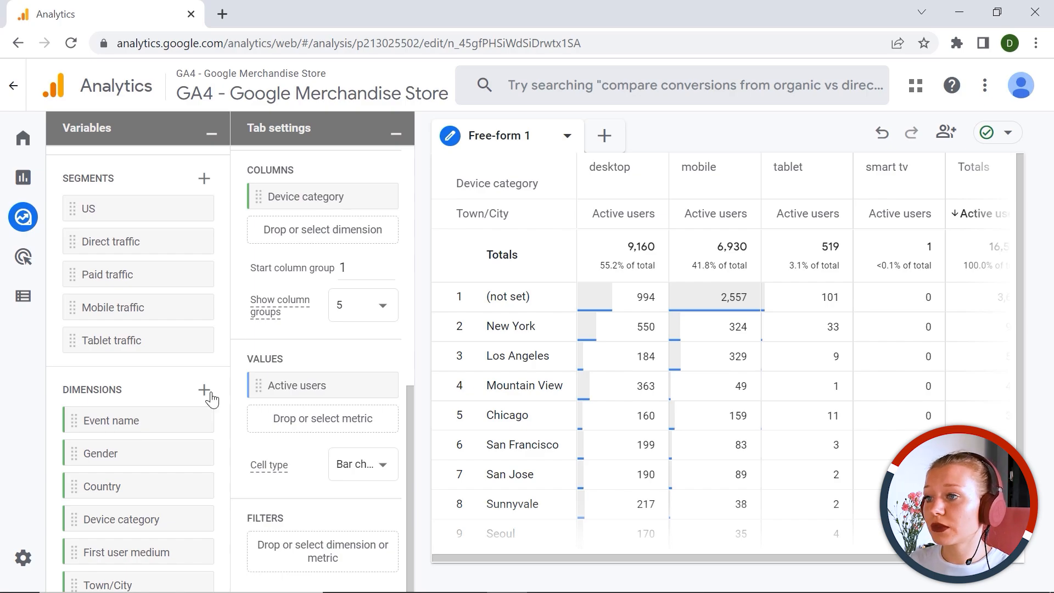
Step: Open the Select dimensions picker from the Variables panel
{"action": "scroll", "scroll_direction": "up", "scroll_amount": 3}
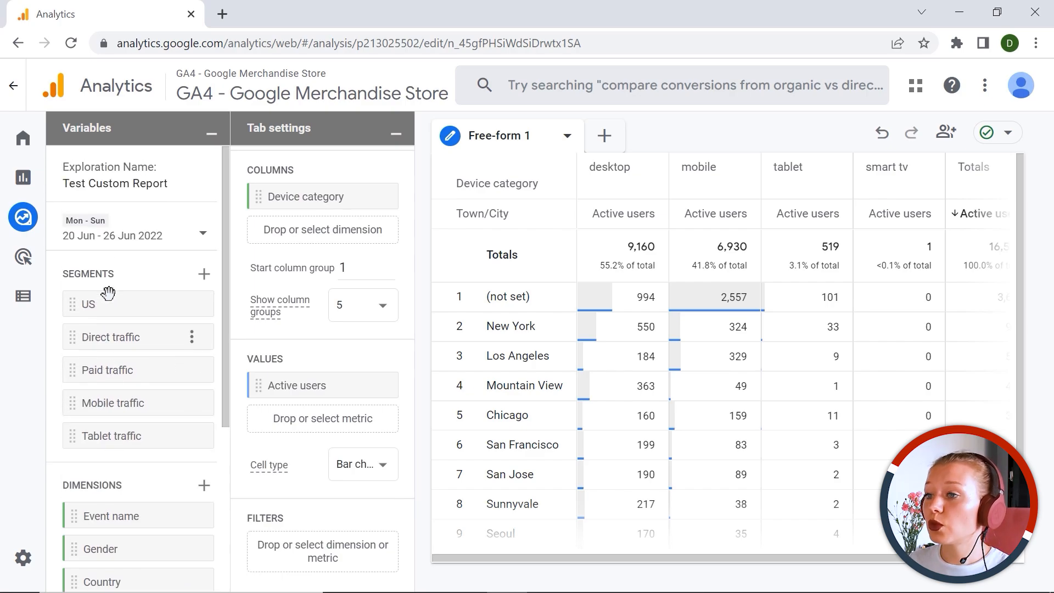
{"action": "scroll", "scroll_direction": "down", "scroll_amount": 3}
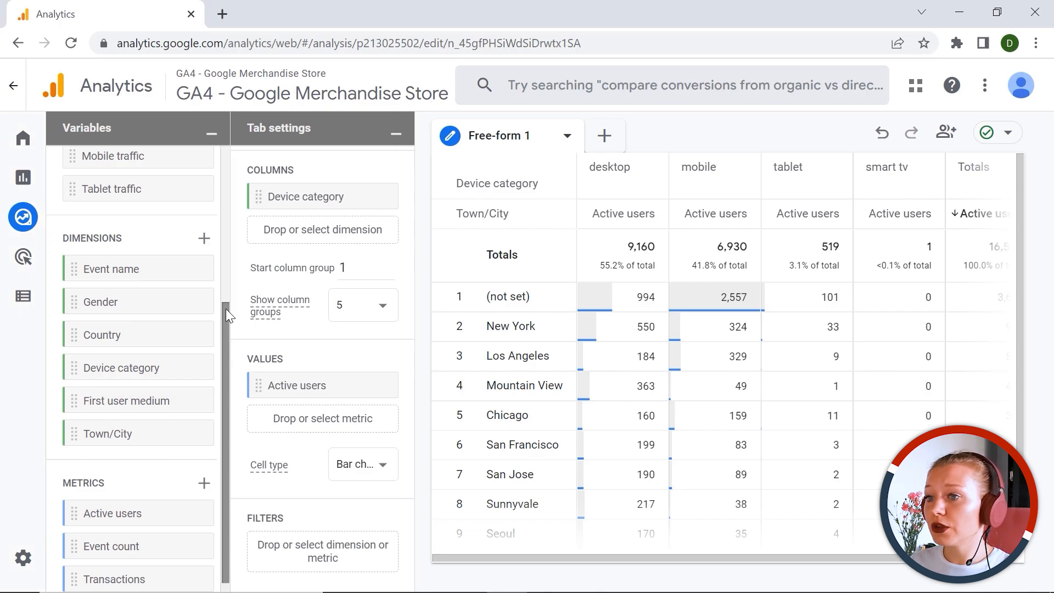
{"action": "mouse_move", "coordinate": [157, 362]}
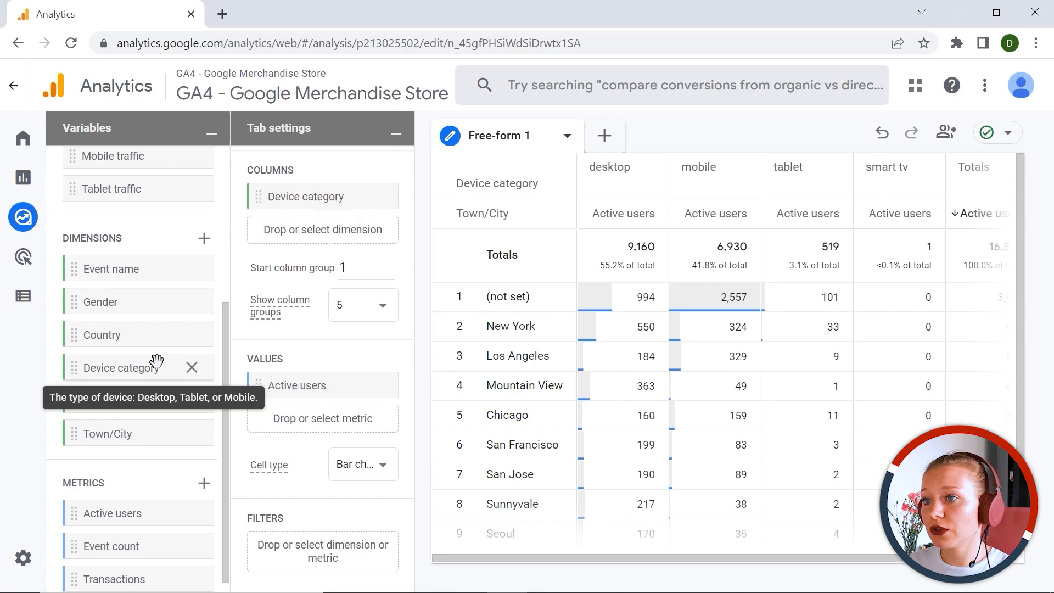
{"action": "mouse_move", "coordinate": [132, 401]}
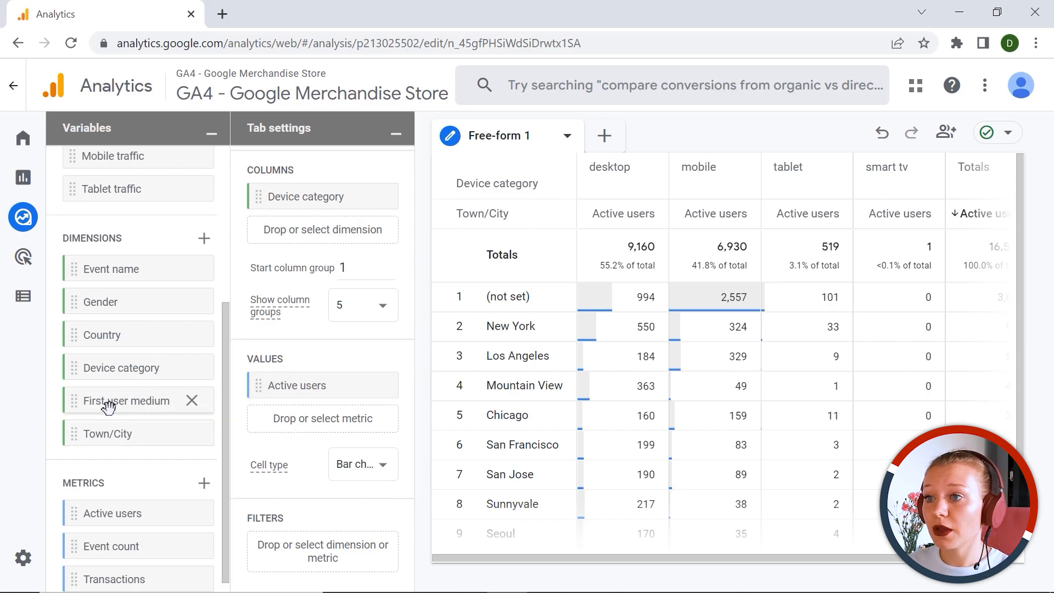
{"action": "mouse_move", "coordinate": [205, 250]}
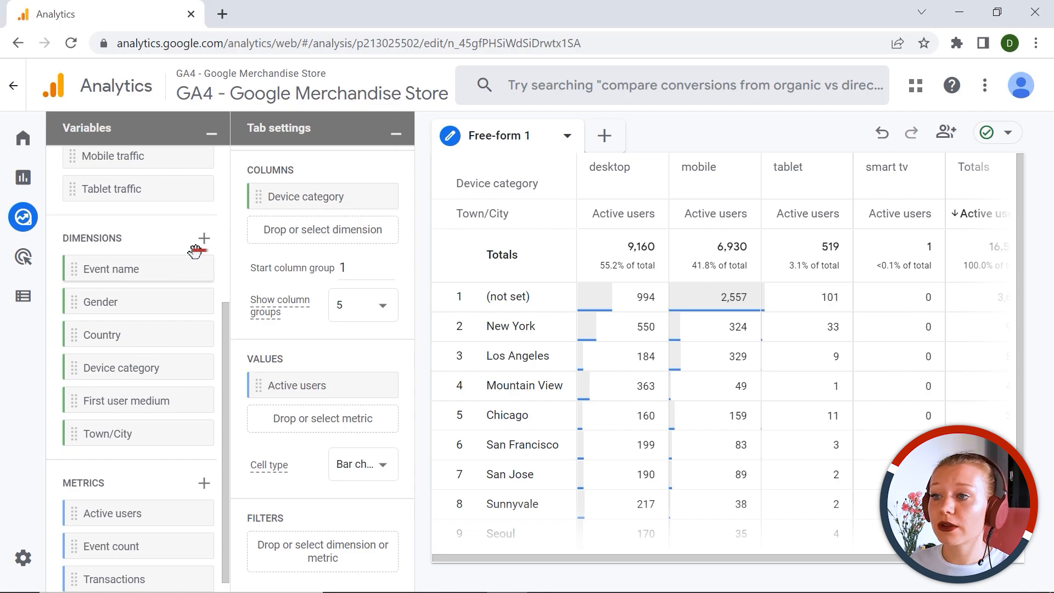
{"action": "left_click", "coordinate": [205, 239]}
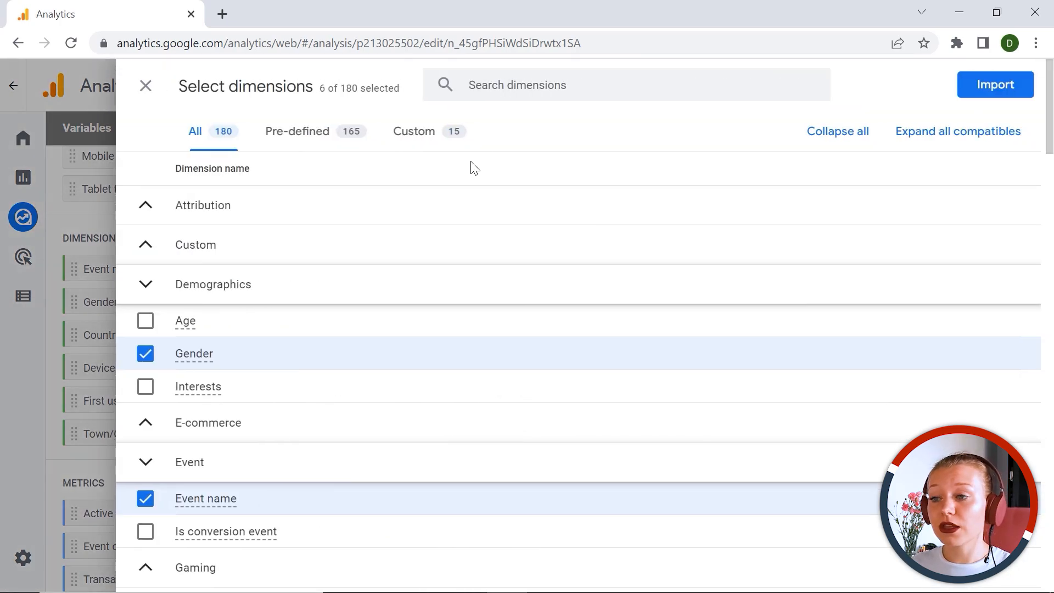
Step: Search 'First user s', tick First user source and import it into the exploration
{"action": "scroll", "scroll_direction": "down", "scroll_amount": 3}
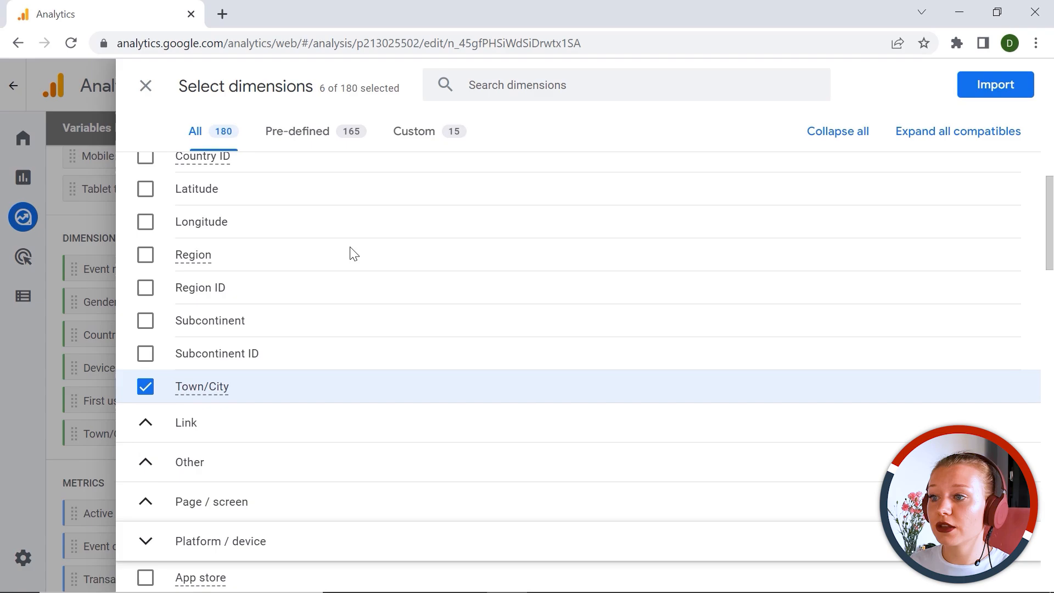
{"action": "scroll", "scroll_direction": "up", "scroll_amount": 3}
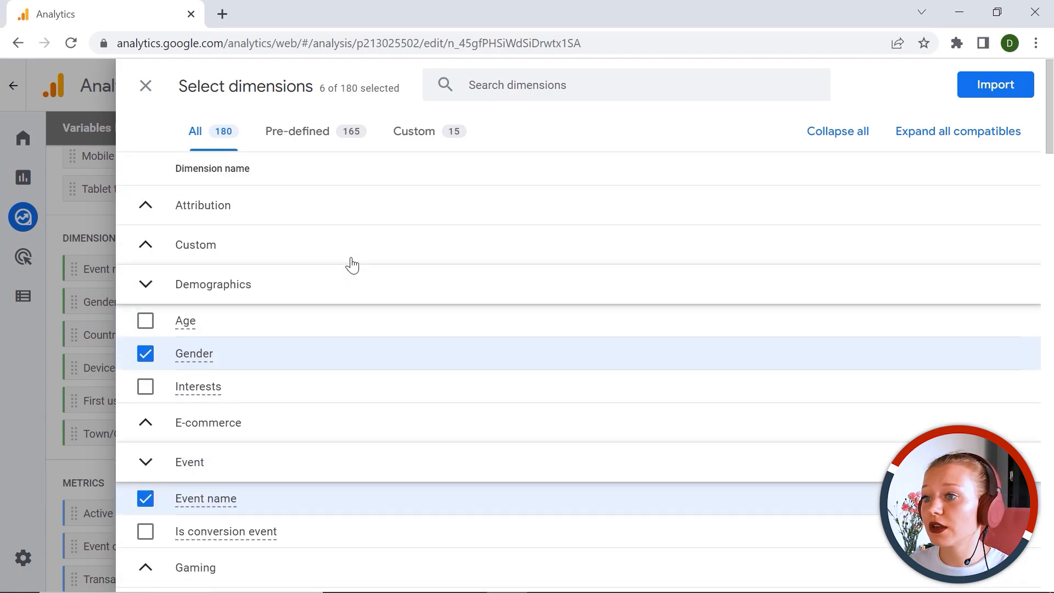
{"action": "mouse_move", "coordinate": [494, 133]}
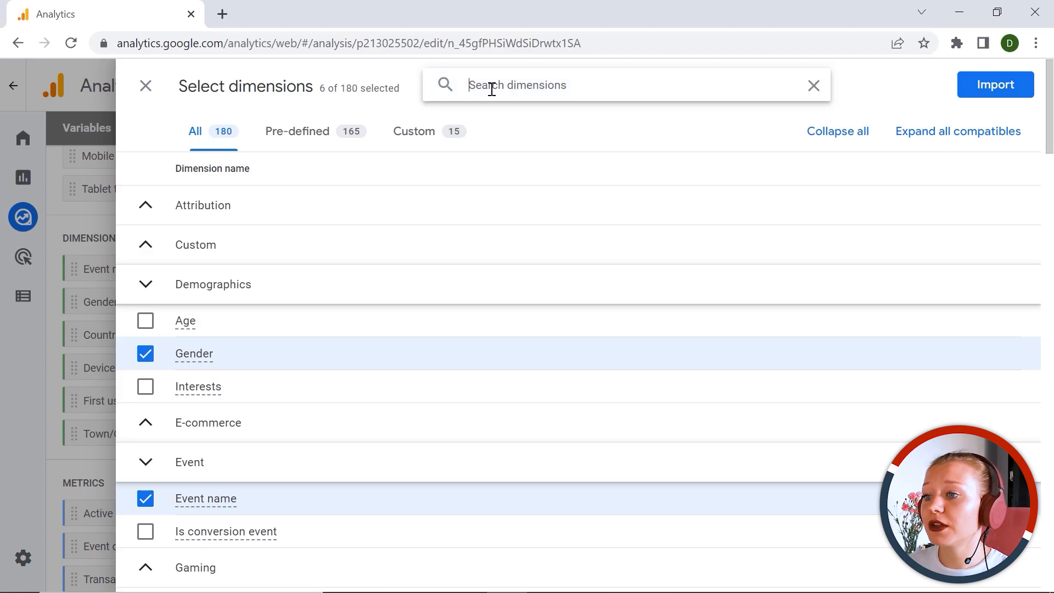
{"action": "type", "text": "F"}
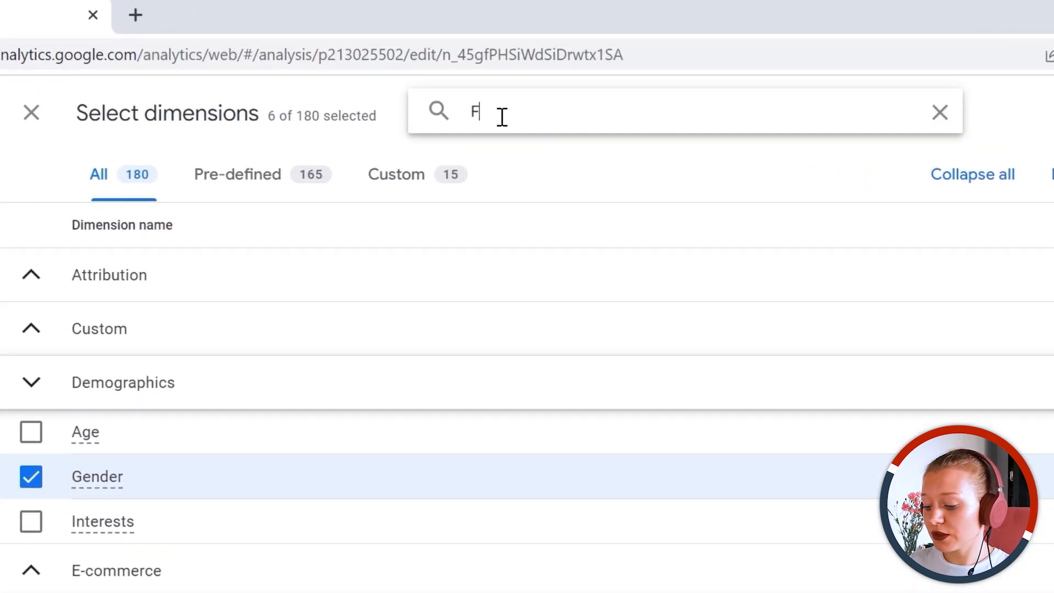
{"action": "type", "text": "irst user s"}
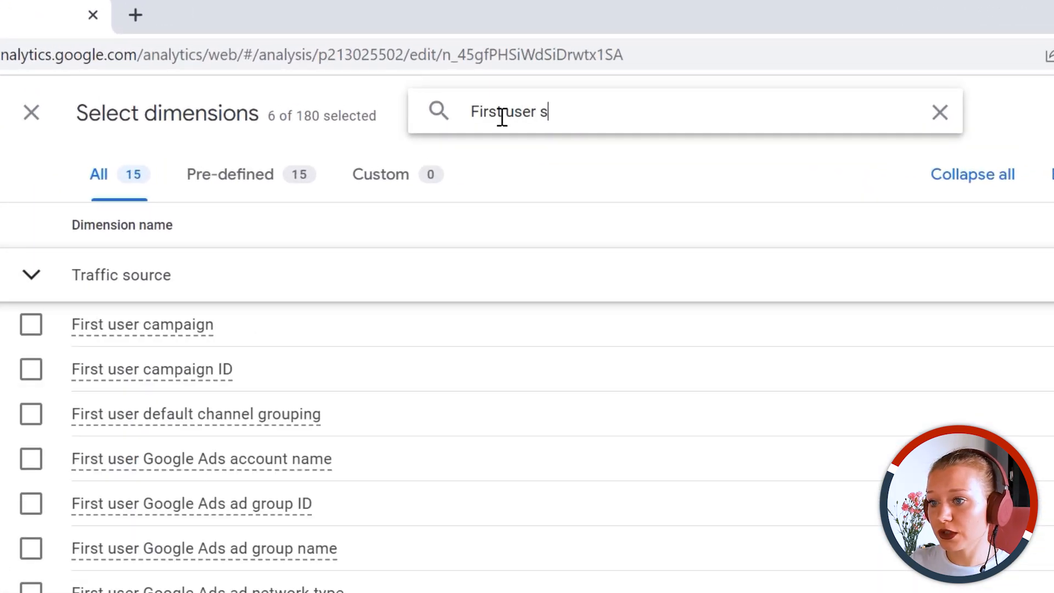
{"action": "left_click", "coordinate": [31, 324]}
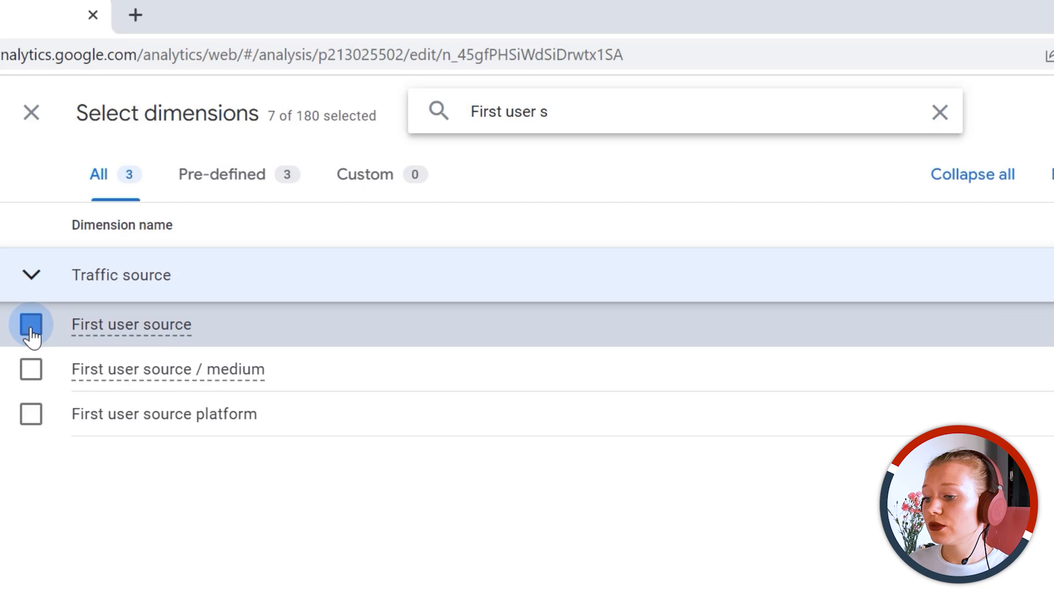
{"action": "left_click", "coordinate": [31, 324]}
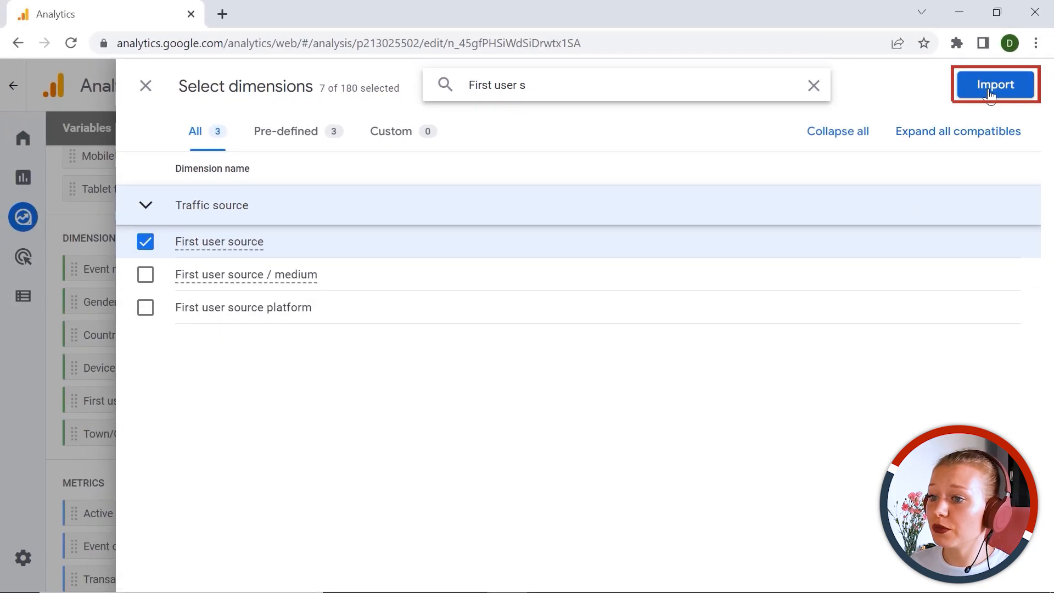
{"action": "left_click", "coordinate": [995, 84]}
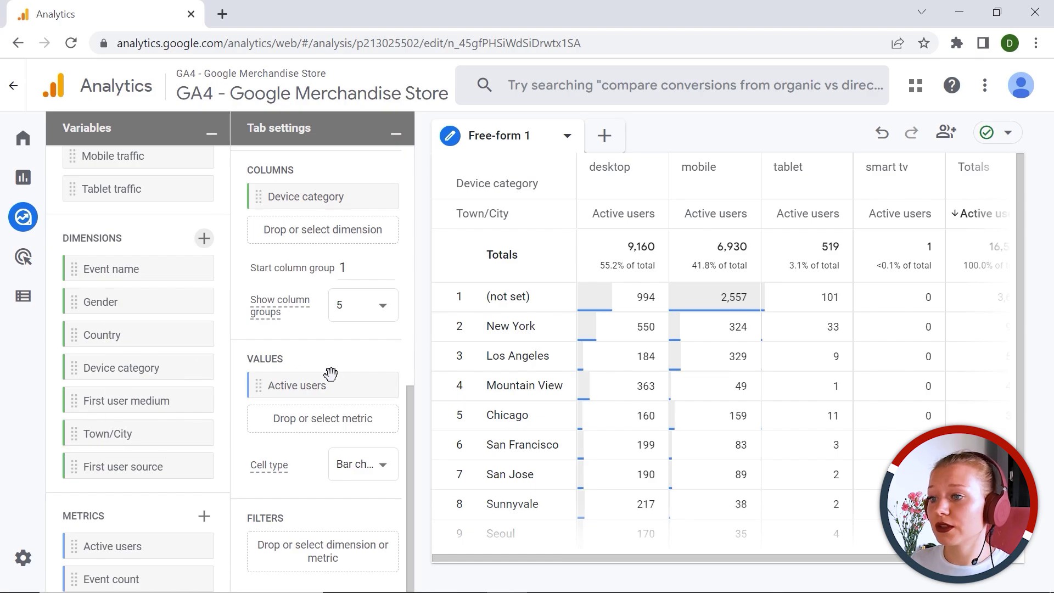
{"action": "scroll", "scroll_direction": "up", "scroll_amount": 3}
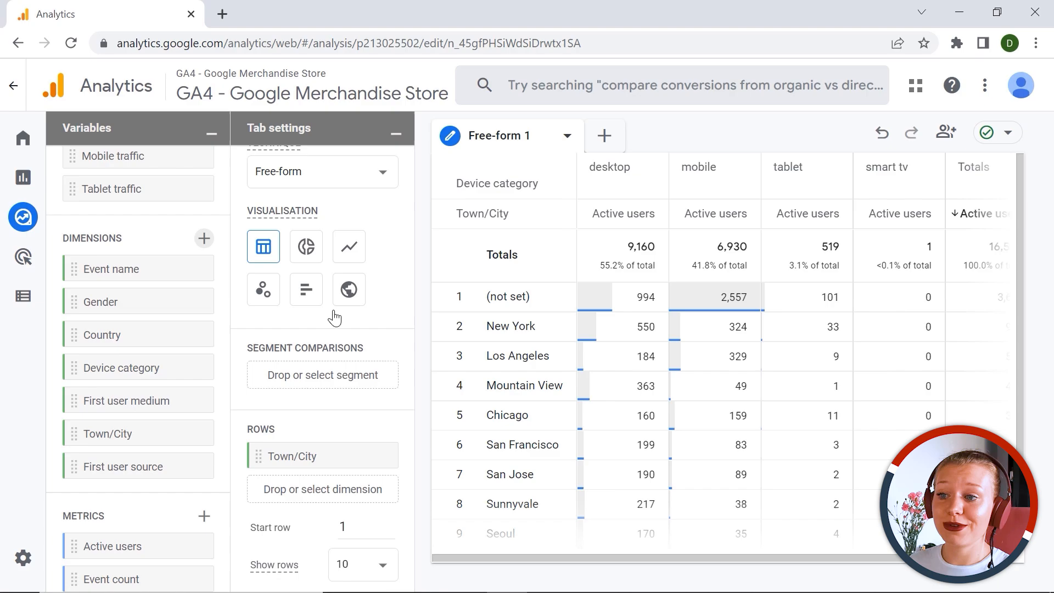
{"action": "mouse_move", "coordinate": [329, 277]}
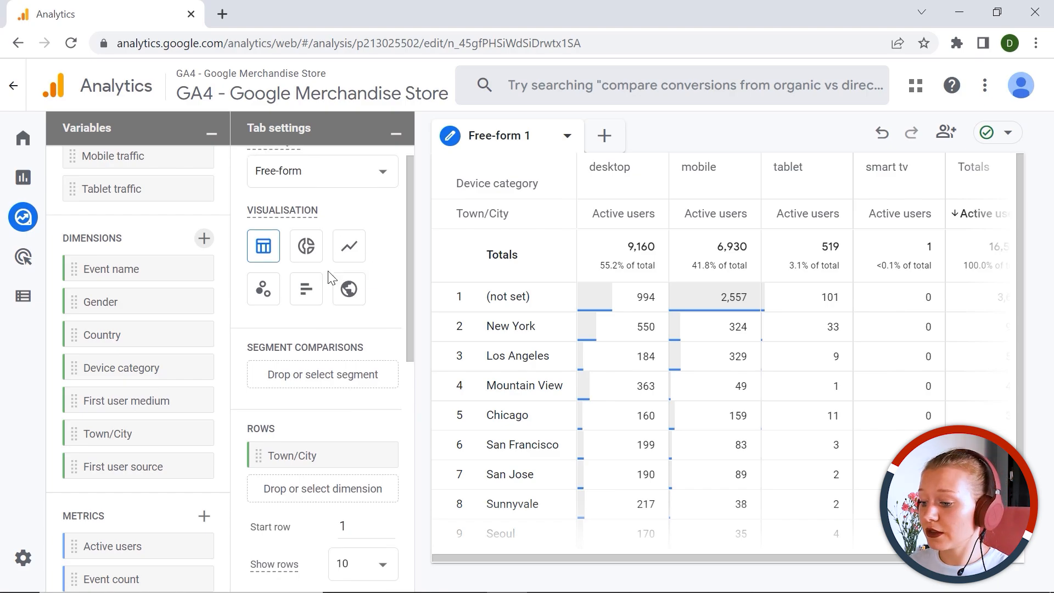
{"action": "scroll", "scroll_direction": "down", "scroll_amount": 3}
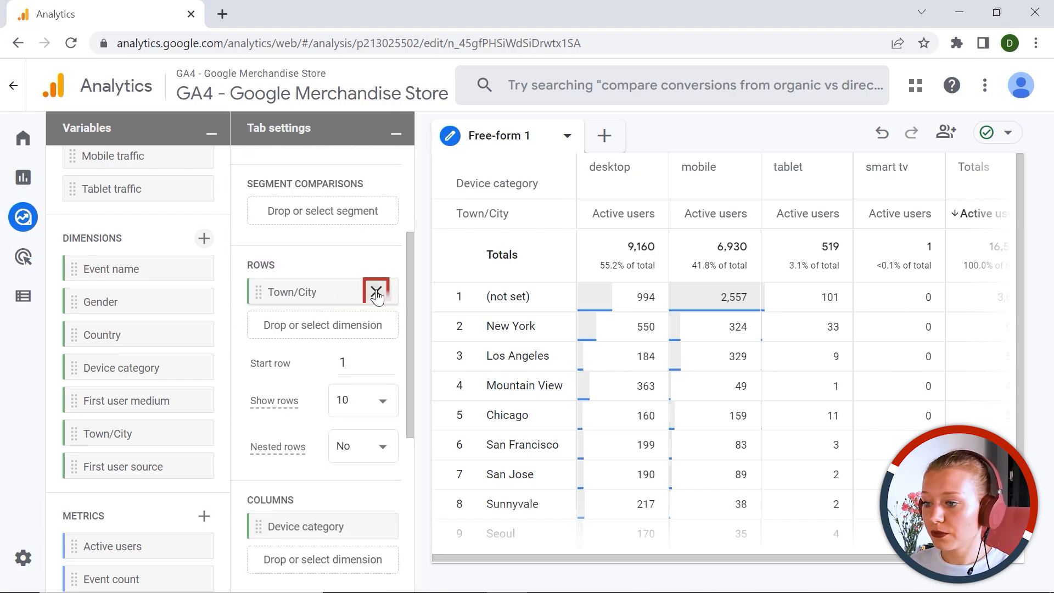
Step: Remove Town/City from Rows and Active users from Values, emptying the table
{"action": "left_click", "coordinate": [377, 291]}
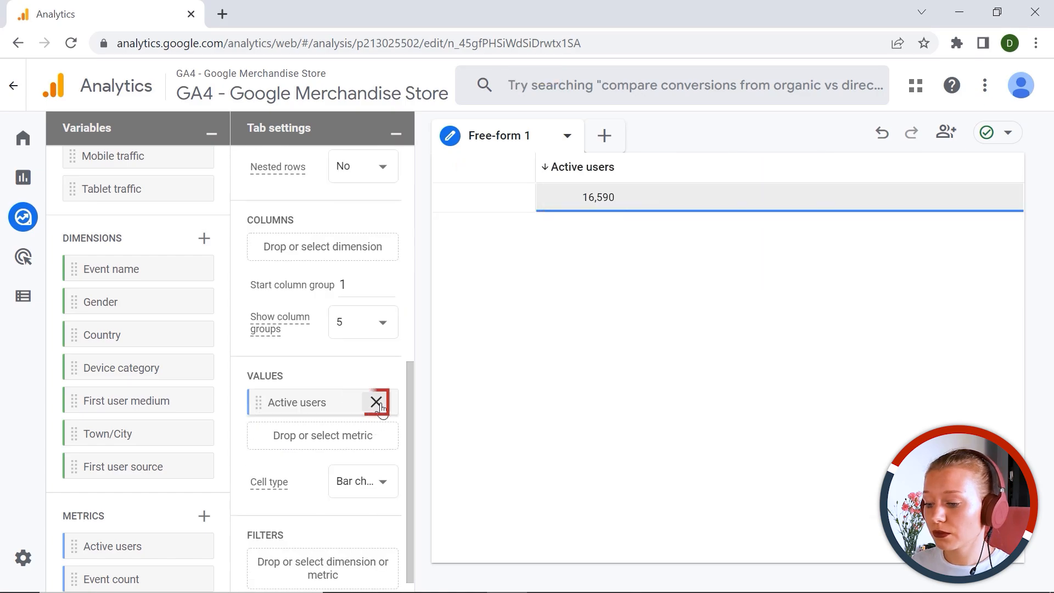
{"action": "left_click", "coordinate": [376, 402]}
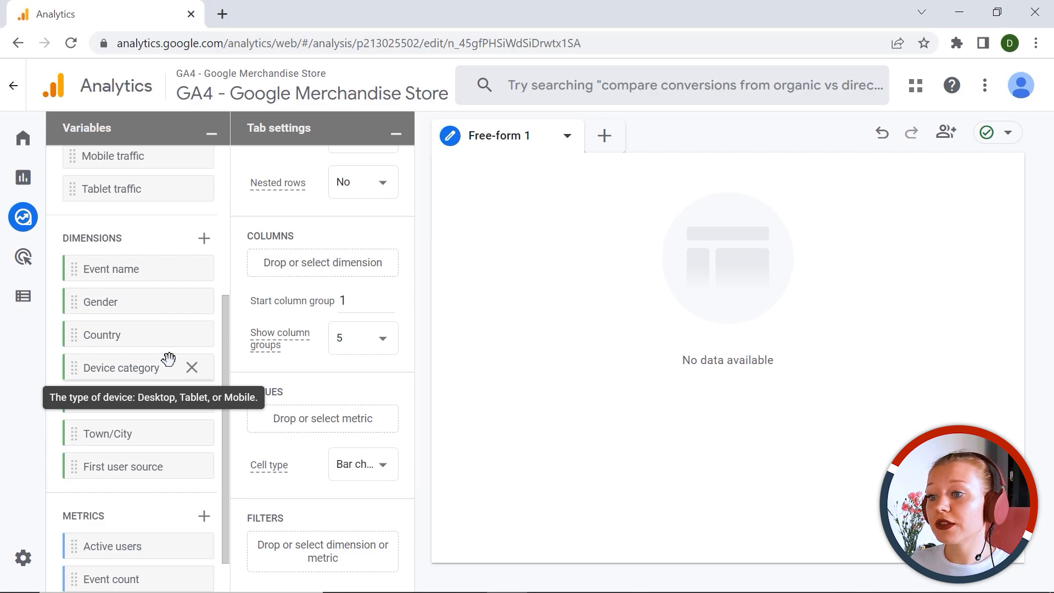
{"action": "mouse_move", "coordinate": [111, 400]}
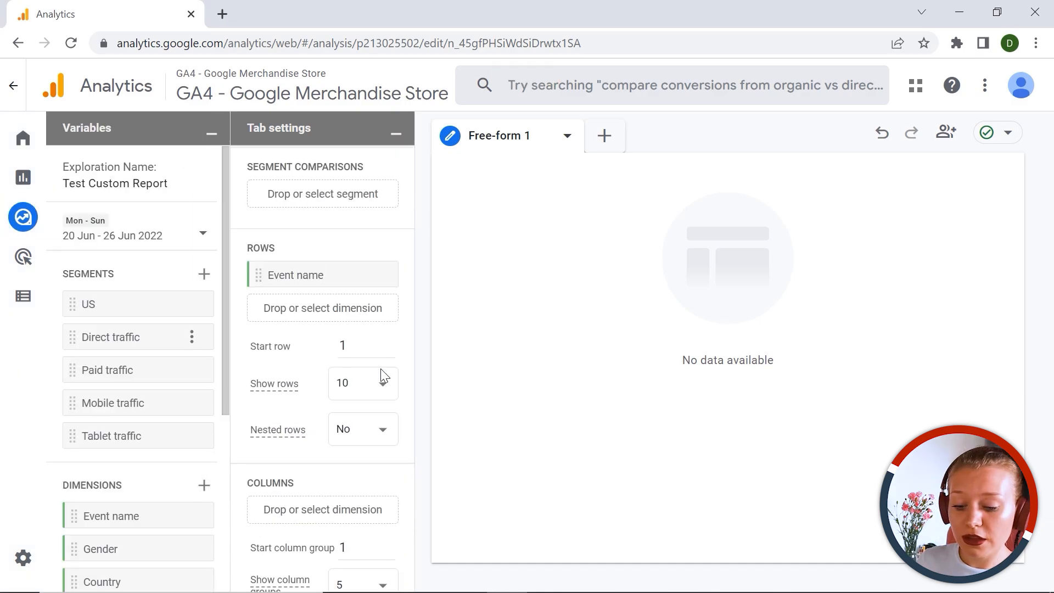
Step: Sort the Event name table by Event count, leaving it highest first
{"action": "scroll", "scroll_direction": "down", "scroll_amount": 3}
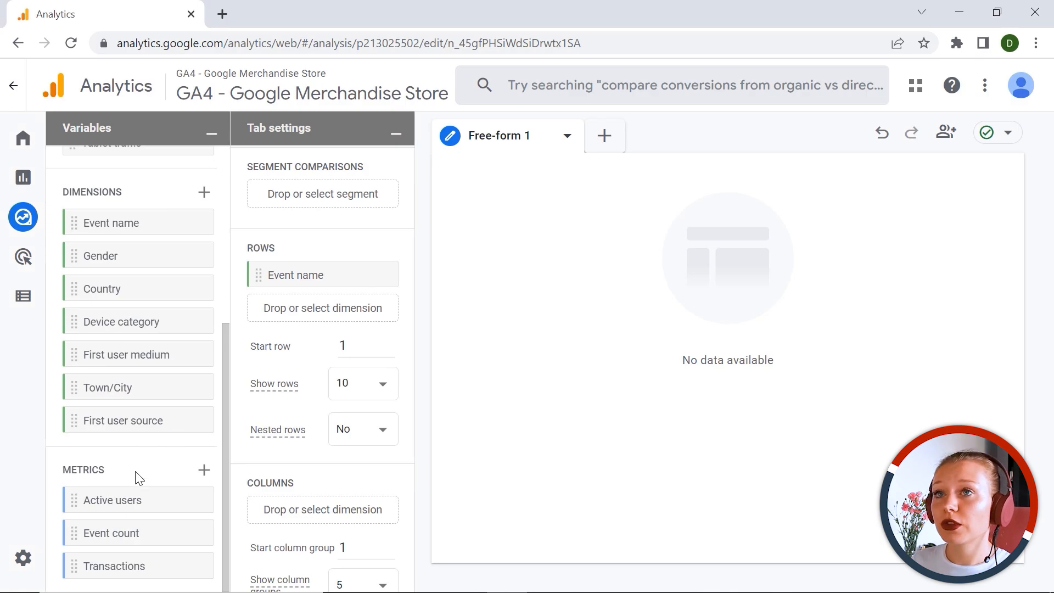
{"action": "mouse_move", "coordinate": [110, 532]}
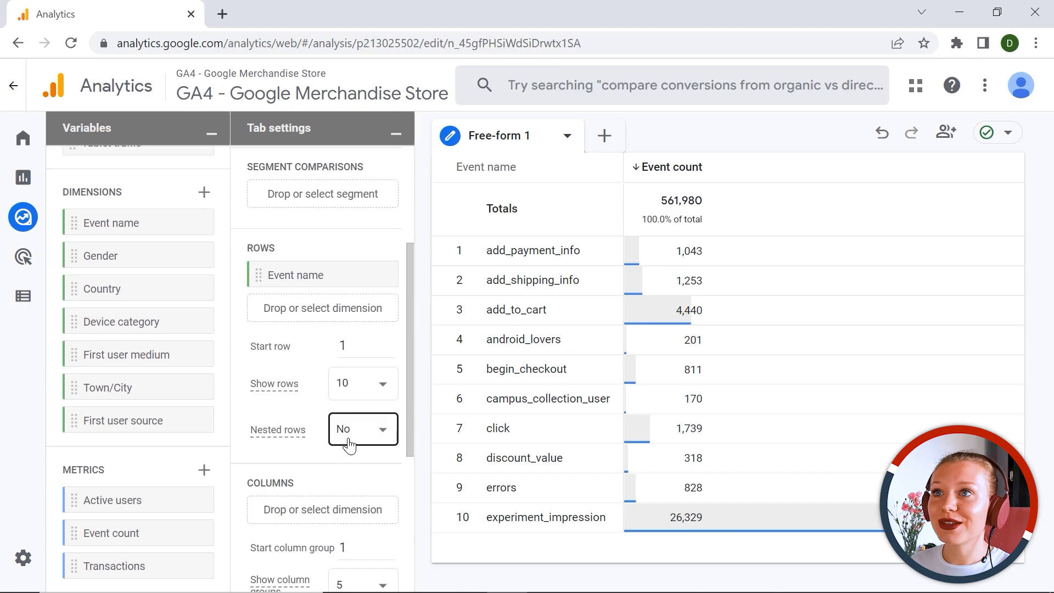
{"action": "mouse_move", "coordinate": [318, 428]}
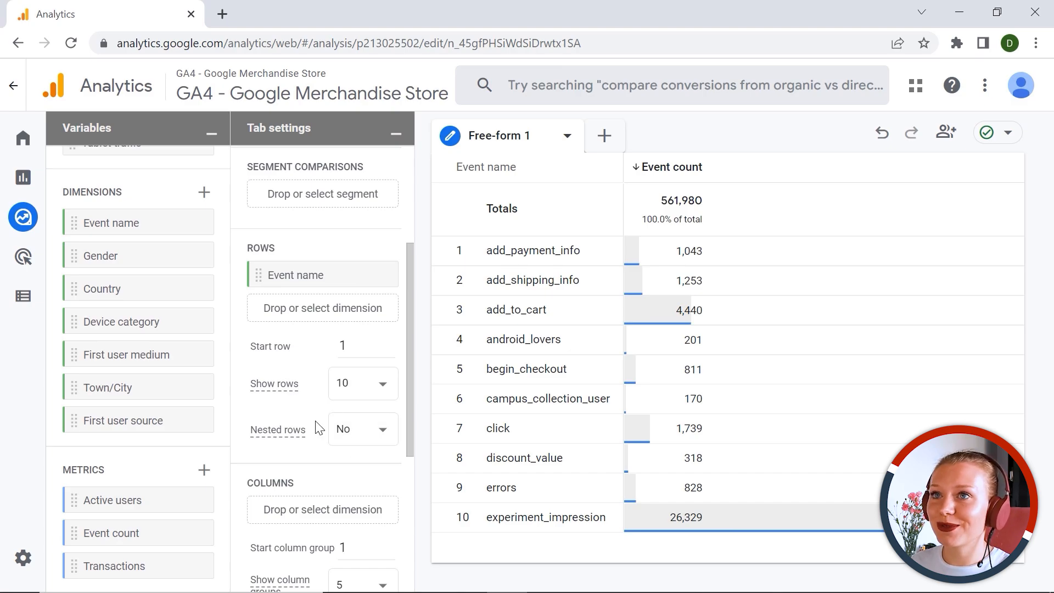
{"action": "mouse_move", "coordinate": [652, 254]}
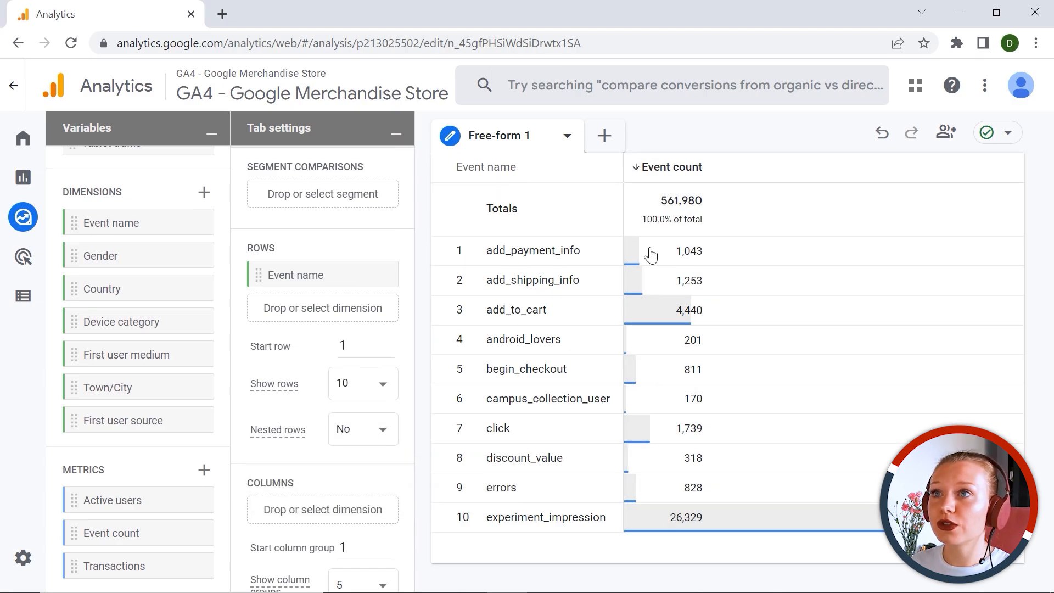
{"action": "left_click", "coordinate": [633, 167]}
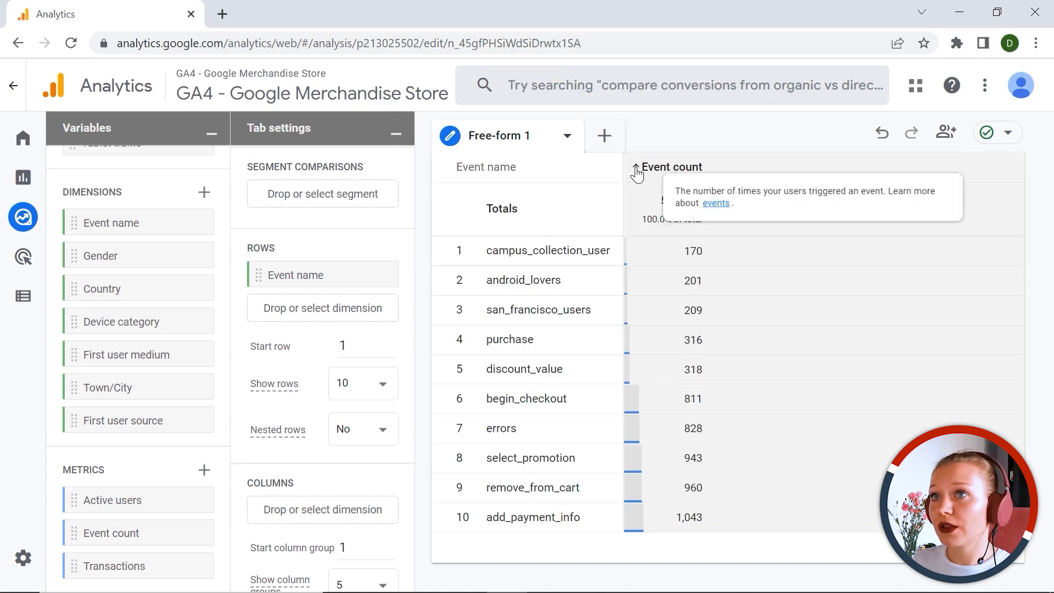
{"action": "left_click", "coordinate": [671, 167]}
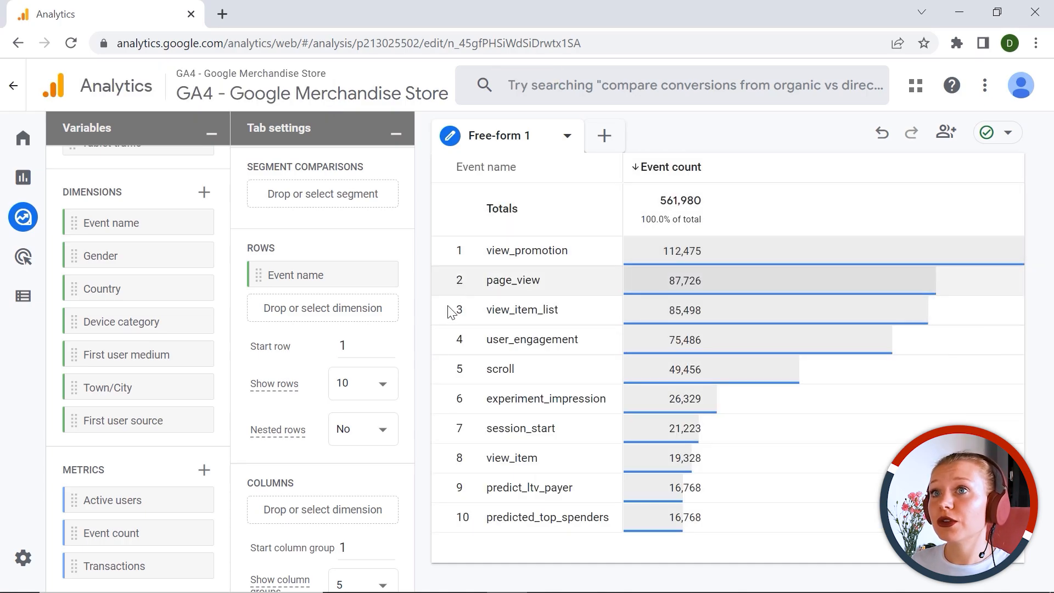
{"action": "mouse_move", "coordinate": [739, 163]}
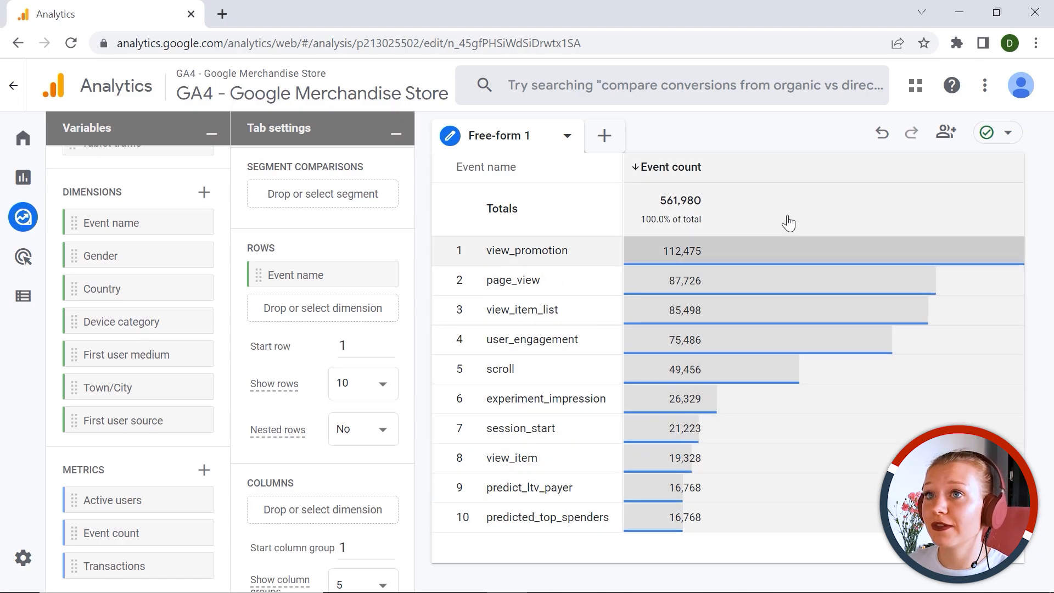
{"action": "mouse_move", "coordinate": [544, 154]}
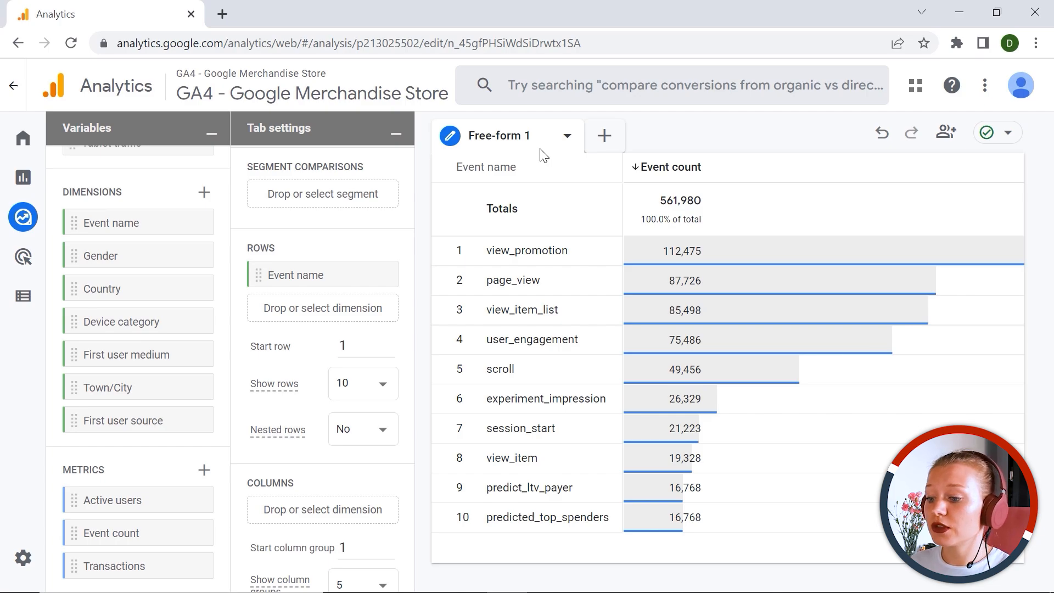
{"action": "mouse_move", "coordinate": [138, 289]}
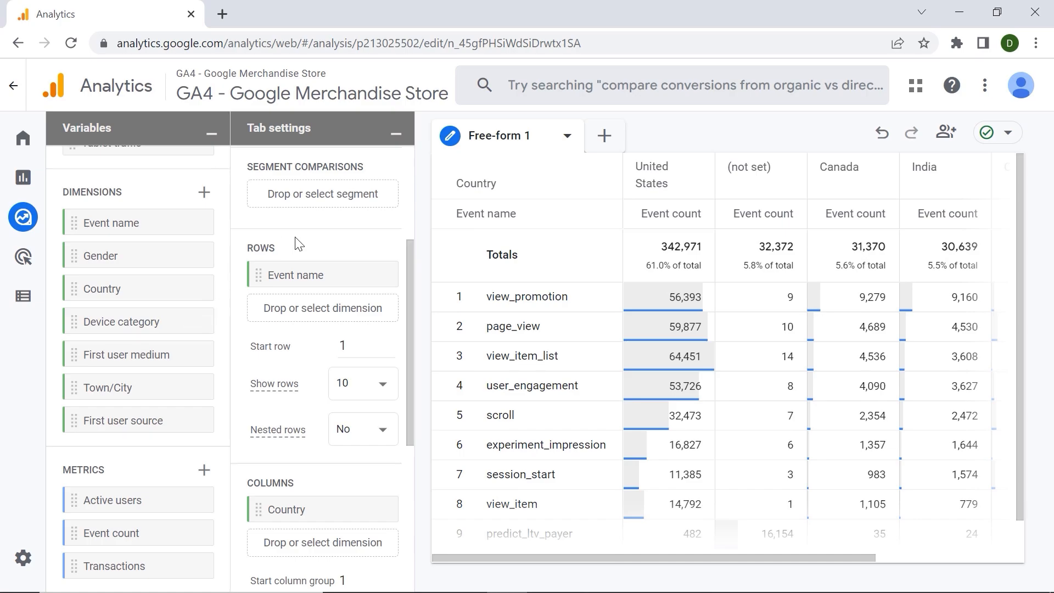
{"action": "mouse_move", "coordinate": [303, 418]}
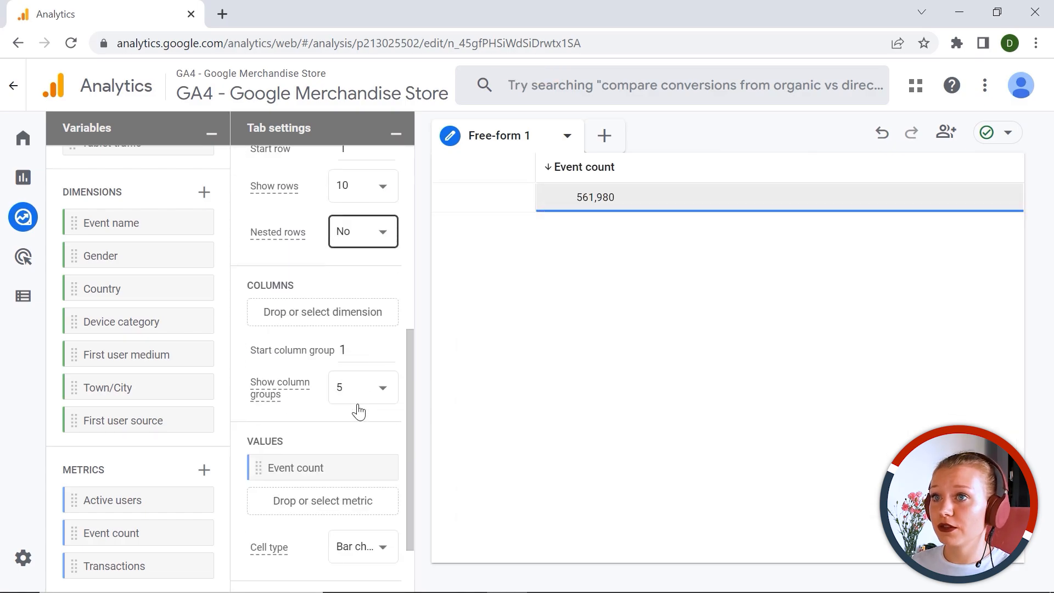
Step: Remove Event count from the table's values, leaving it empty
{"action": "left_click", "coordinate": [389, 468]}
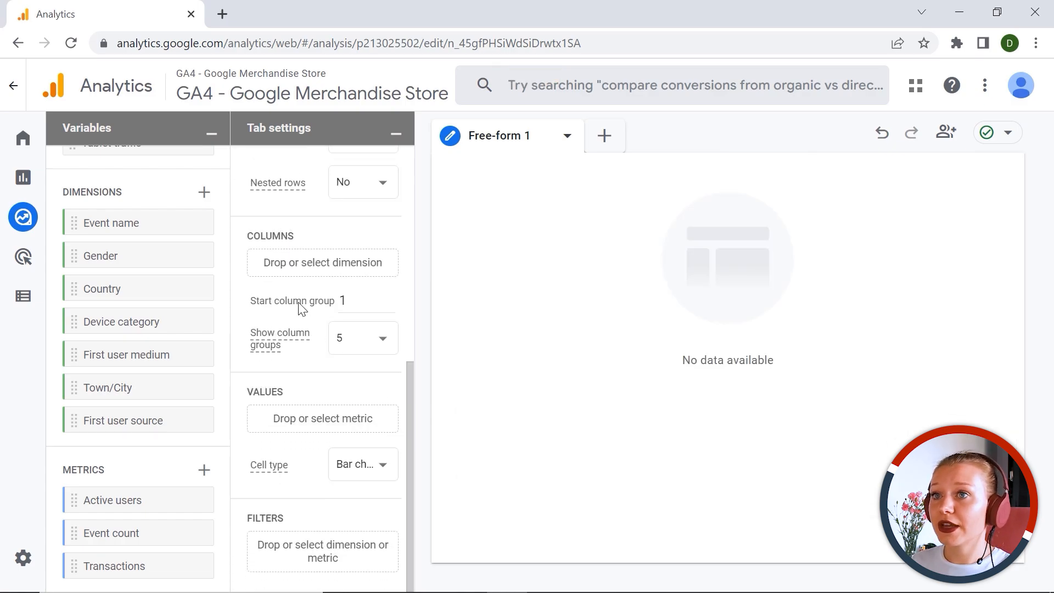
{"action": "mouse_move", "coordinate": [292, 301]}
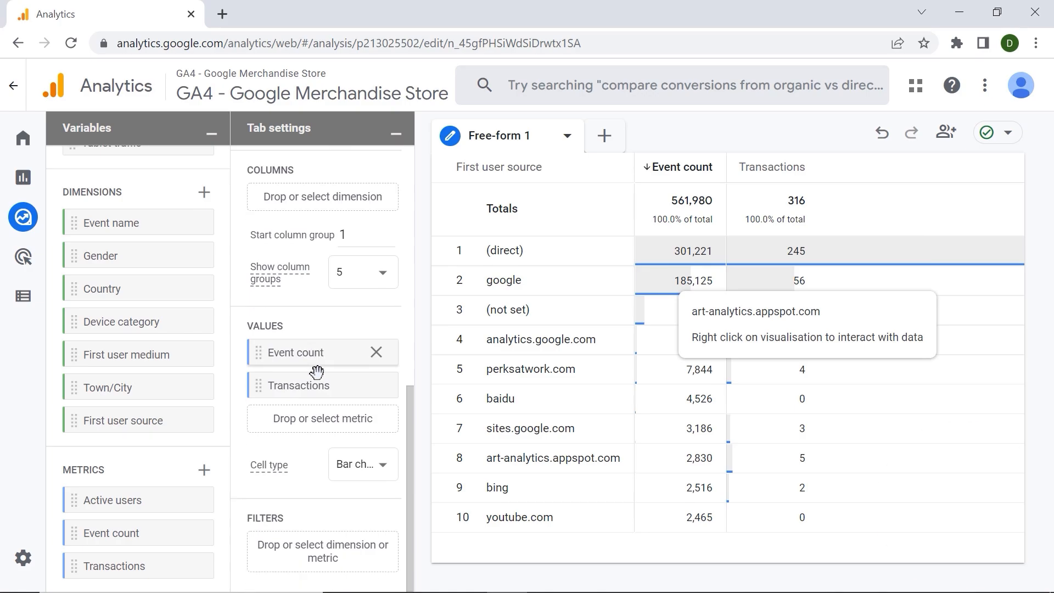
{"action": "mouse_move", "coordinate": [299, 445]}
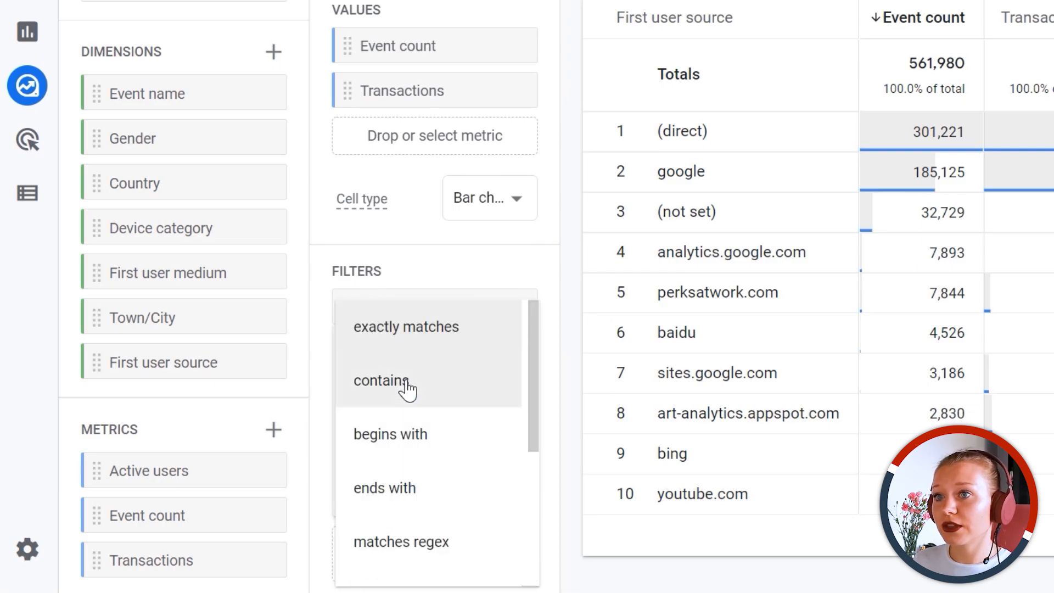
{"action": "left_click", "coordinate": [381, 380]}
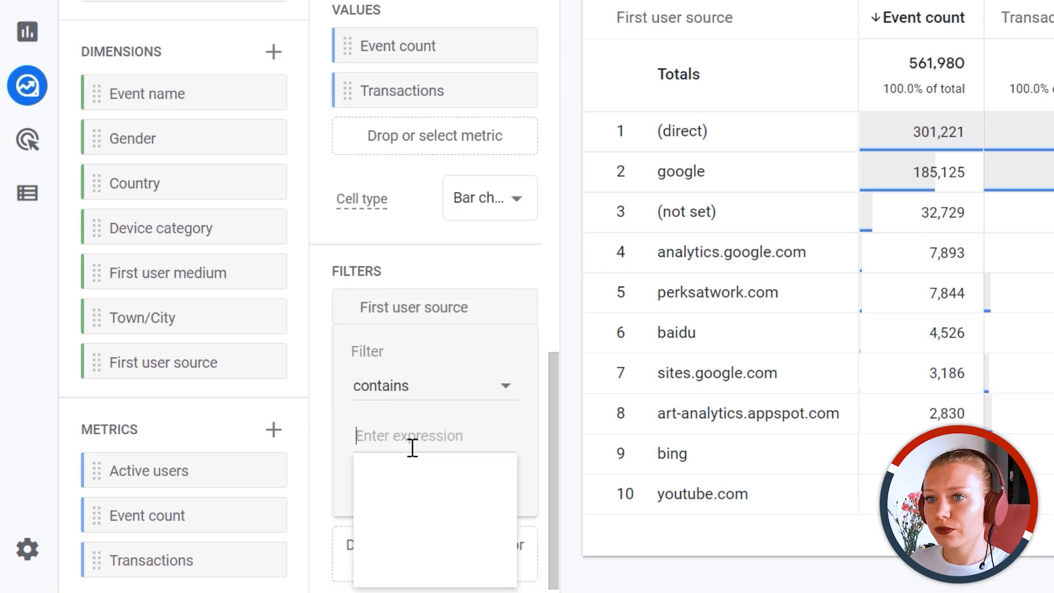
{"action": "type", "text": "baidu"}
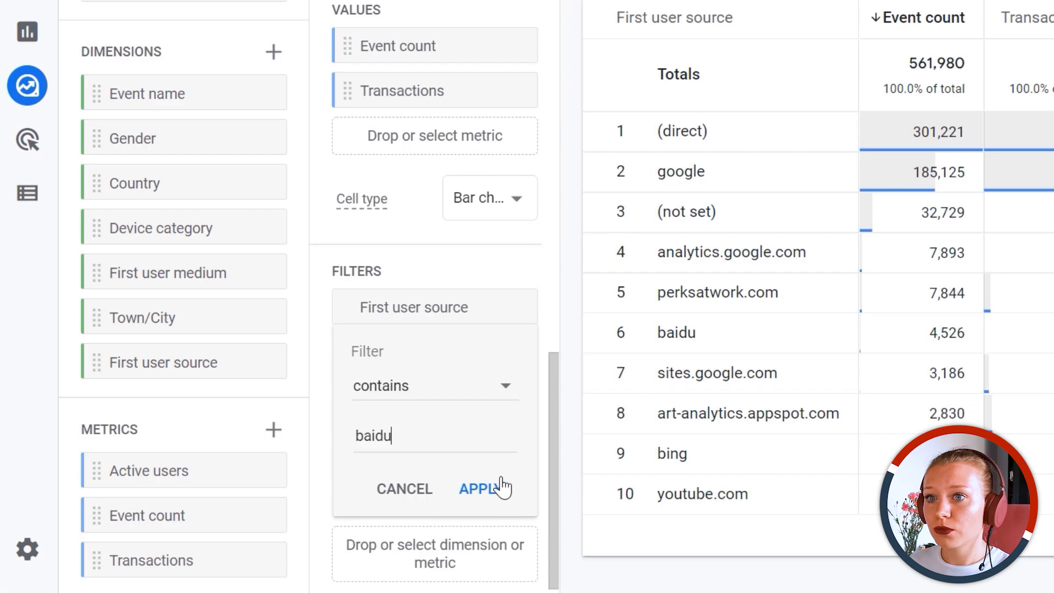
{"action": "left_click", "coordinate": [480, 489]}
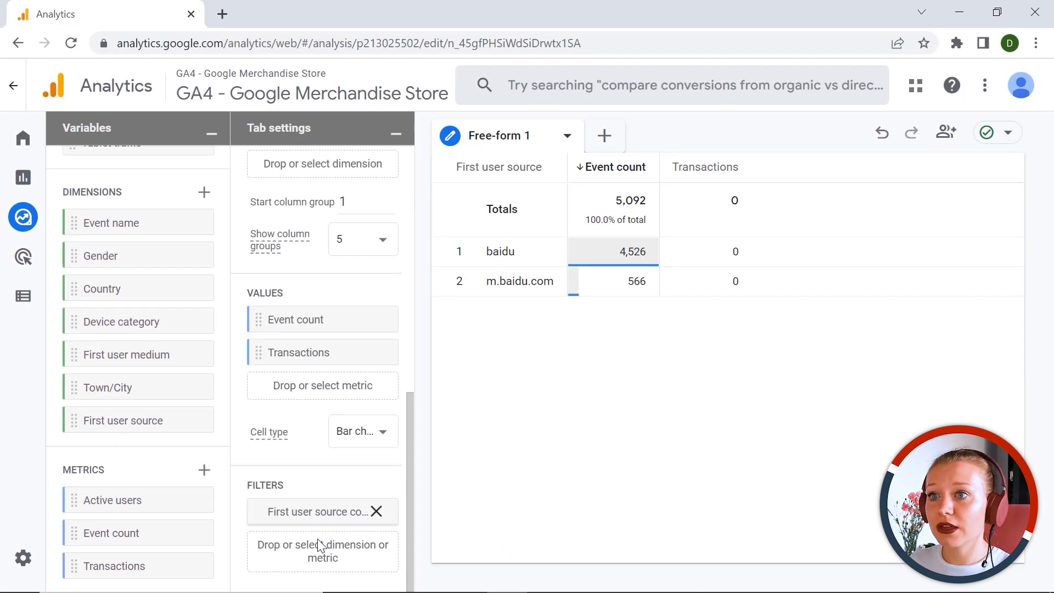
{"action": "left_click", "coordinate": [376, 512]}
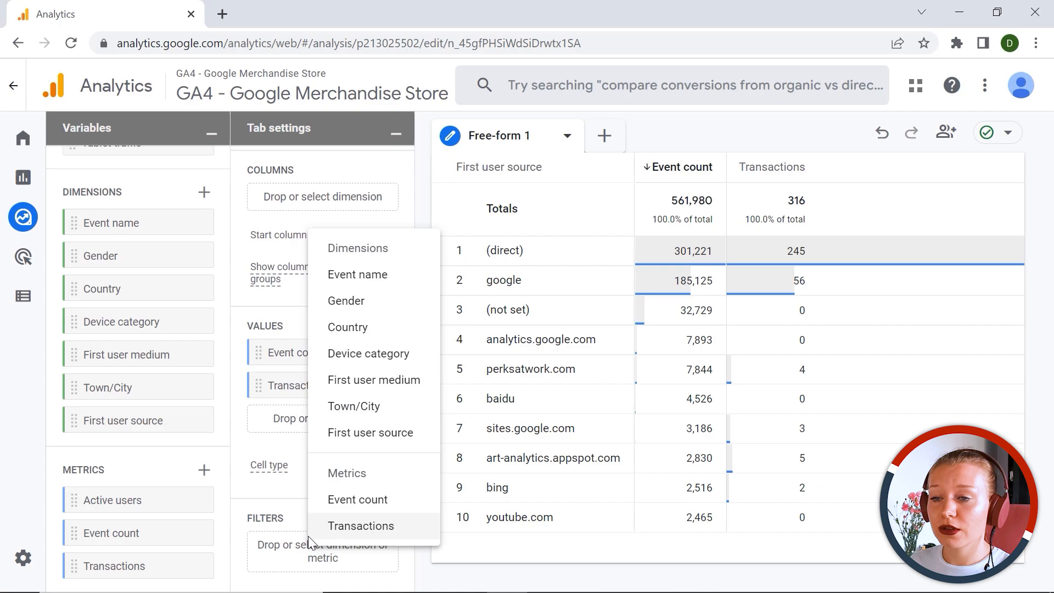
{"action": "mouse_move", "coordinate": [370, 433]}
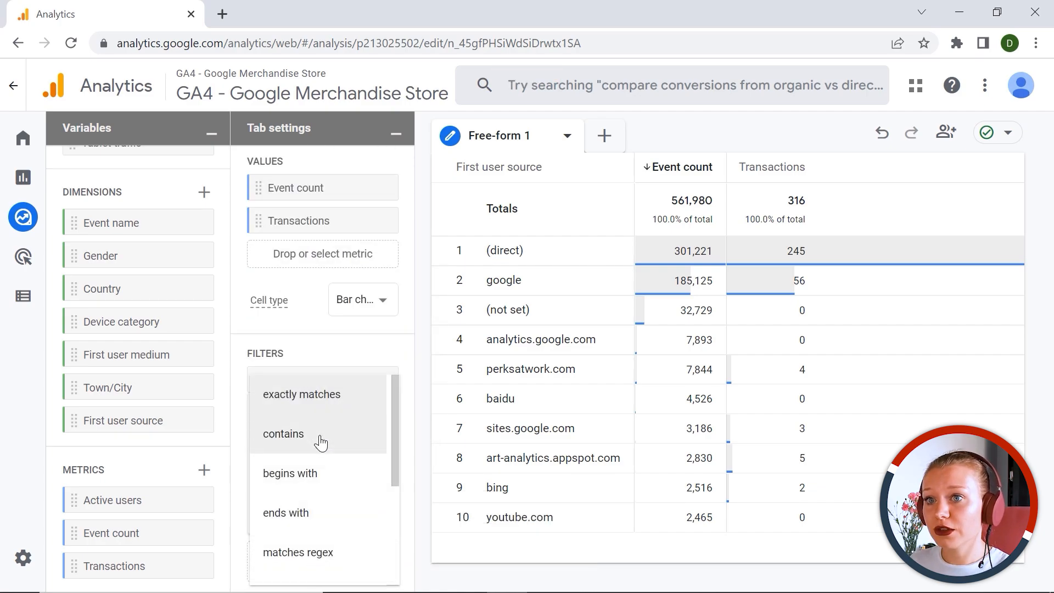
Step: Filter First user source to 'does not contain' bing and apply it
{"action": "scroll", "scroll_direction": "down", "scroll_amount": 3}
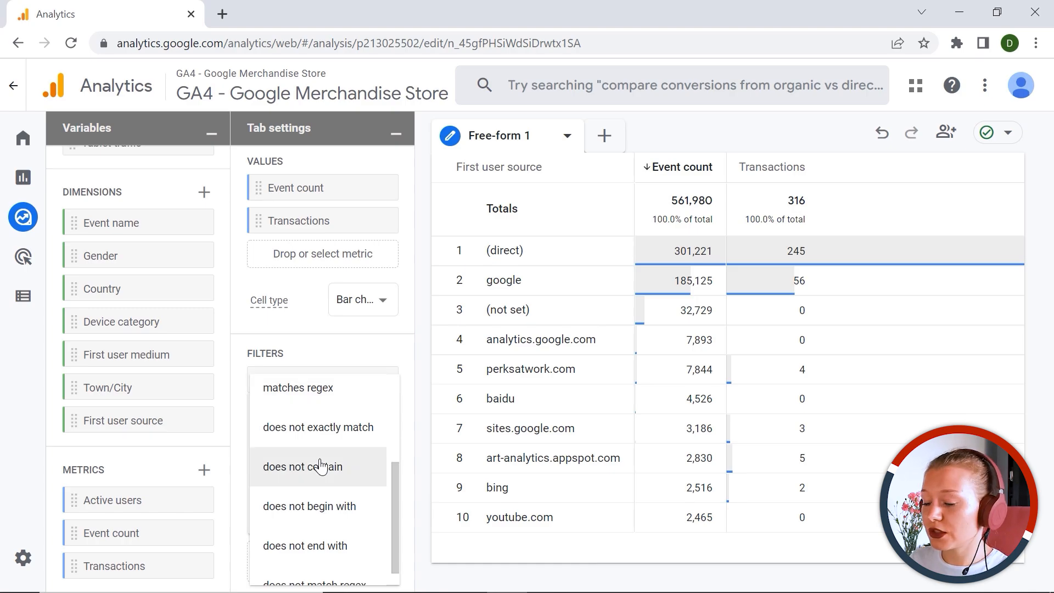
{"action": "left_click", "coordinate": [303, 466]}
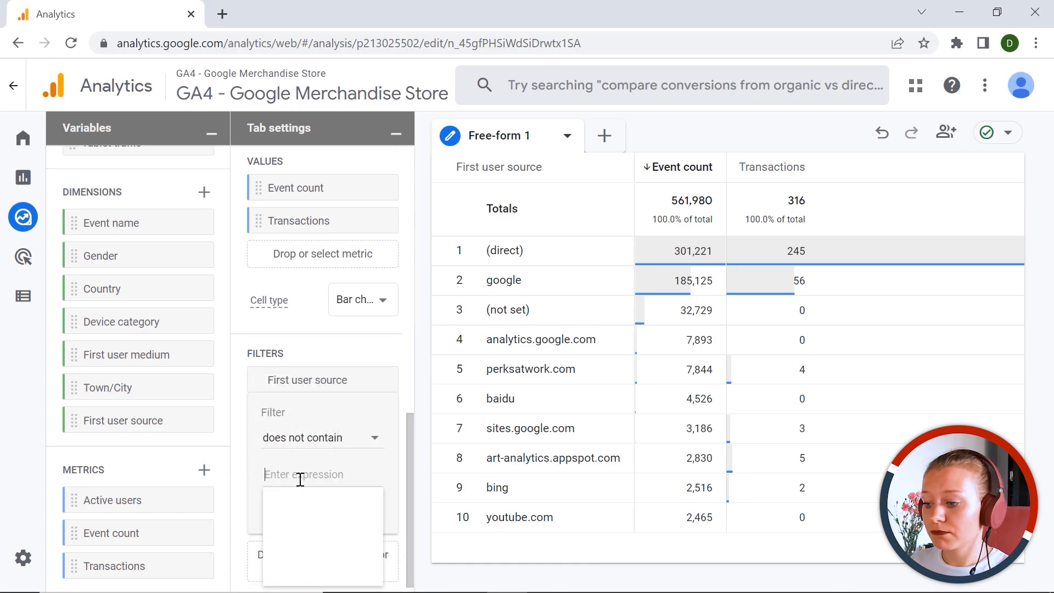
{"action": "type", "text": "bing"}
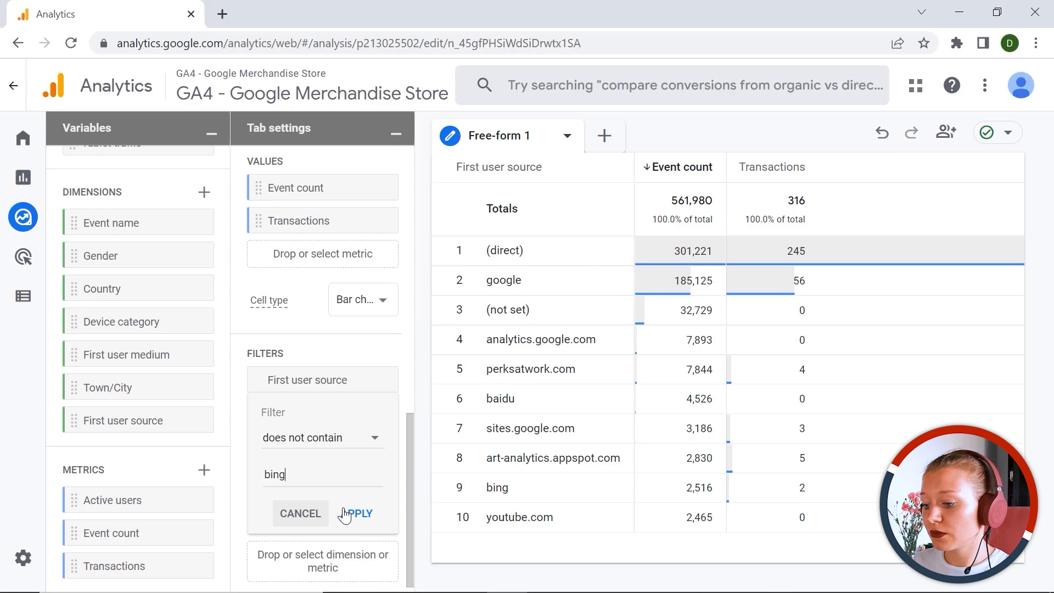
{"action": "left_click", "coordinate": [361, 513]}
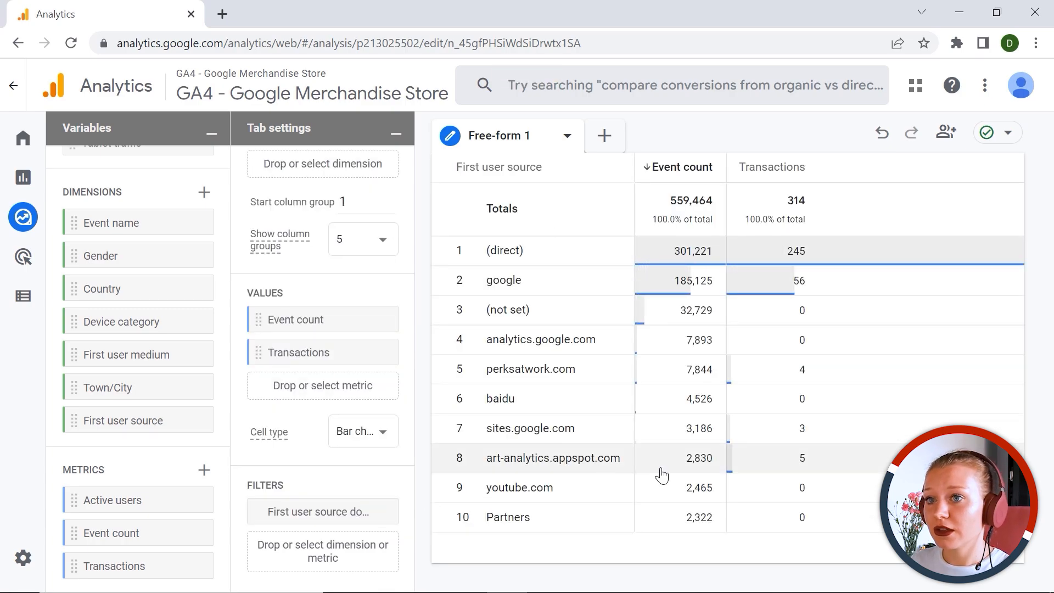
{"action": "mouse_move", "coordinate": [599, 469]}
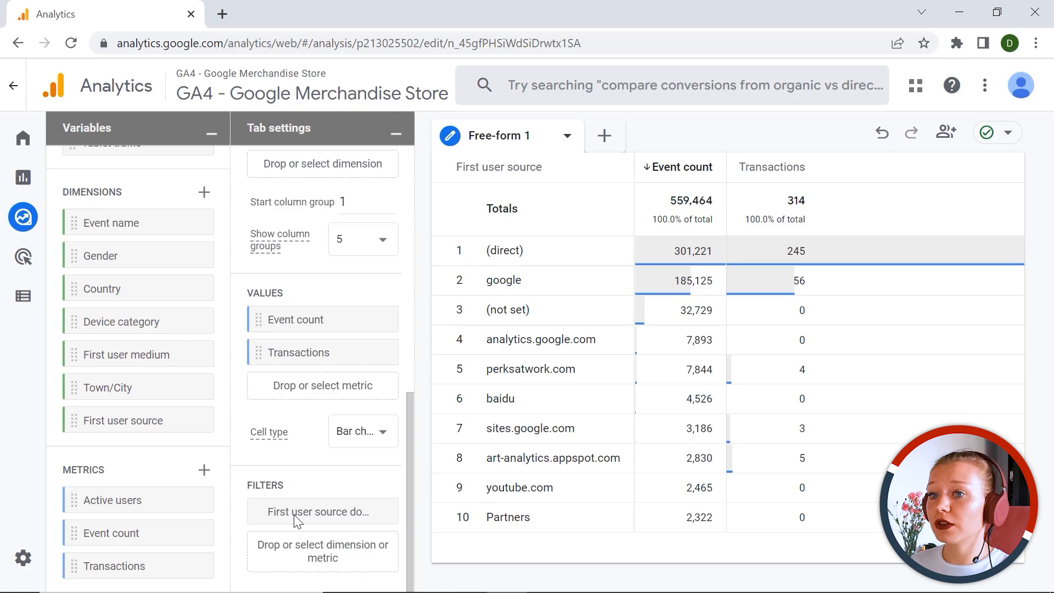
{"action": "mouse_move", "coordinate": [296, 512]}
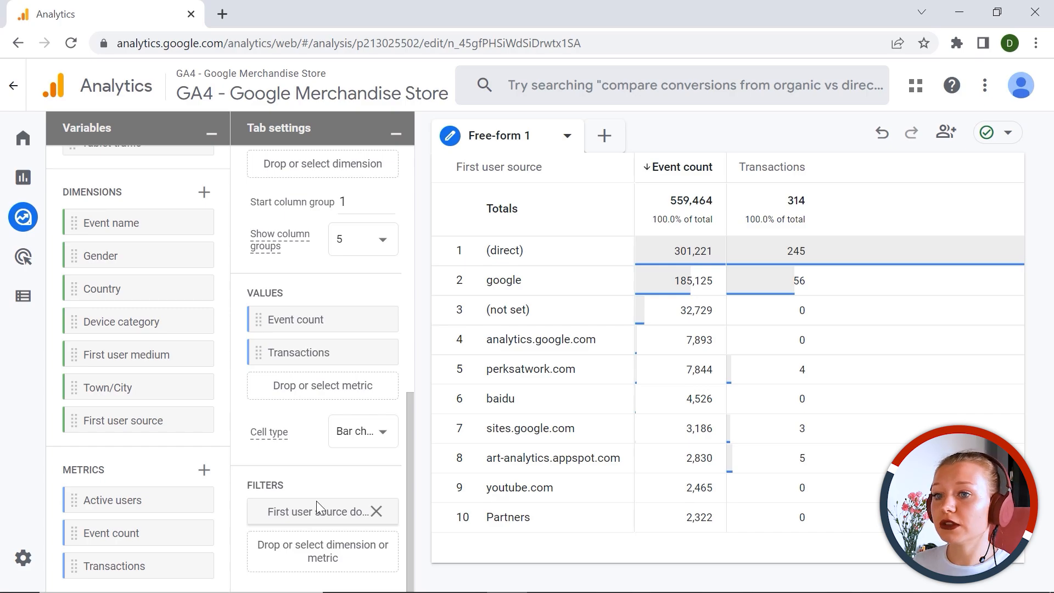
{"action": "mouse_move", "coordinate": [370, 517]}
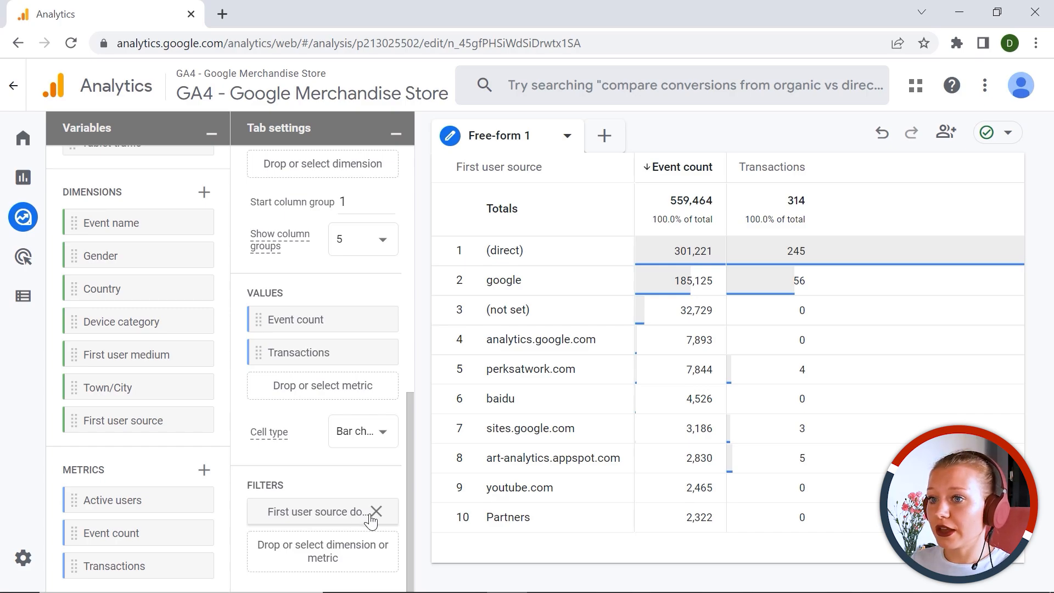
Step: Delete the First user source 'does not contain bing' filter chip to restore all sources
{"action": "left_click", "coordinate": [377, 512]}
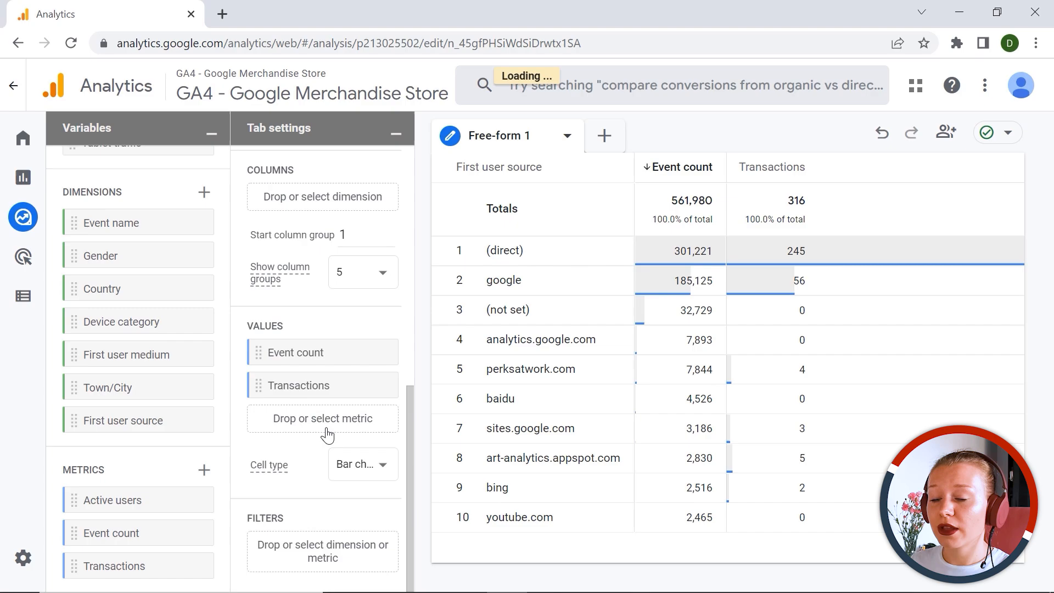
{"action": "mouse_move", "coordinate": [532, 523]}
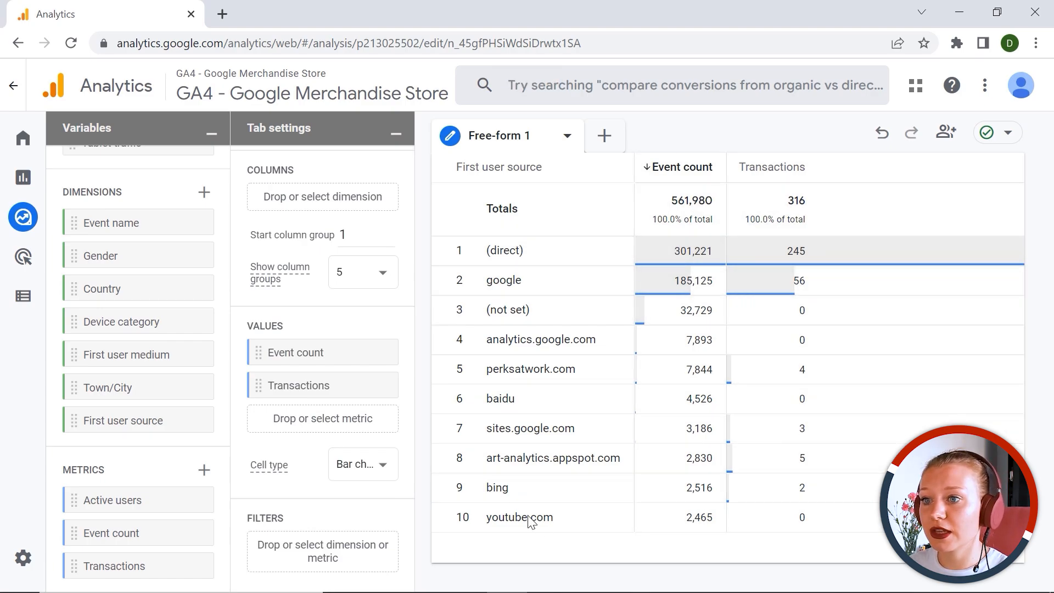
{"action": "mouse_move", "coordinate": [625, 297]}
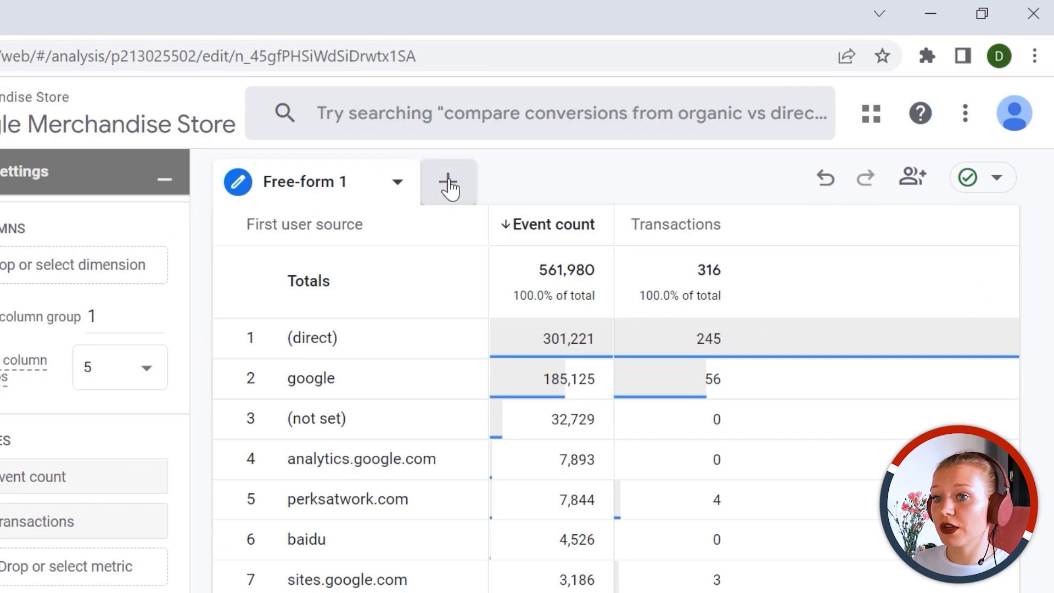
{"action": "mouse_move", "coordinate": [825, 177]}
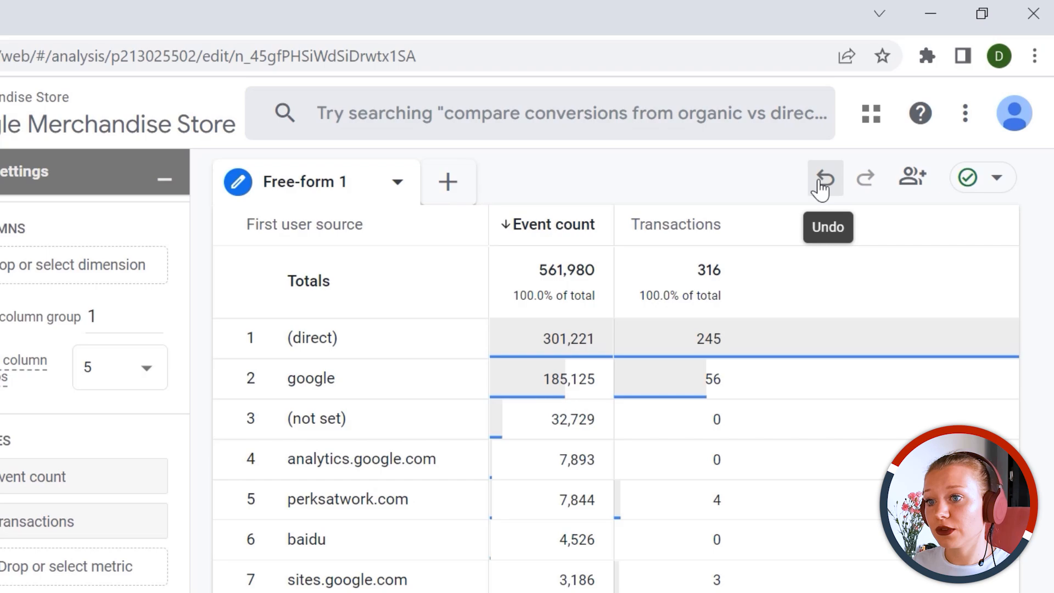
{"action": "mouse_move", "coordinate": [861, 184]}
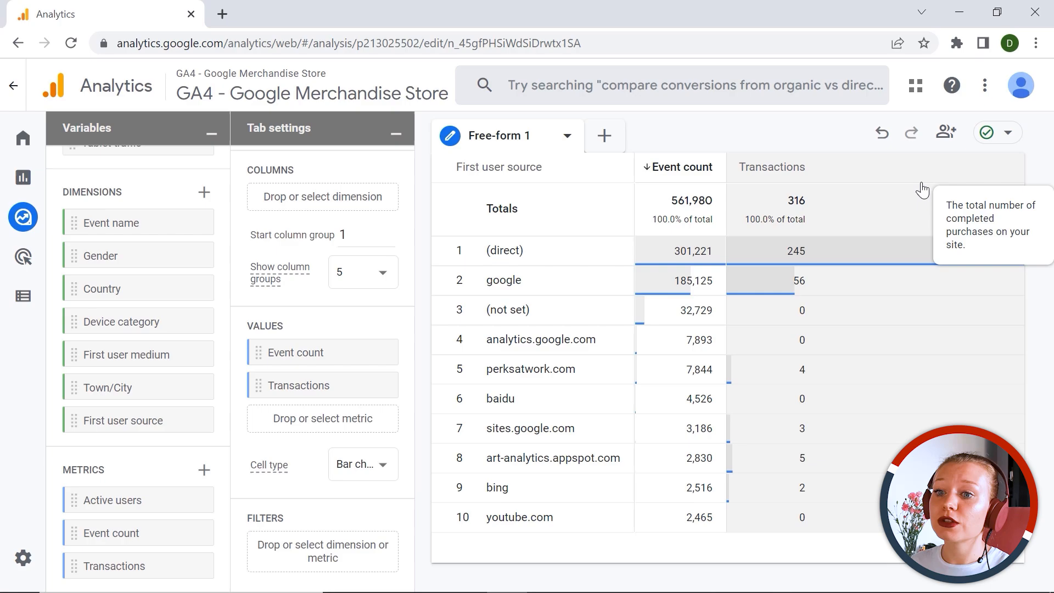
{"action": "mouse_move", "coordinate": [852, 102]}
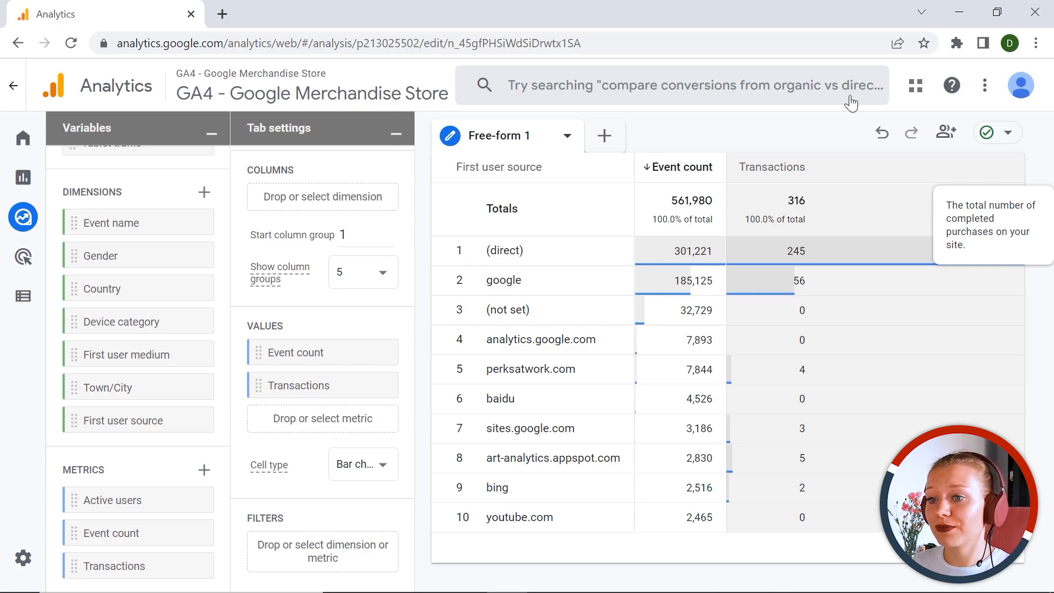
{"action": "mouse_move", "coordinate": [552, 262]}
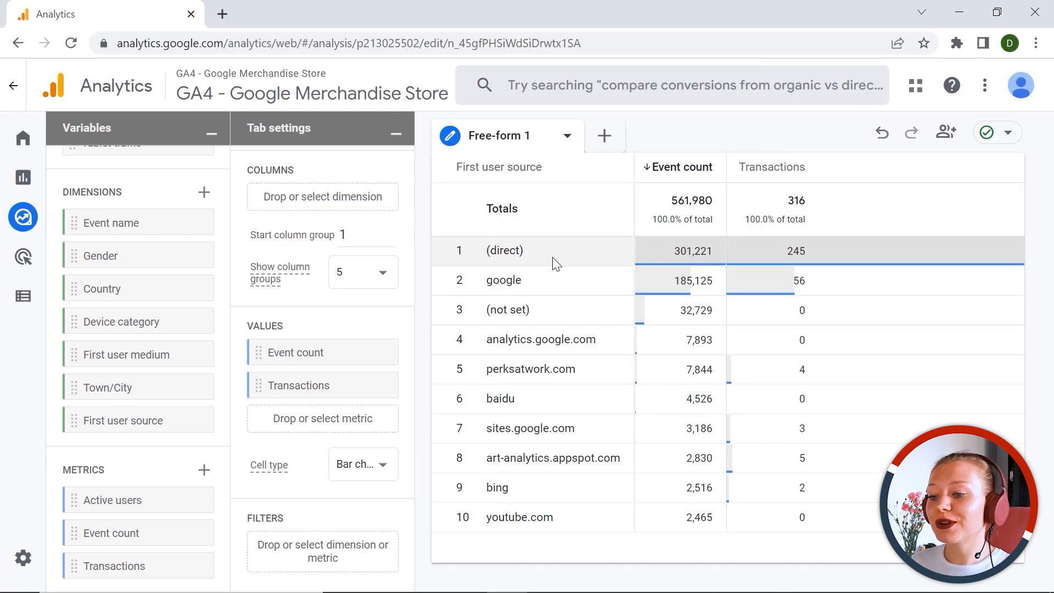